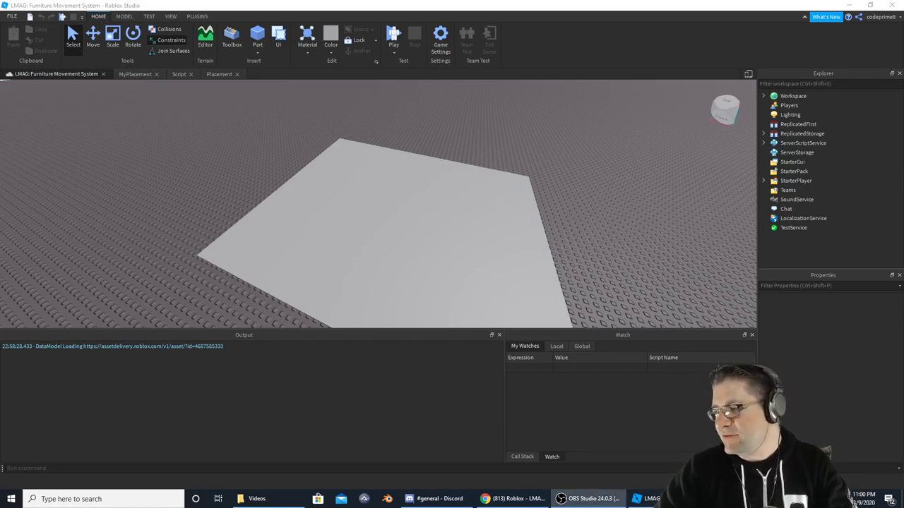
Bring up the Scripting Helpers furniture placement tutorial in Chrome.
left_click(478, 282)
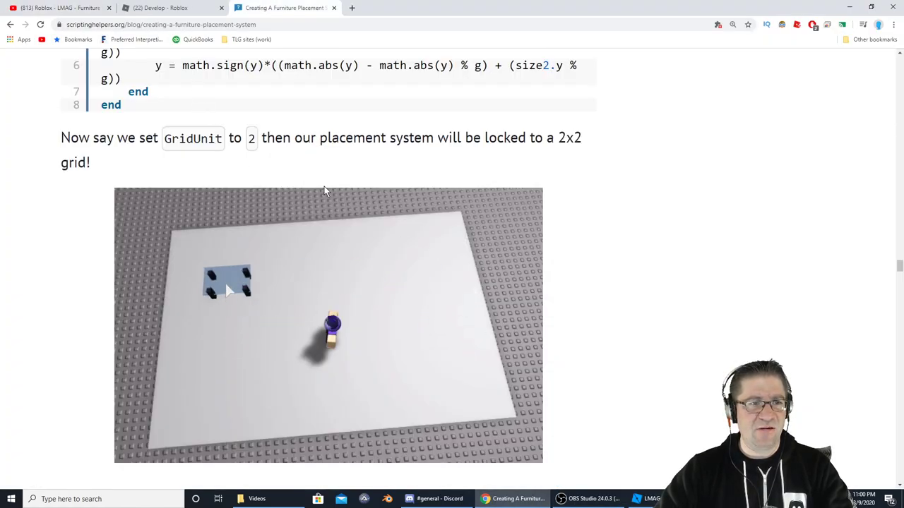
Read down the tutorial to its isColliding code and back up before returning to Studio.
scroll("down", 3)
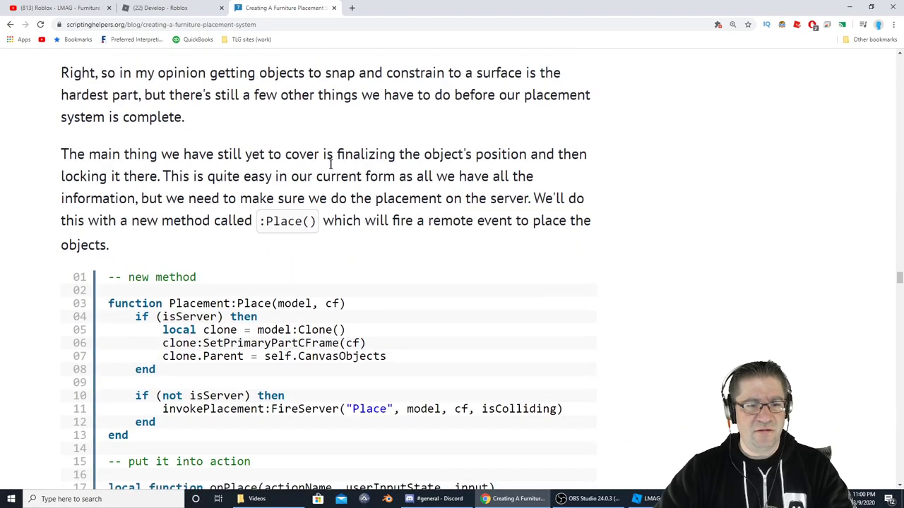
scroll("down", 3)
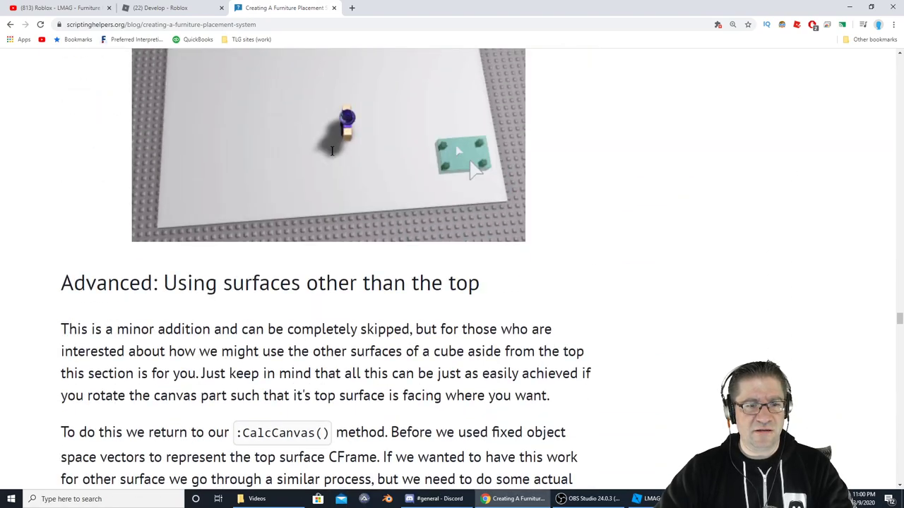
scroll("up", 3)
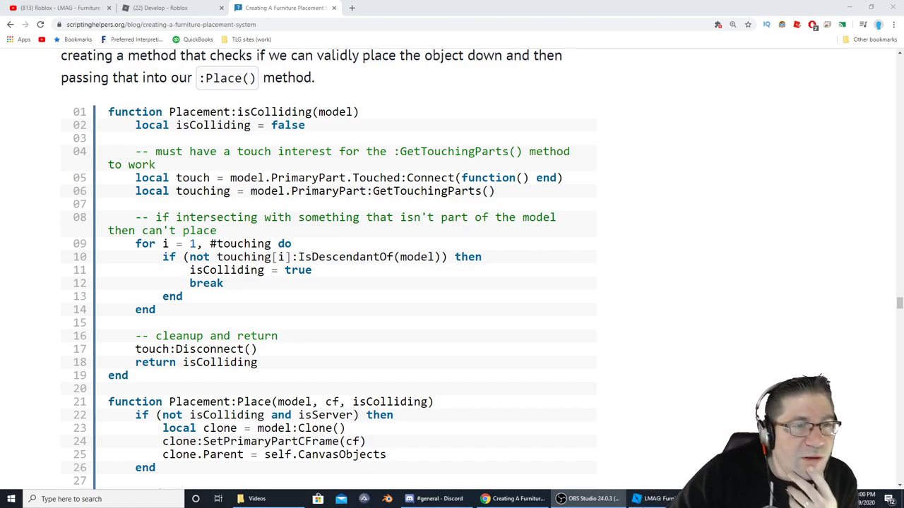
scroll("up", 3)
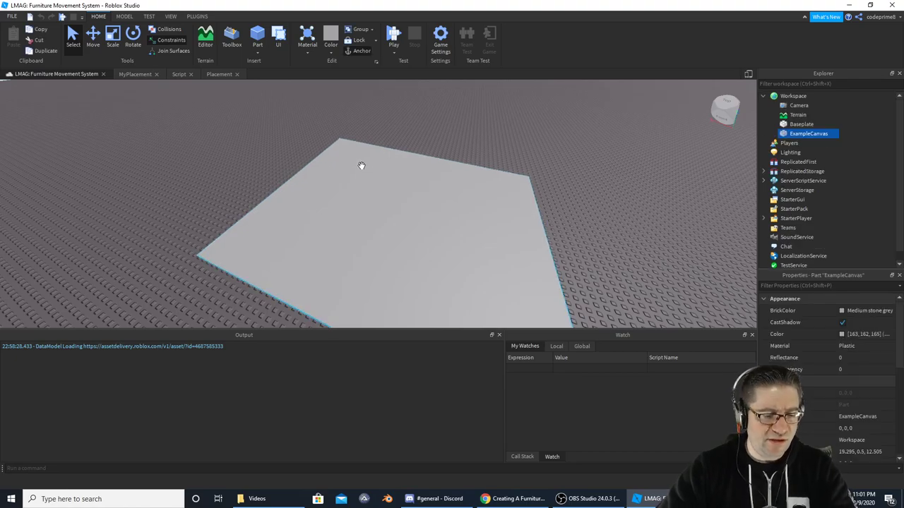
left_click(392, 33)
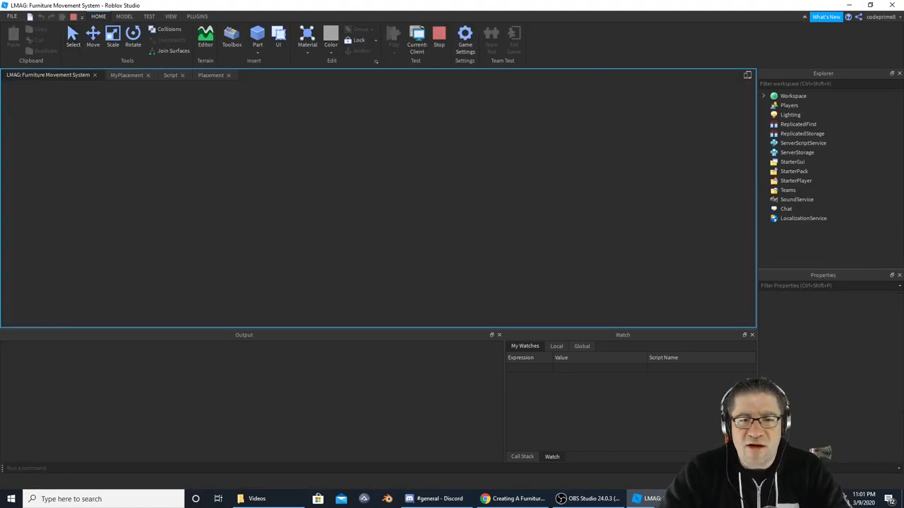
left_click(394, 36)
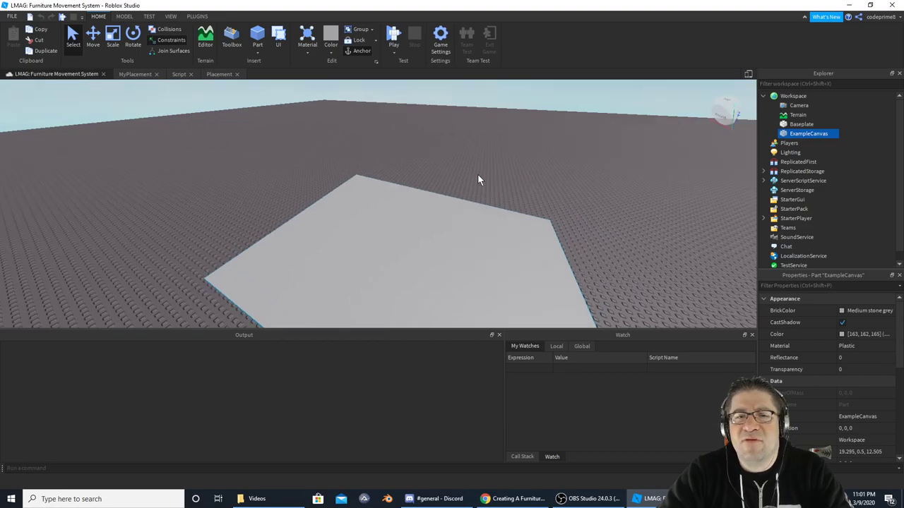
mouse_move(391, 157)
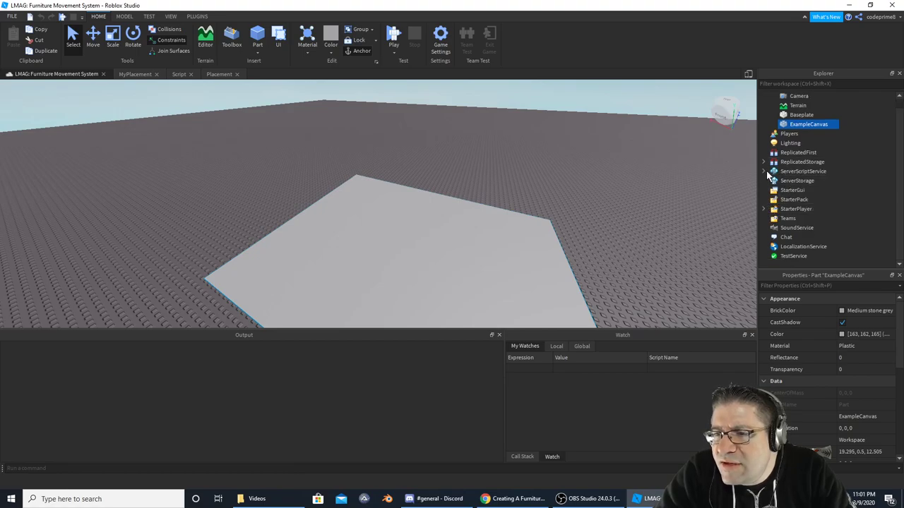
Select the tabletop part inside ReplicatedStorage > Furniture > Table in Explorer.
left_click(764, 161)
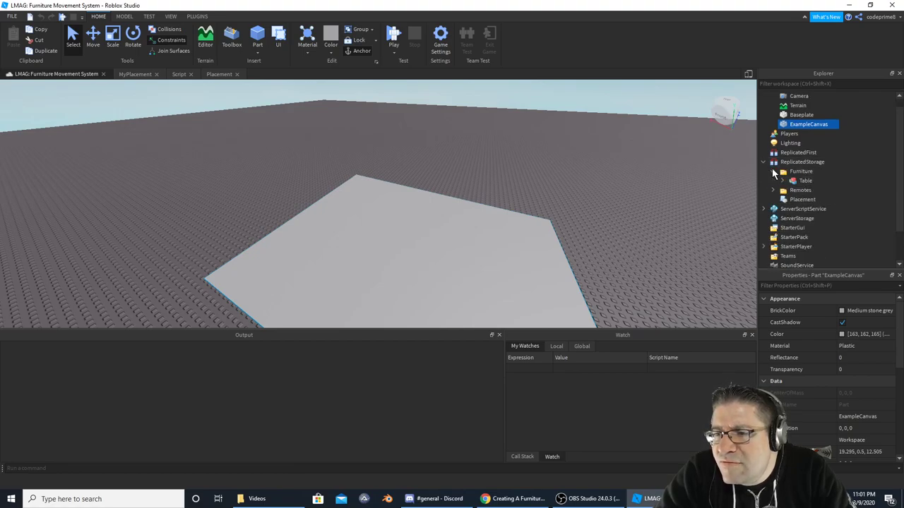
left_click(787, 180)
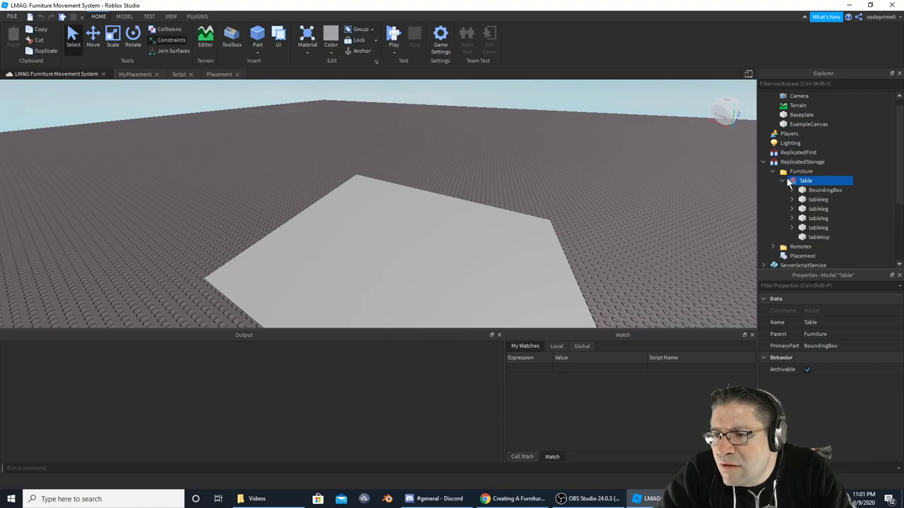
left_click(818, 237)
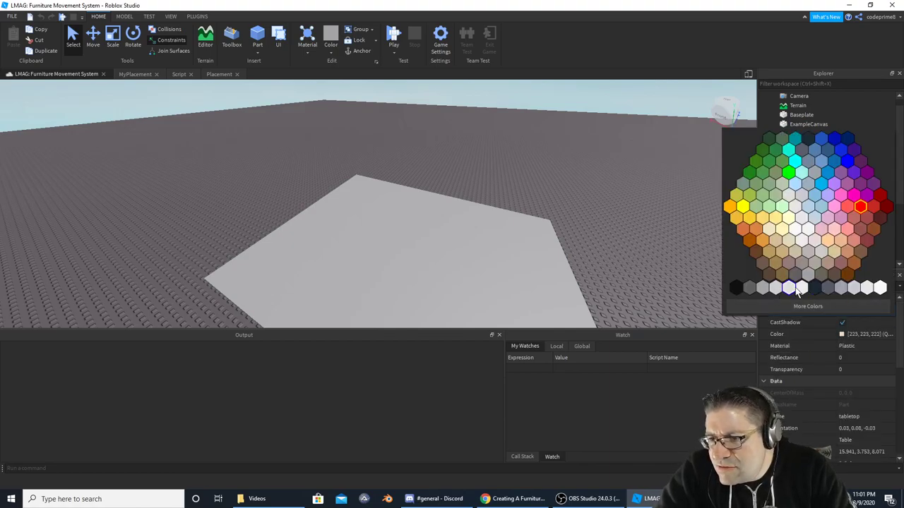
Give the tabletop Institutional white colour, 0.75 transparency and Glass material.
left_click(797, 287)
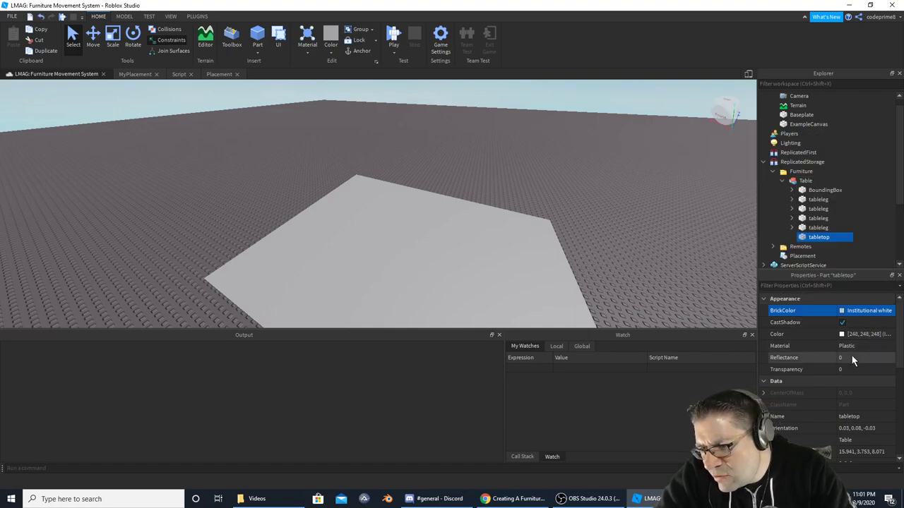
left_click(848, 369)
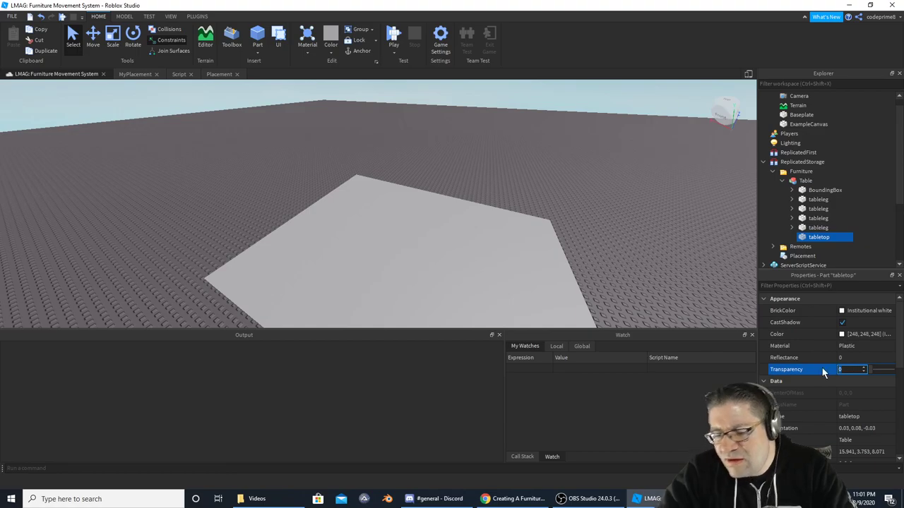
type("0.75")
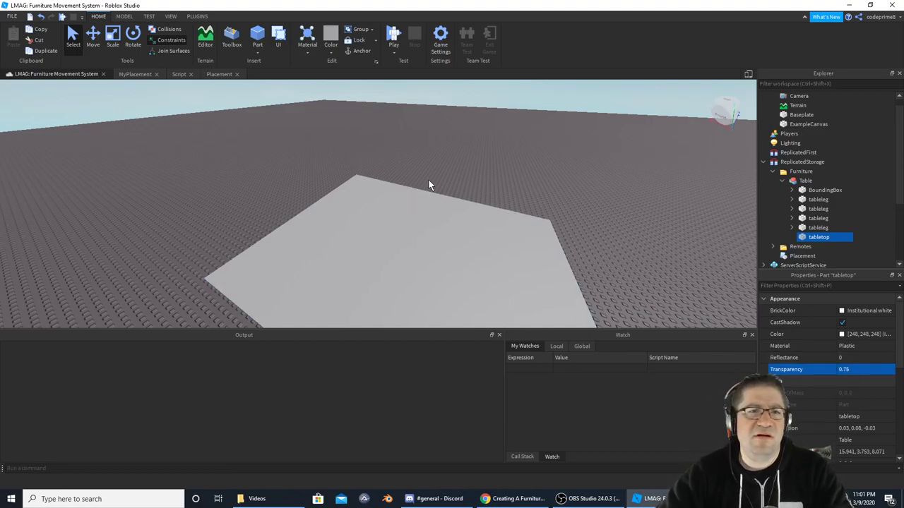
left_click(390, 33)
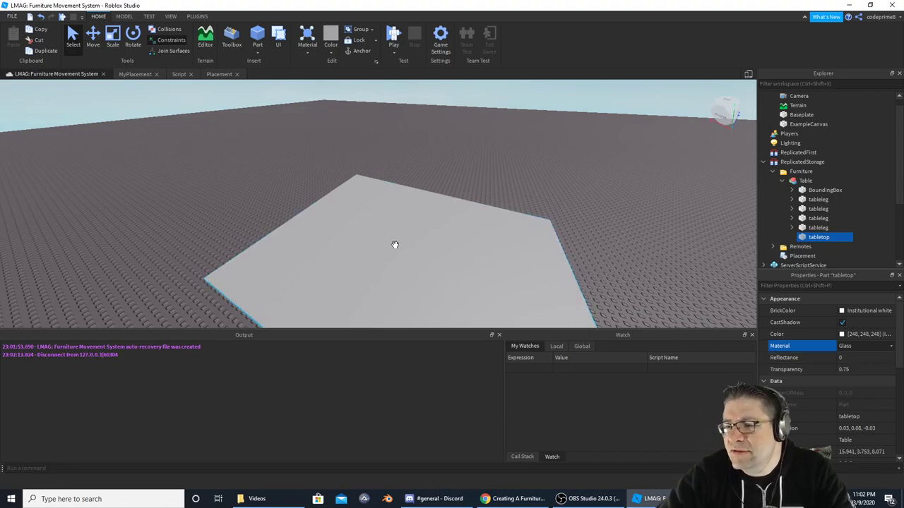
left_click(392, 34)
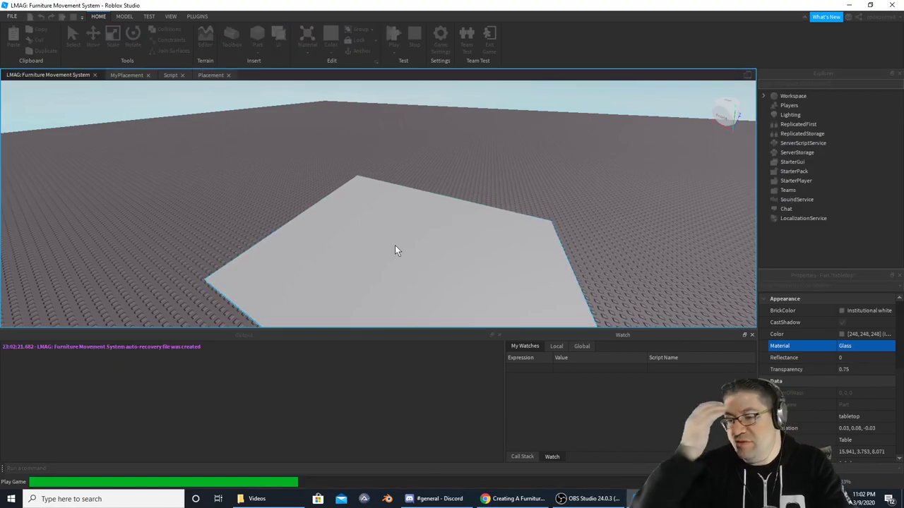
left_click(392, 35)
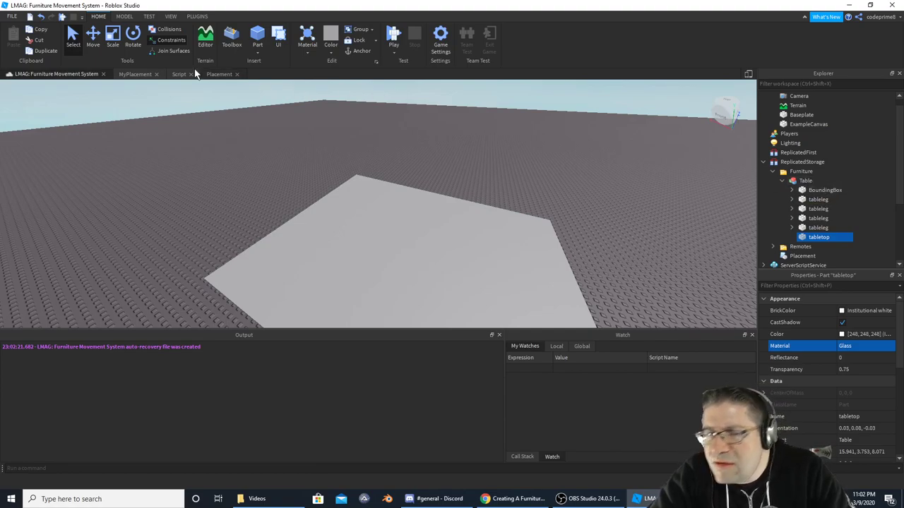
In the Placement script, locate the CalcCanvas and CalcPlacementCFrame methods.
left_click(216, 75)
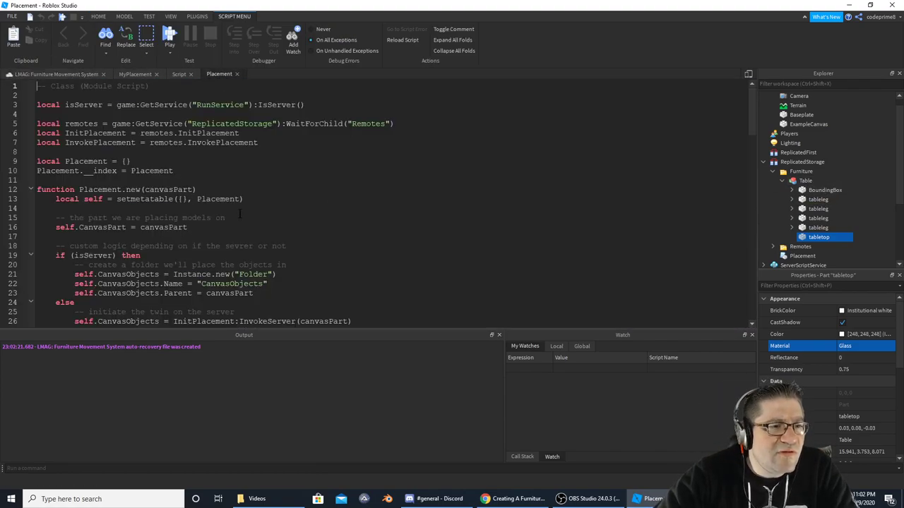
scroll("down", 3)
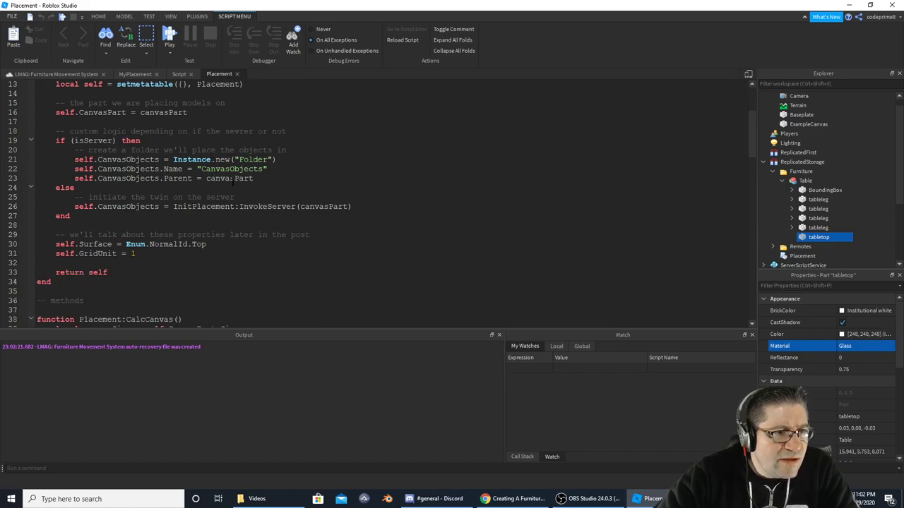
scroll("down", 3)
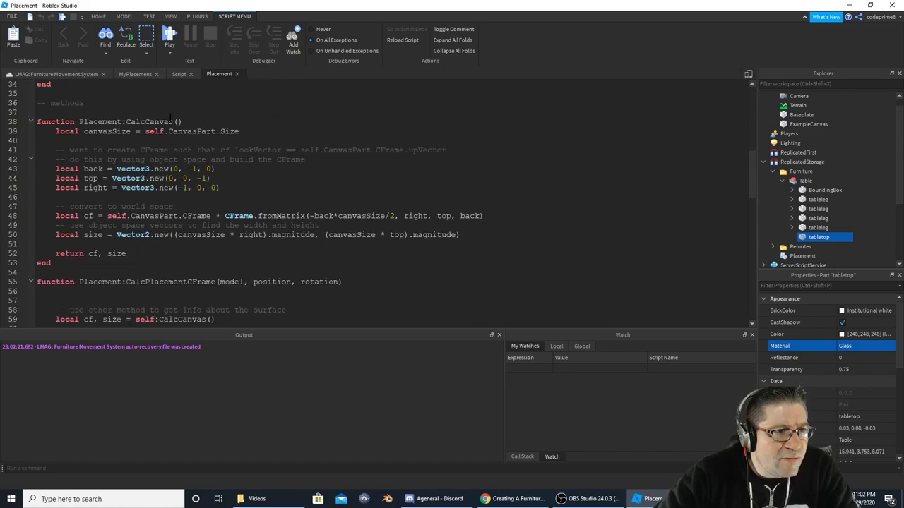
double_click(149, 121)
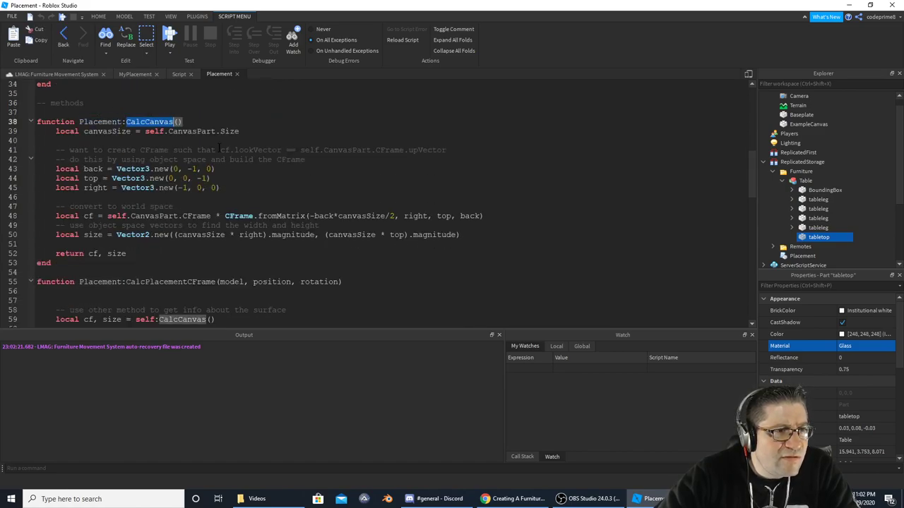
scroll("down", 3)
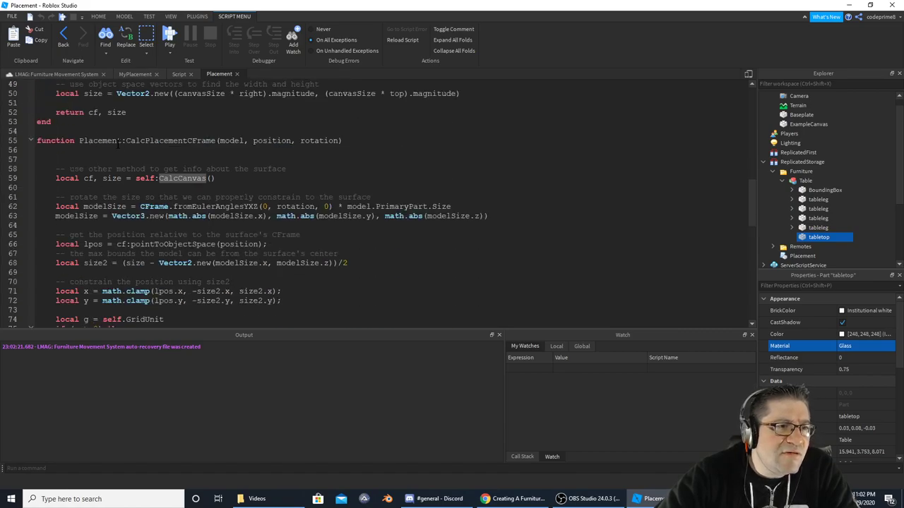
double_click(170, 140)
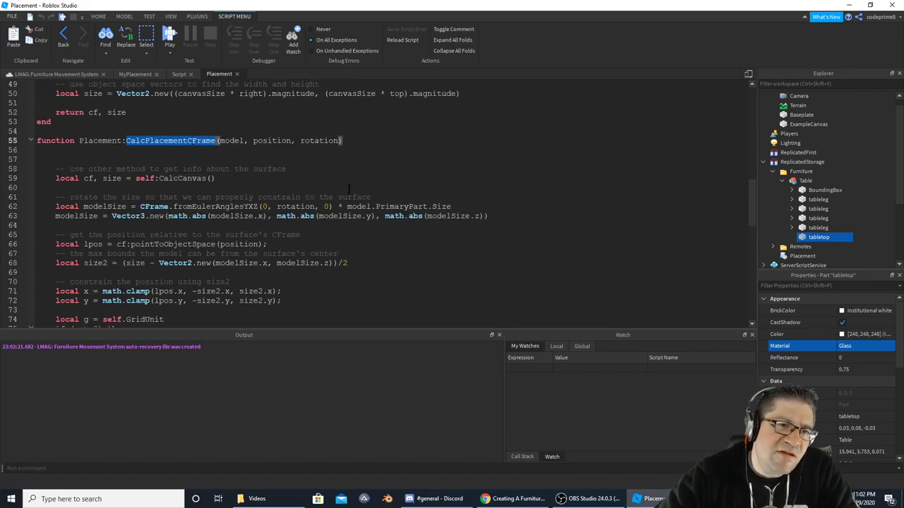
Continue down the script to the isColliding collision check.
scroll("down", 3)
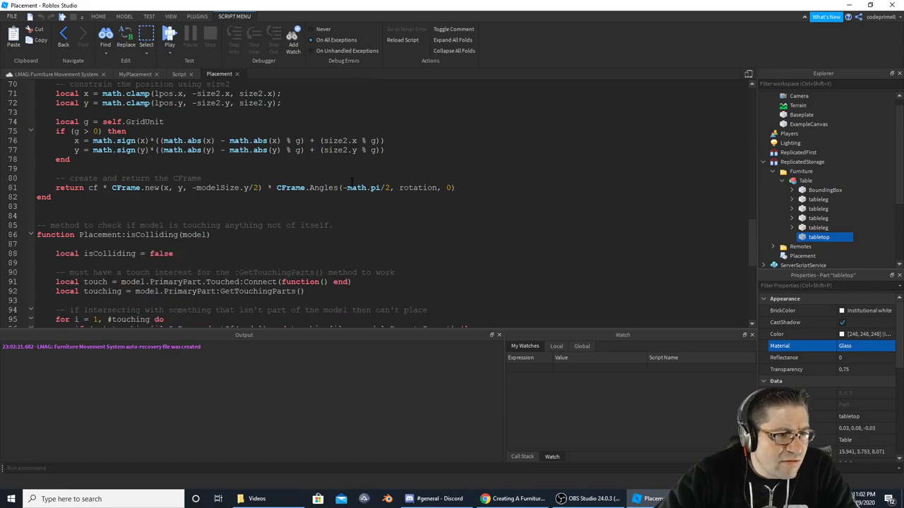
scroll("down", 3)
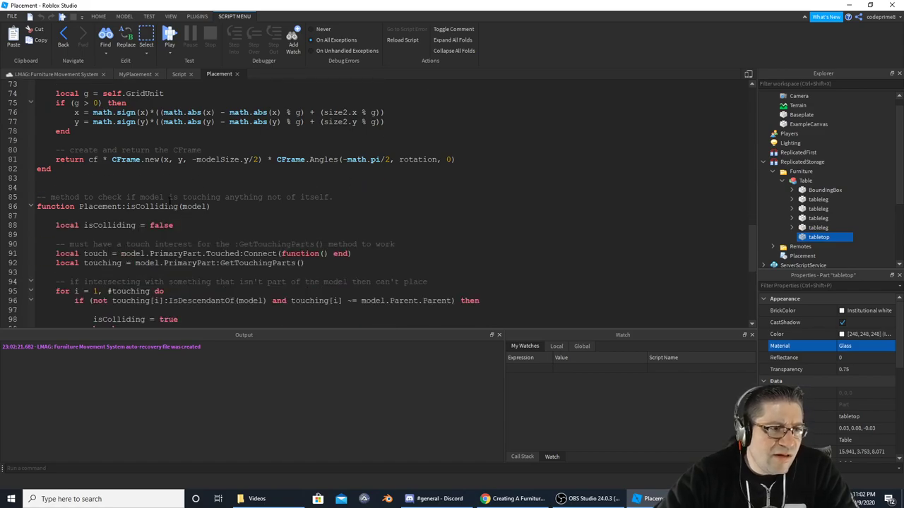
scroll("down", 3)
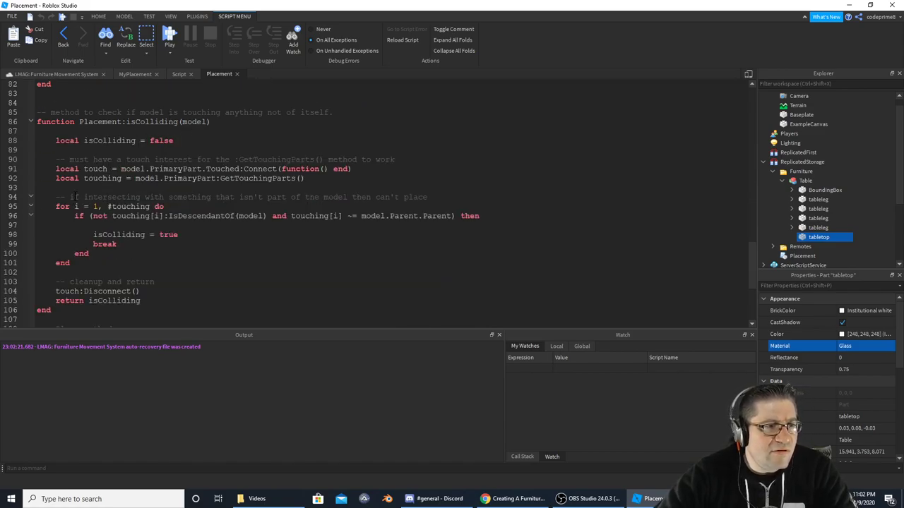
scroll("down", 3)
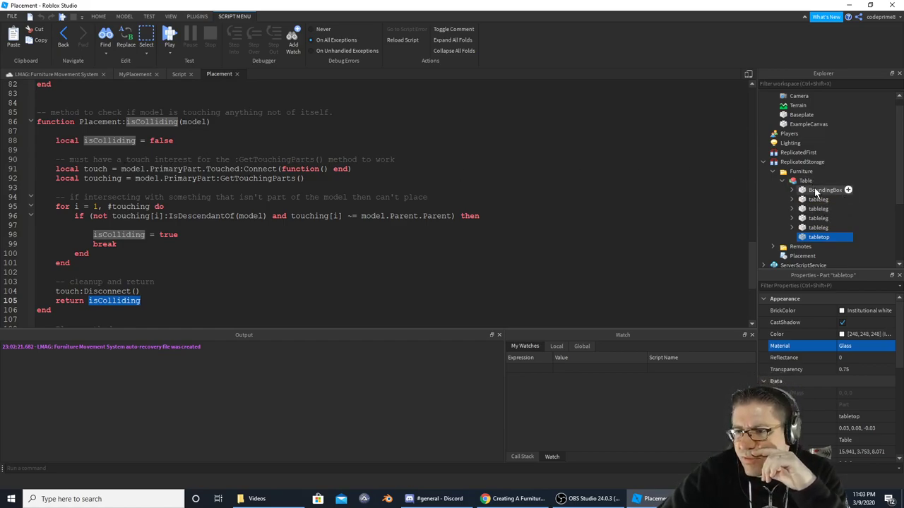
Select the Table's BoundingBox and give it 0.8 transparency and a lime green colour.
left_click(798, 180)
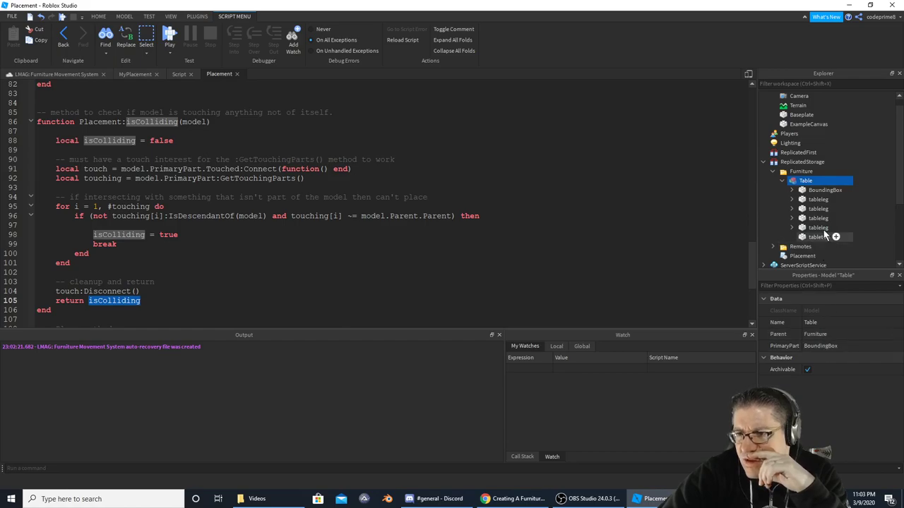
left_click(825, 190)
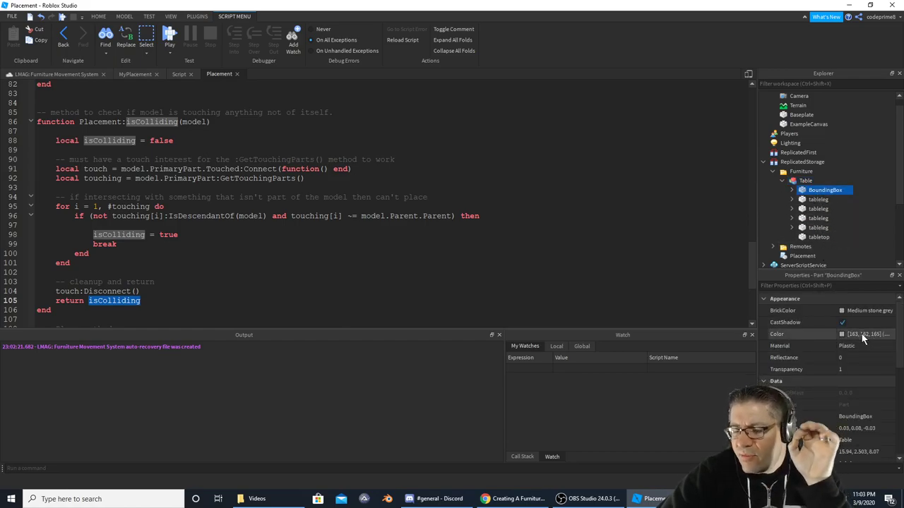
left_click(868, 335)
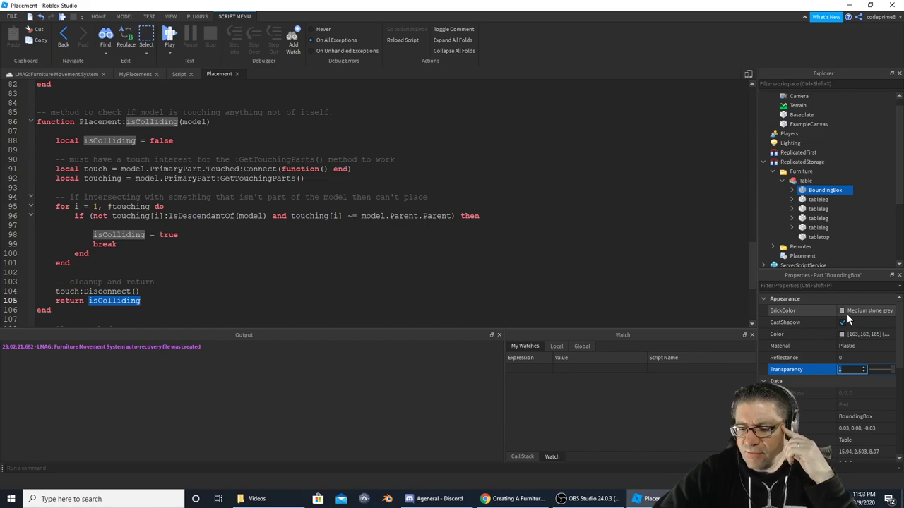
type("0.8")
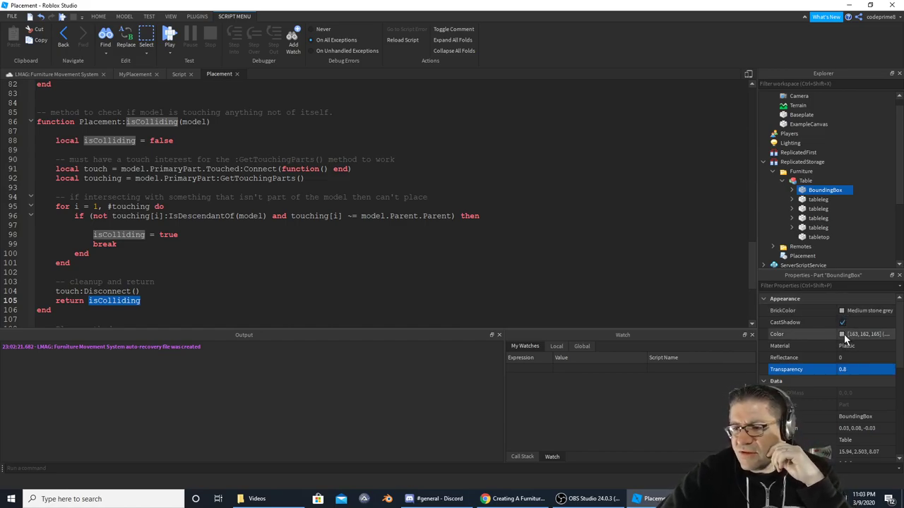
left_click(868, 334)
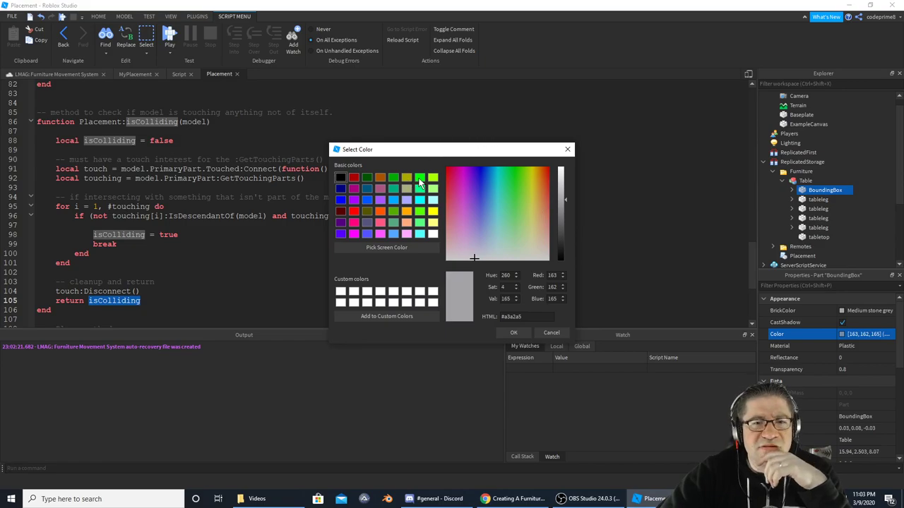
left_click(513, 332)
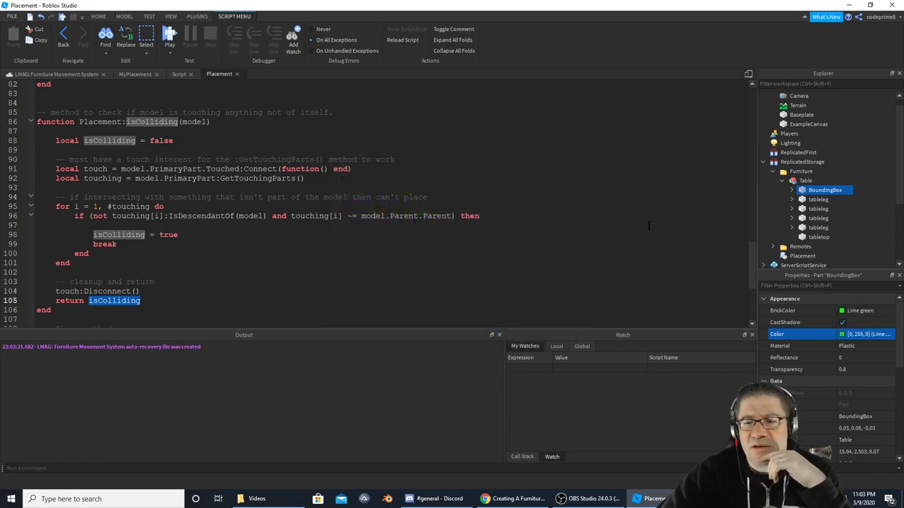
left_click(165, 37)
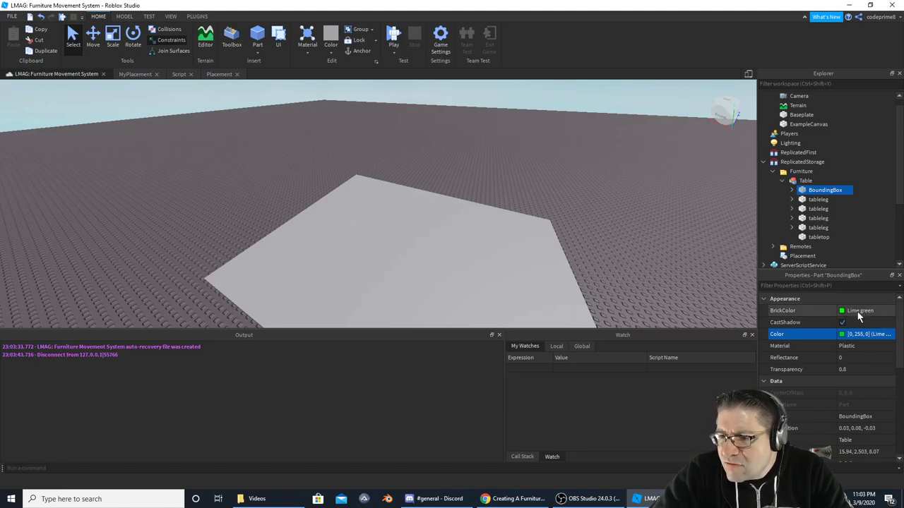
Change the BoundingBox transparency from 0.8 to 0.9.
left_click(851, 369)
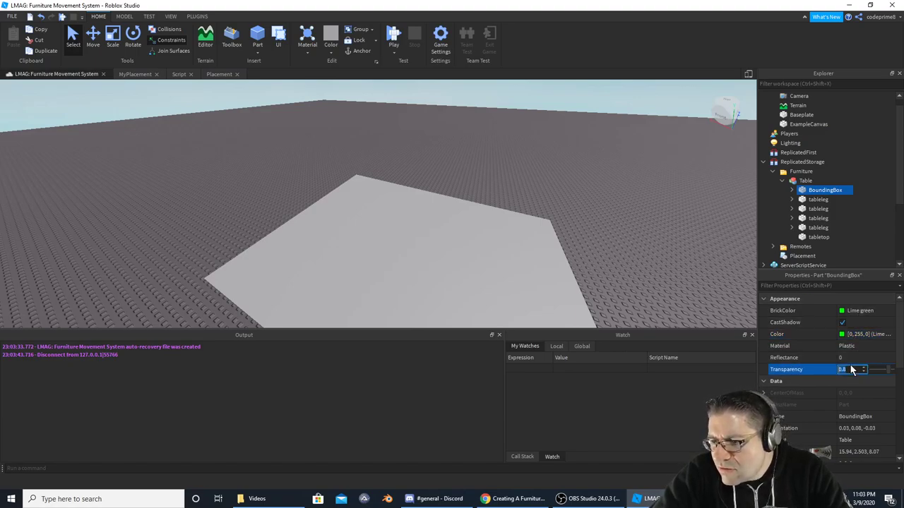
type("0.9")
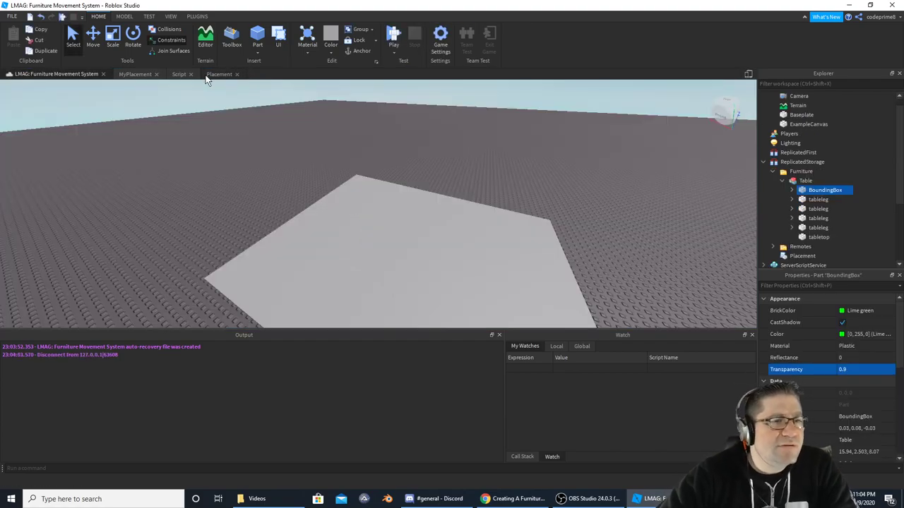
In Placement:Place, add clone.PrimaryPart.Transparency = 1.0 after the Anchored line.
left_click(219, 75)
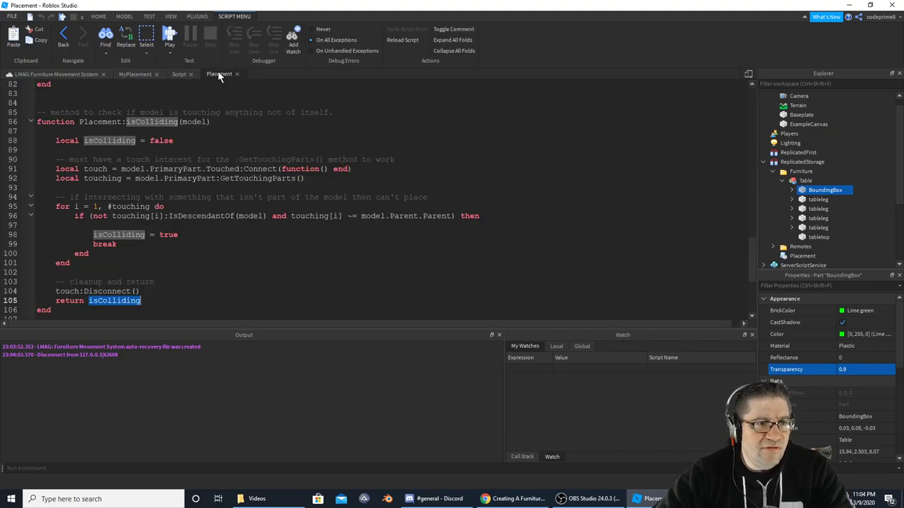
scroll("down", 3)
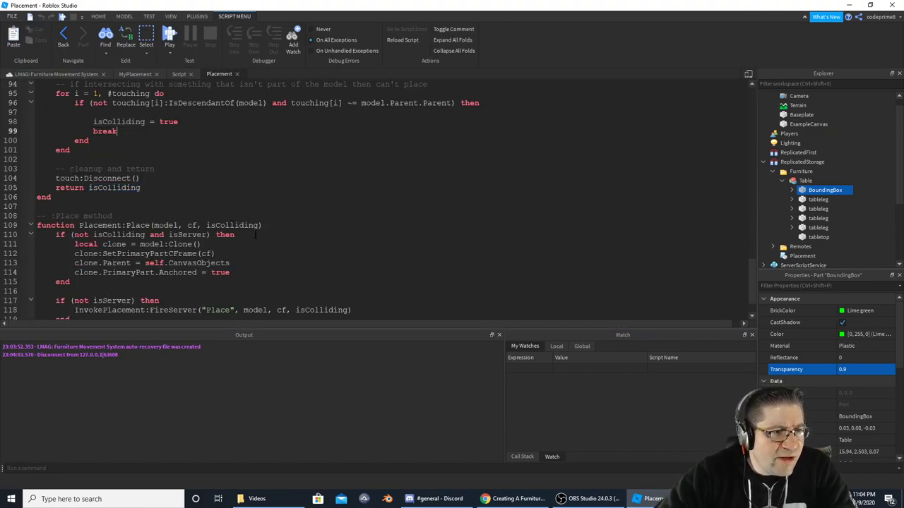
scroll("down", 3)
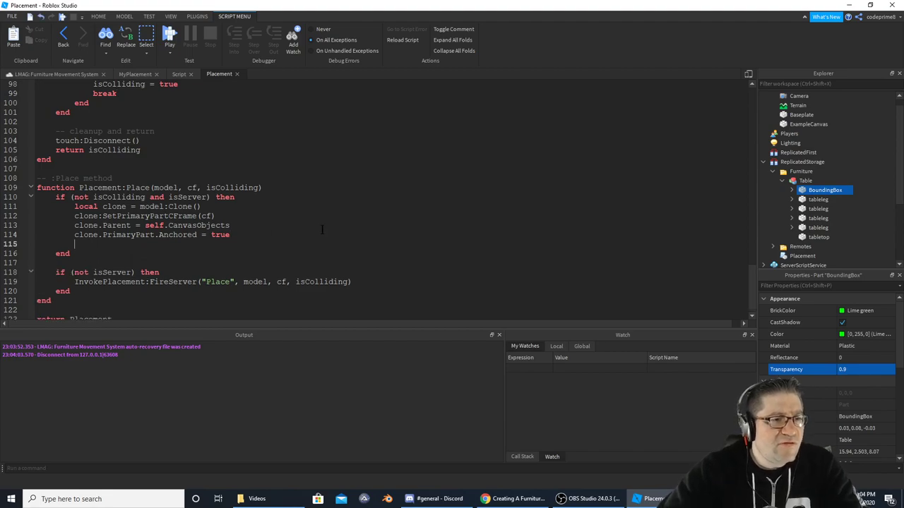
type("clone.")
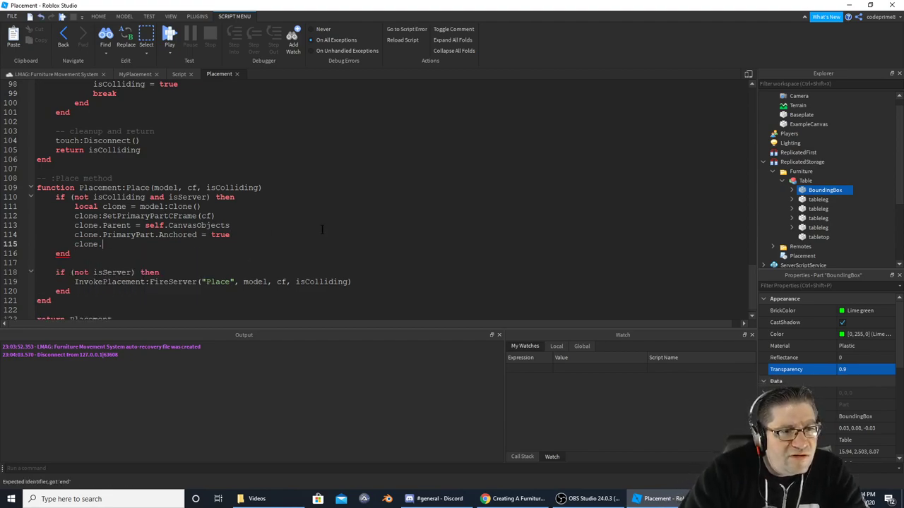
type("PrimaryPart.")
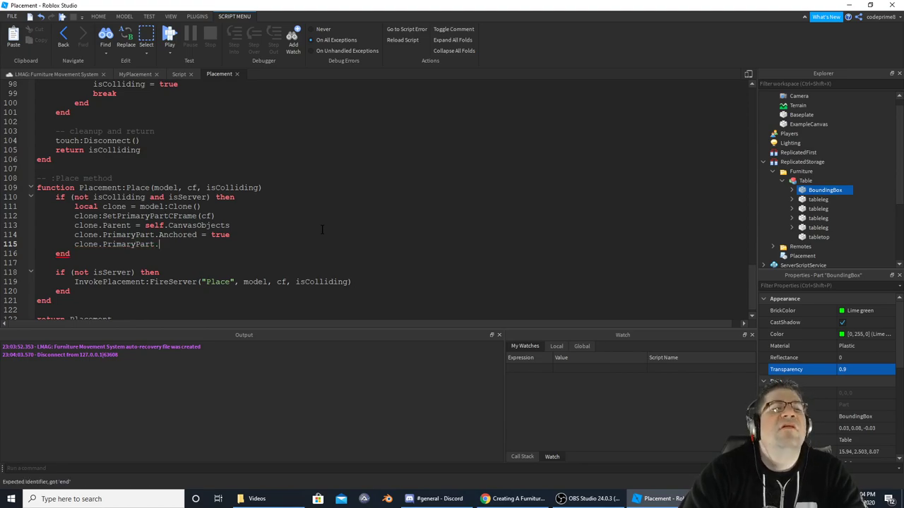
type("Trans")
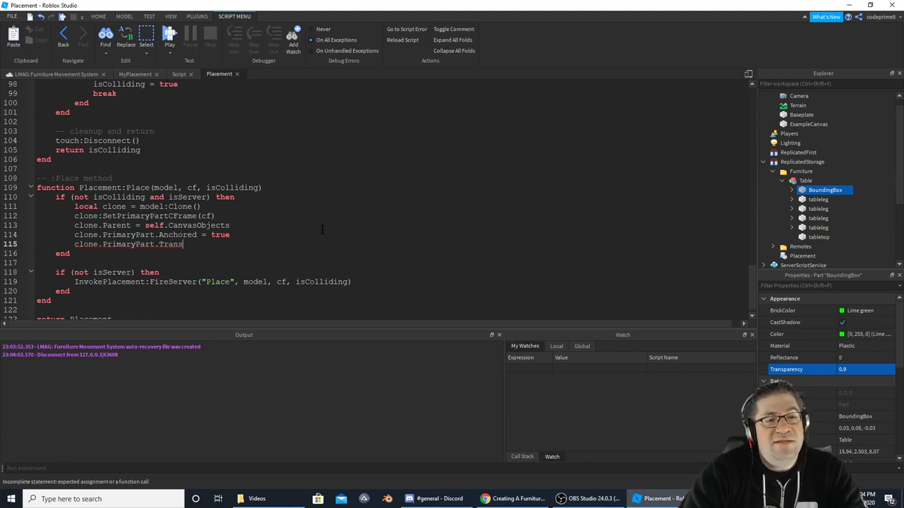
type("pa")
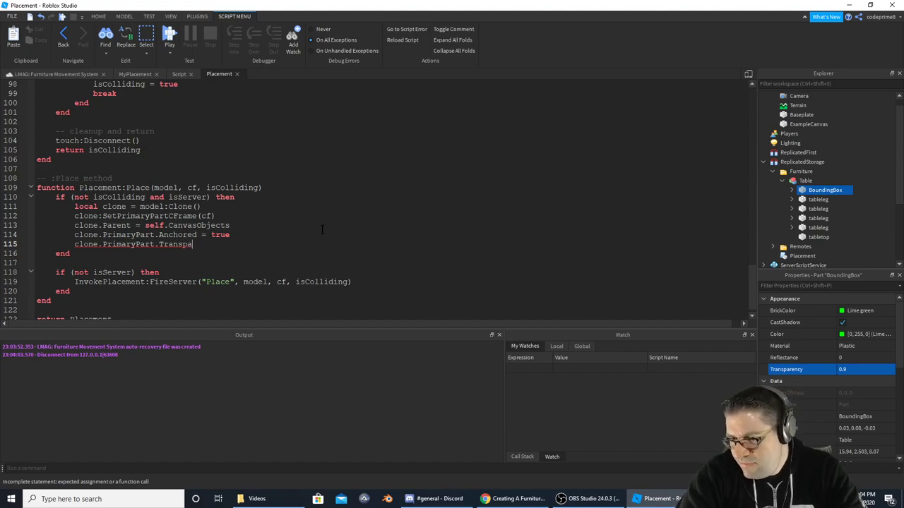
type("rency =")
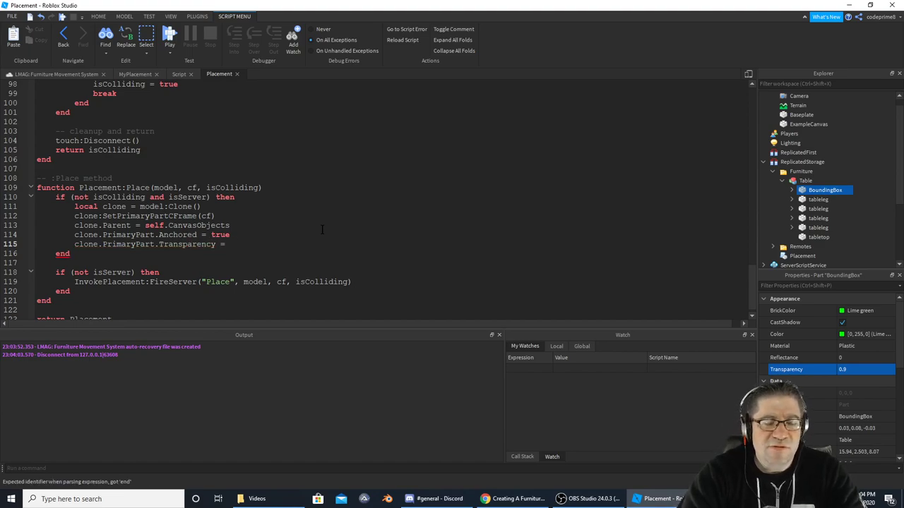
type("1.0")
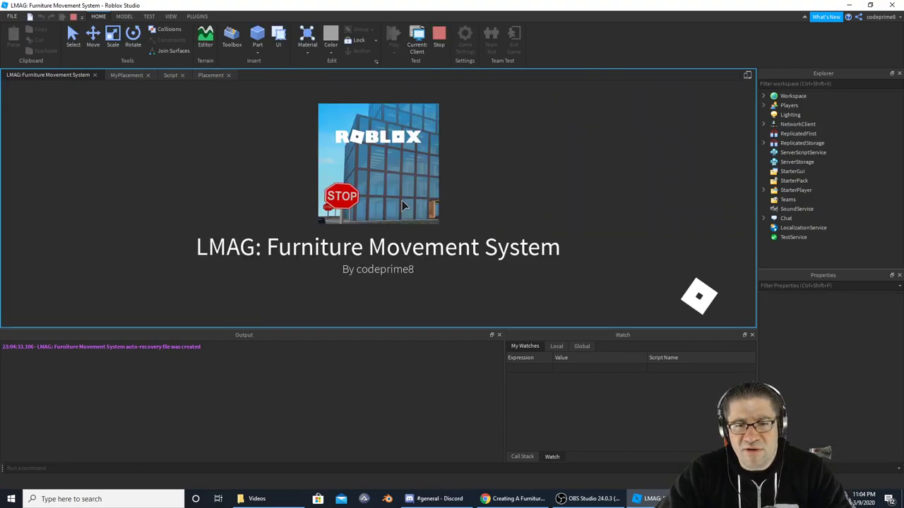
Start a client playtest of the Furniture Movement System game.
left_click(416, 34)
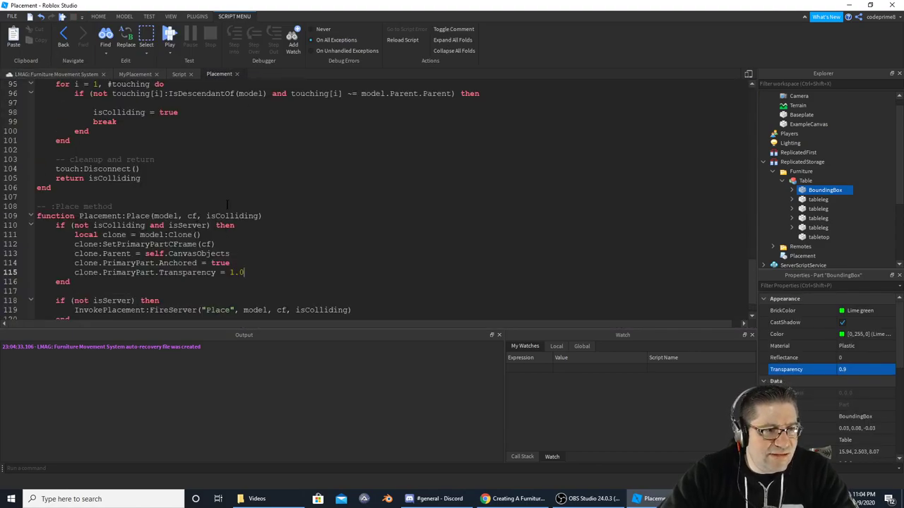
Move through the Placement script to the isColliding function after stopping the playtest.
scroll("down", 3)
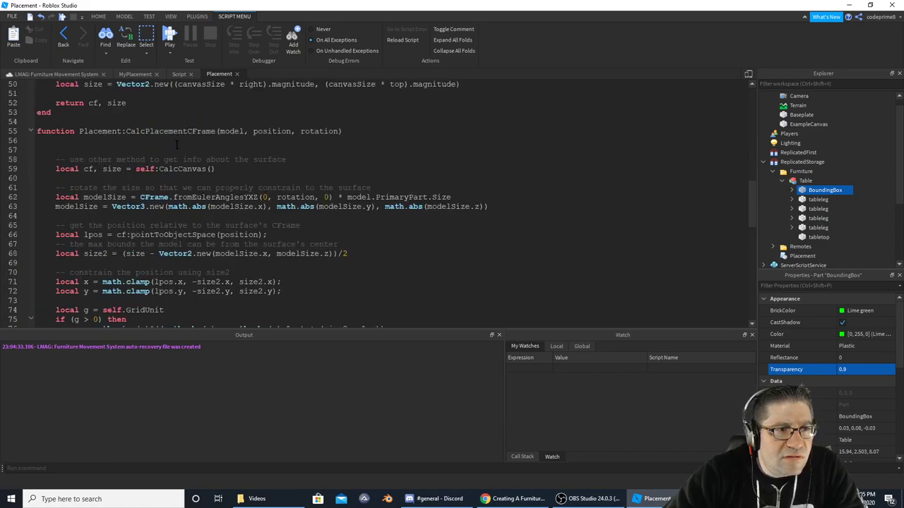
scroll("down", 3)
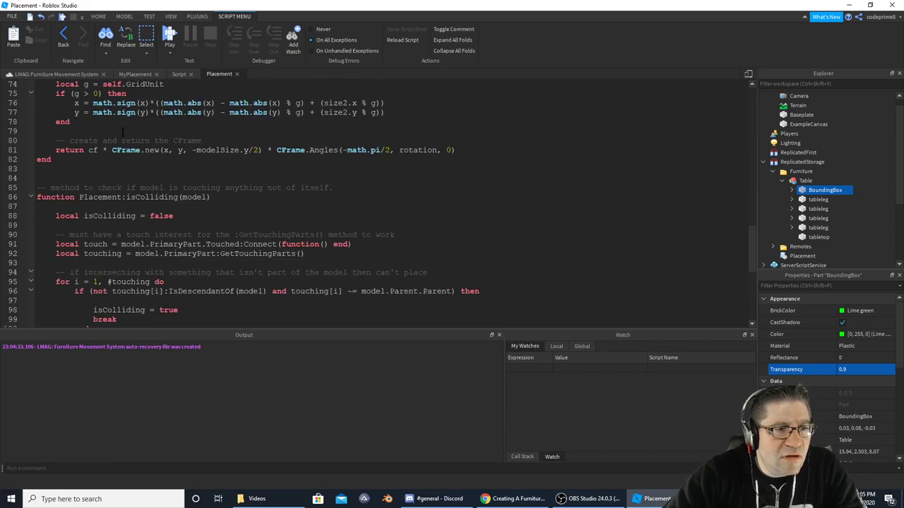
scroll("down", 3)
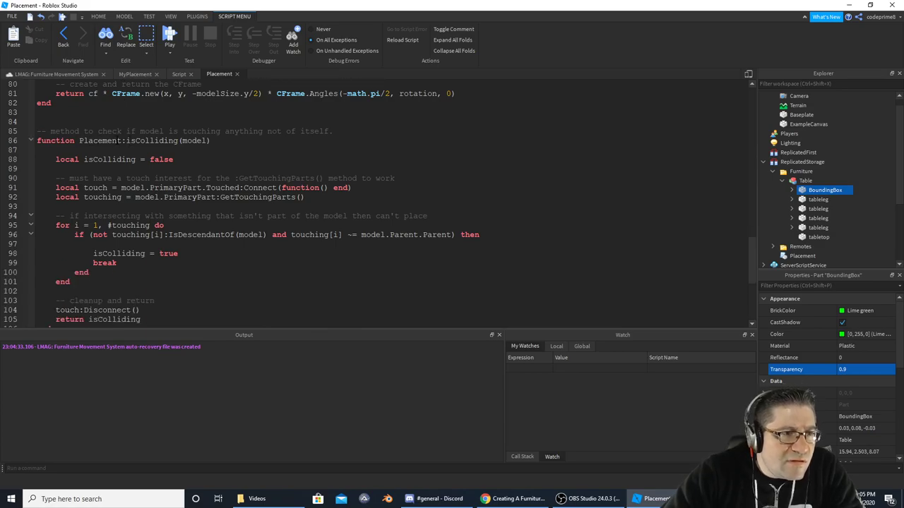
scroll("down", 3)
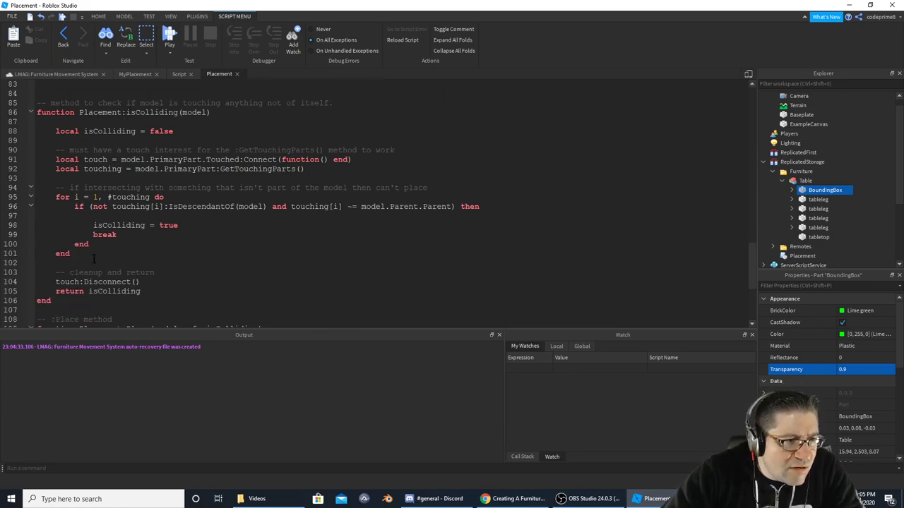
scroll("down", 3)
type("if")
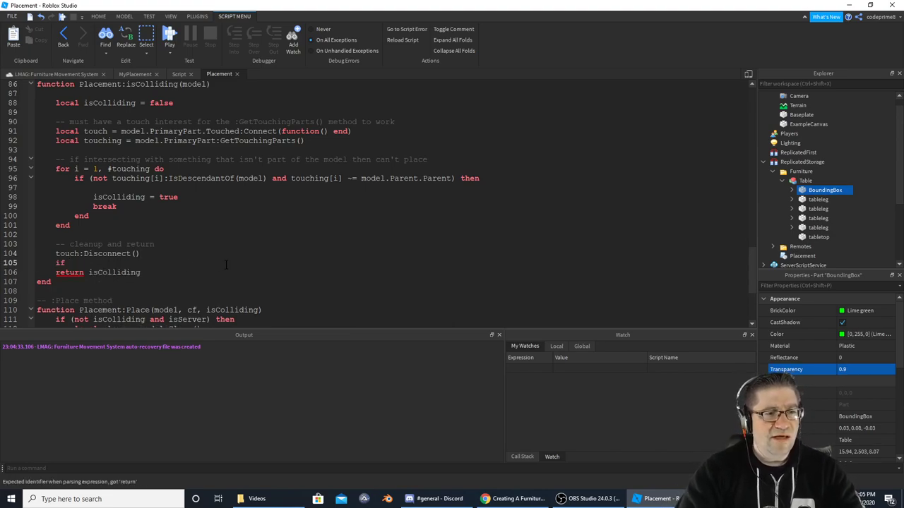
Begin an if isColliding == false branch assigning model.PrimaryPart.BrickColor.
type("isColliding")
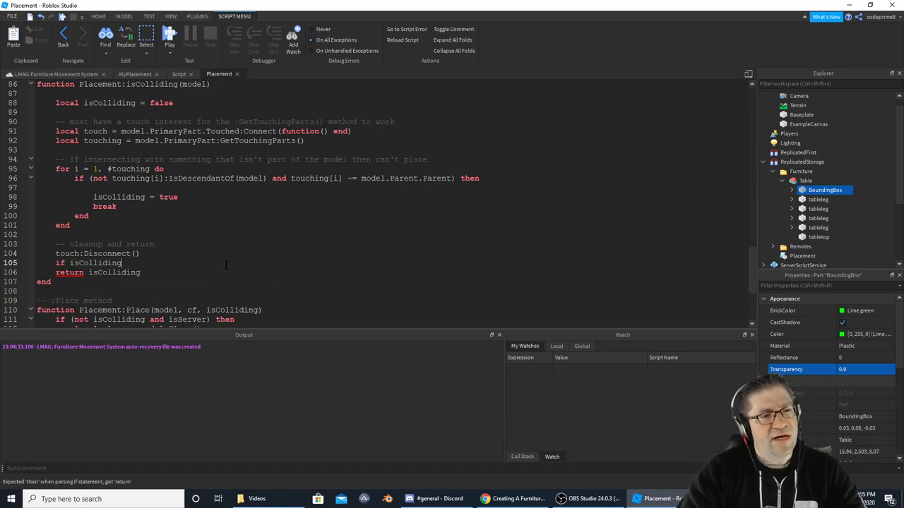
type("=")
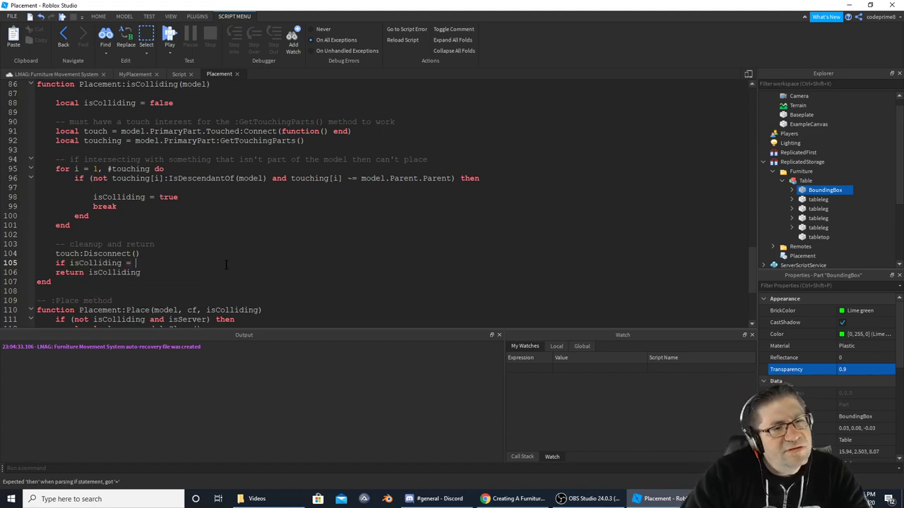
type("== false then")
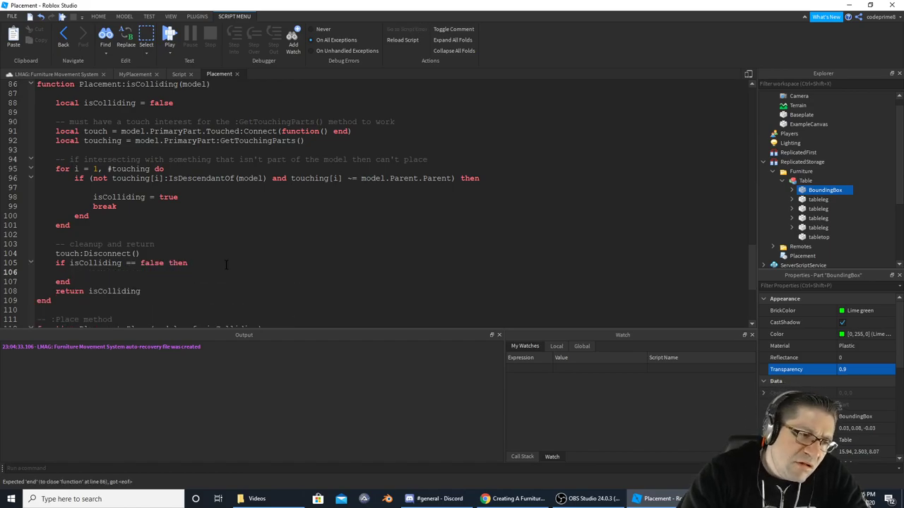
type("model.")
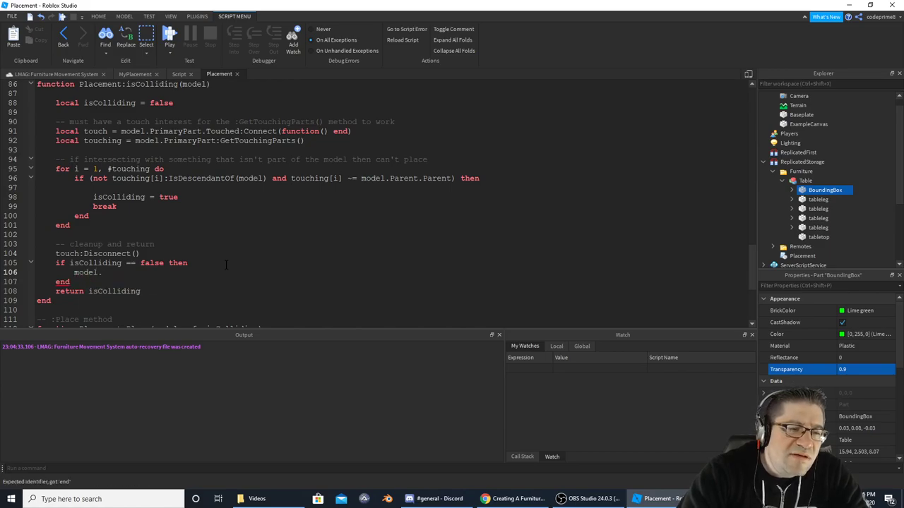
type("PrimaryPart")
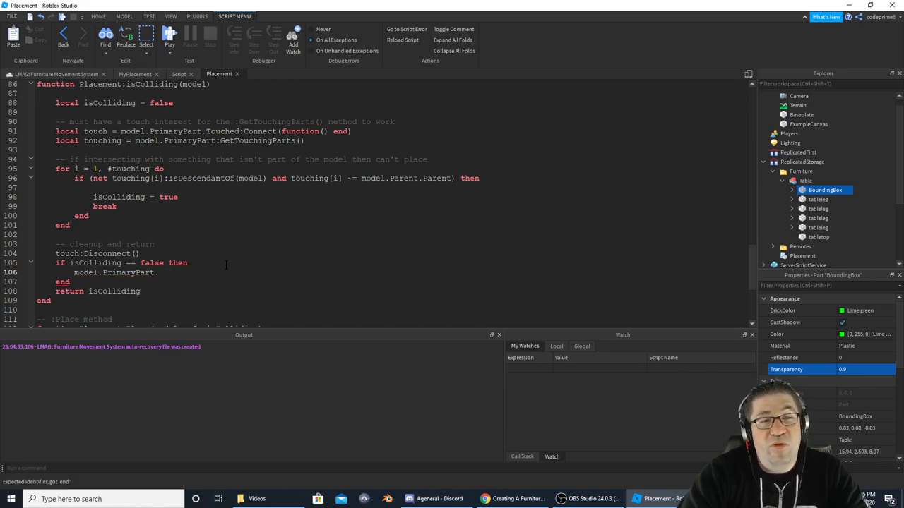
type(".")
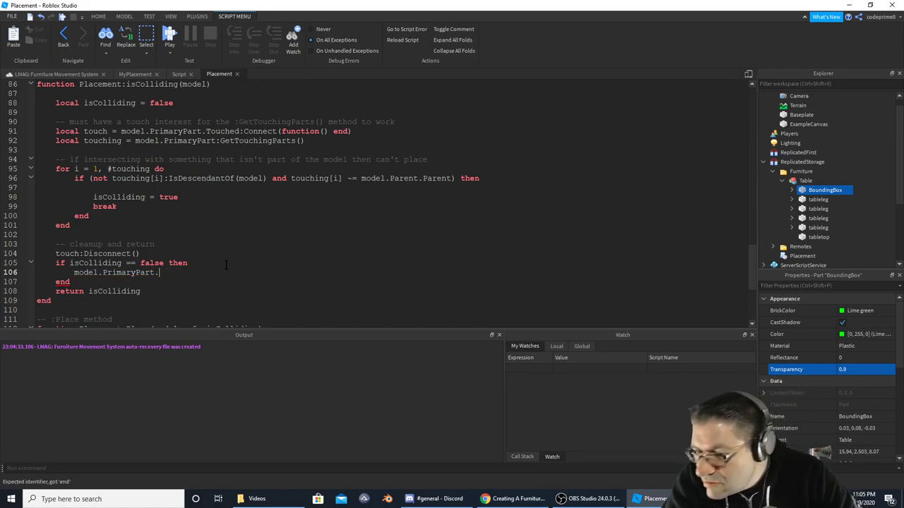
type("color")
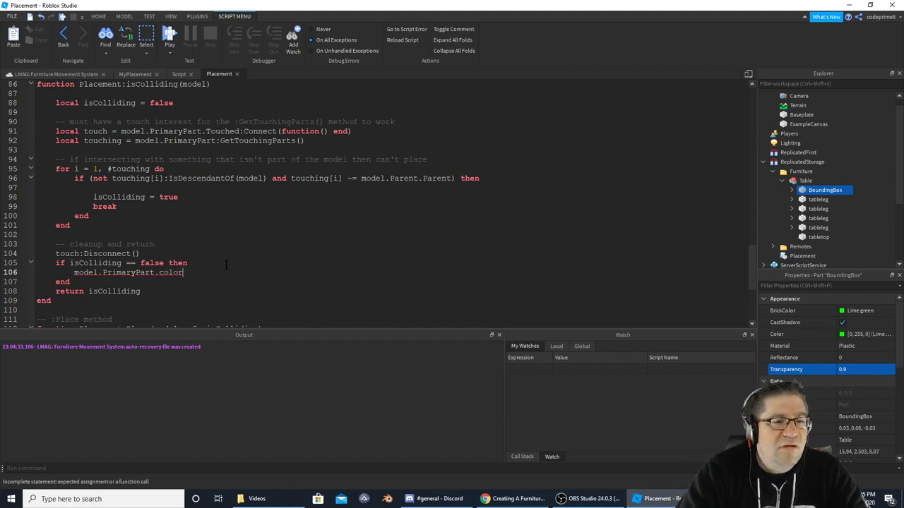
key("BackSpace")
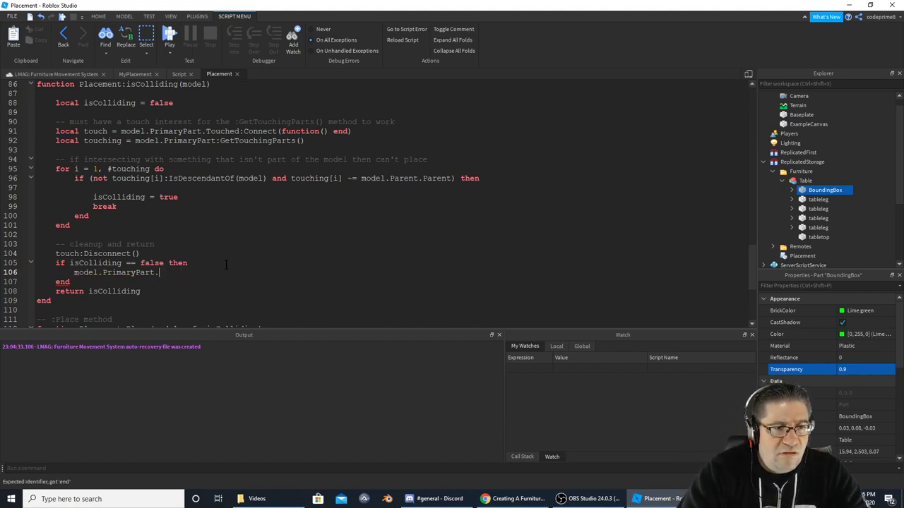
type("Color")
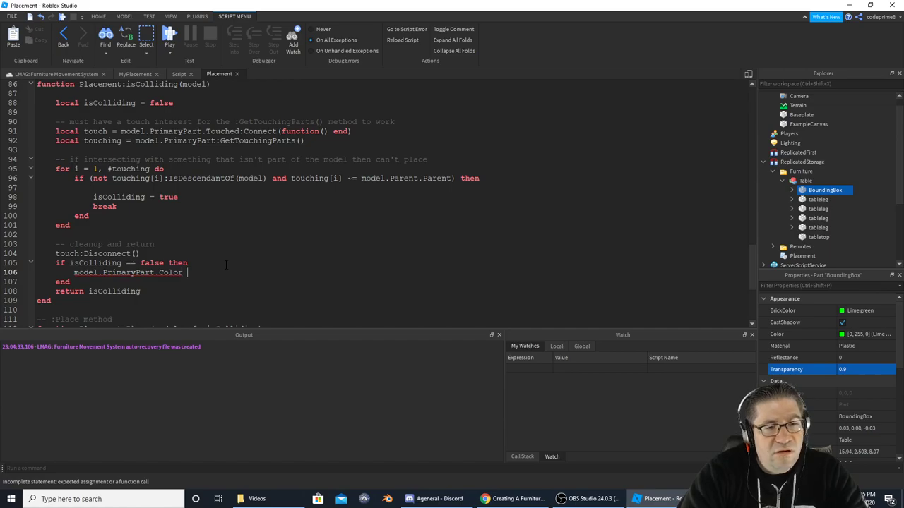
type("=")
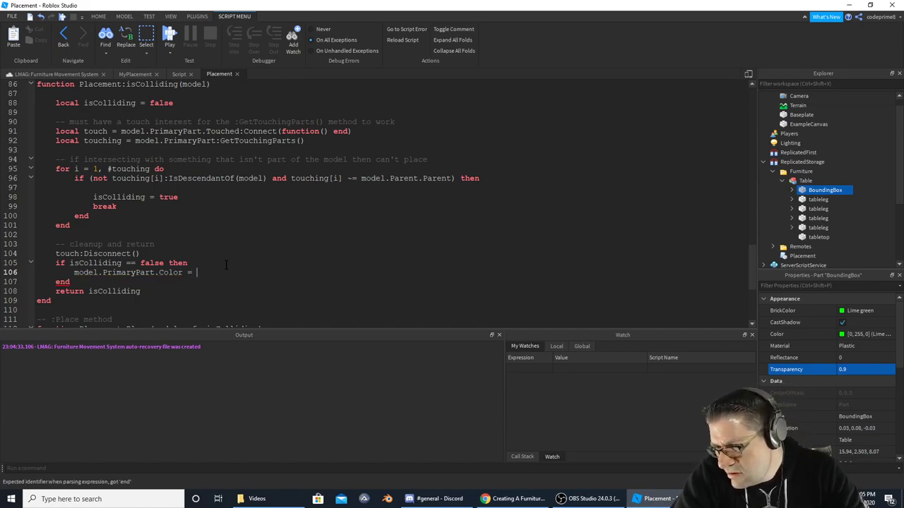
Set the free-case value to BrickColor("Lime Green"), discarding a Color3 attempt.
type("L")
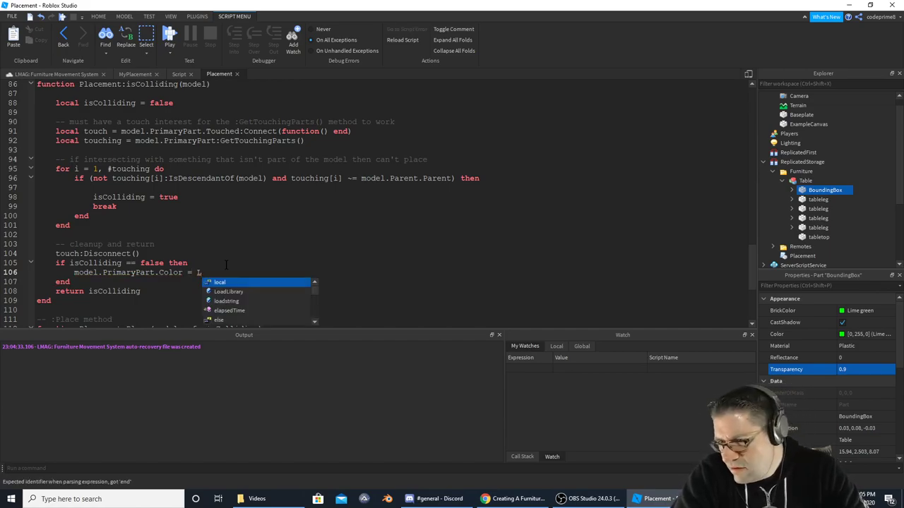
type("br")
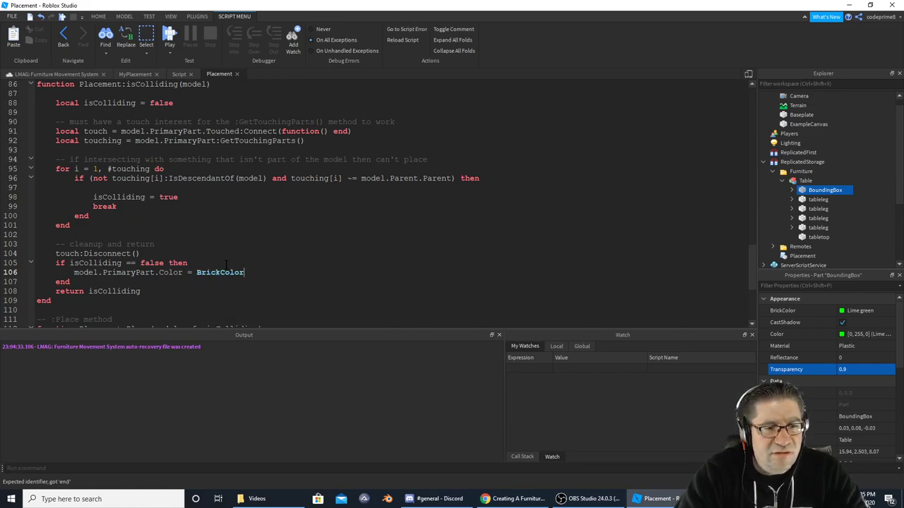
type("co")
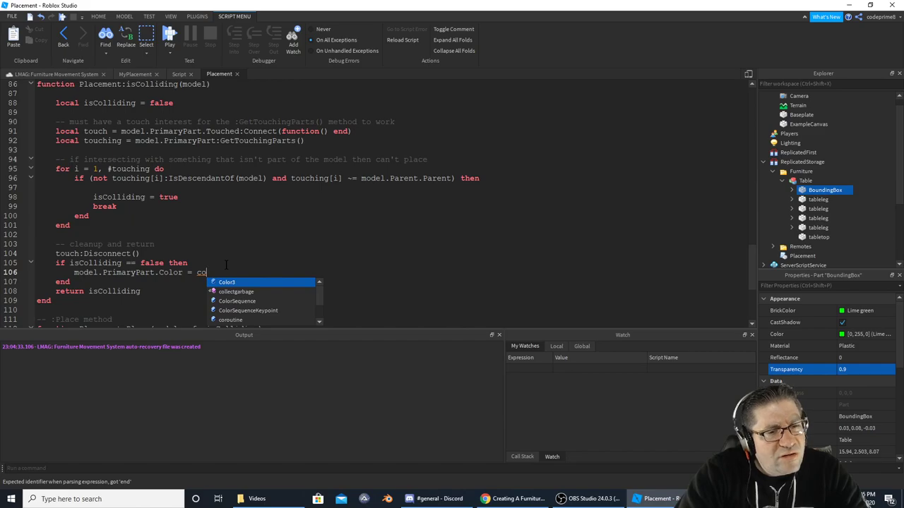
type("Color3.")
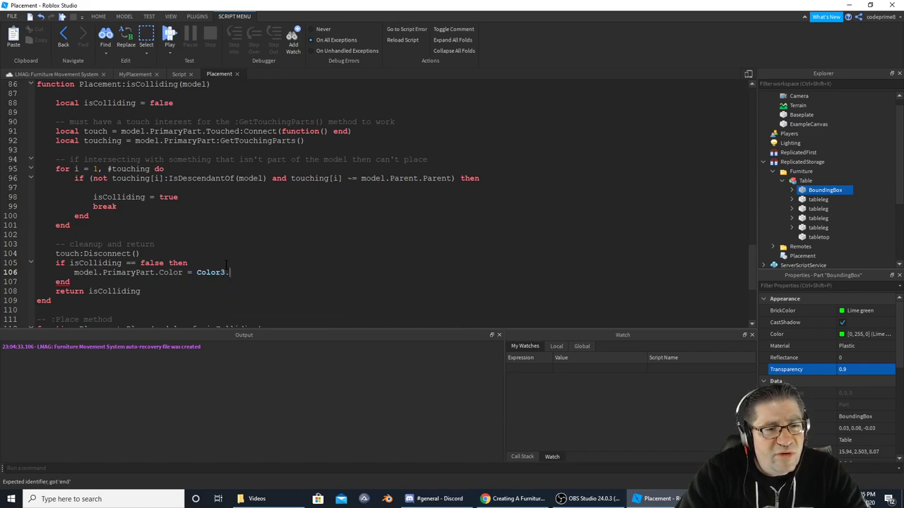
key("BackSpace")
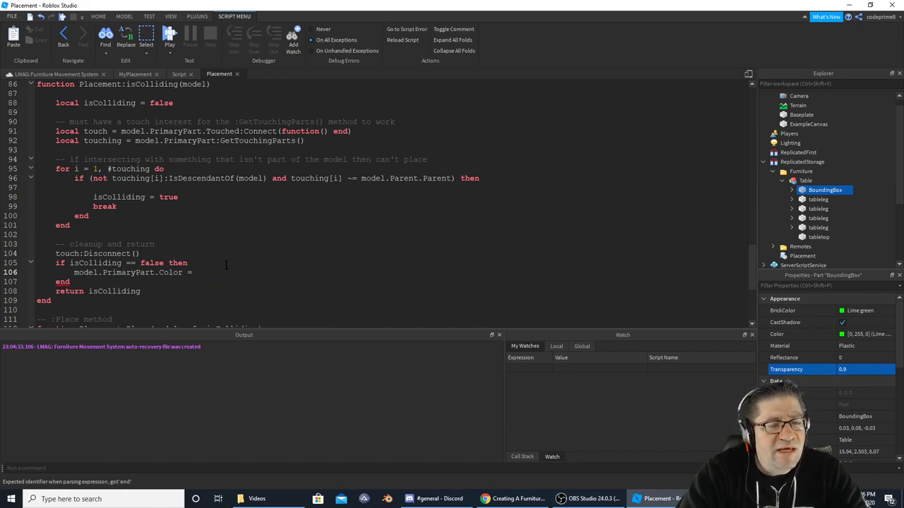
type("BrickColor(\"")
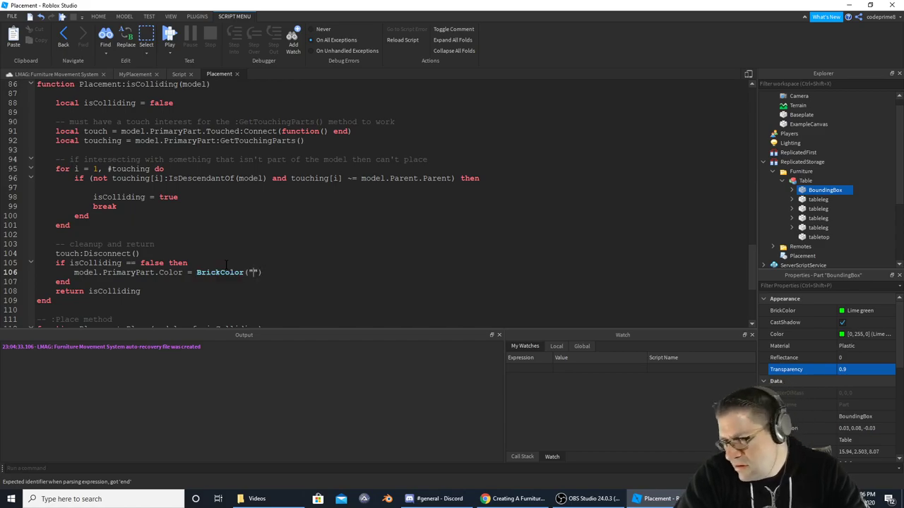
type("Lime Green")
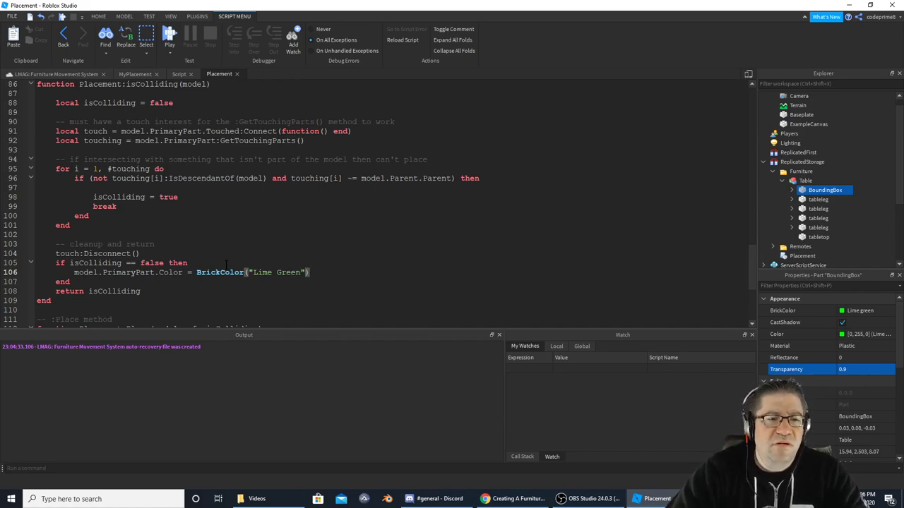
Add the else branch setting the primary part's BrickColor to "Really Red".
type("else")
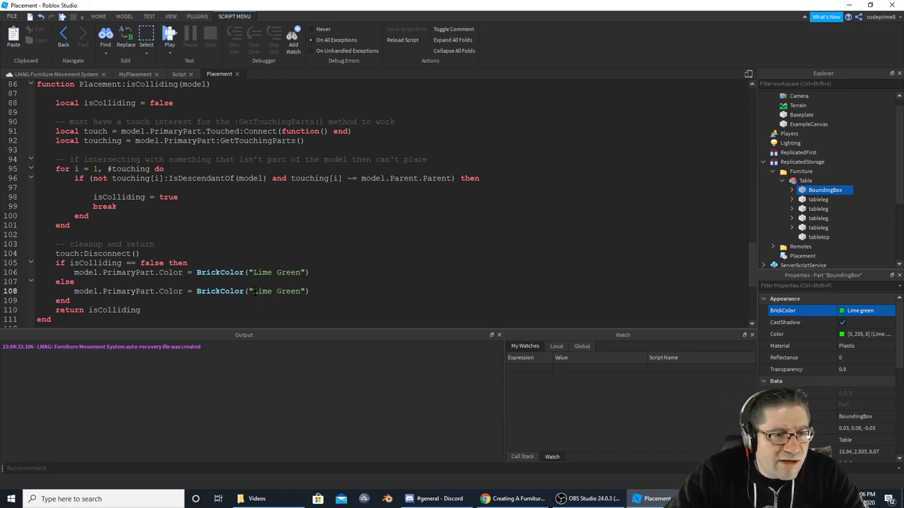
double_click(275, 291)
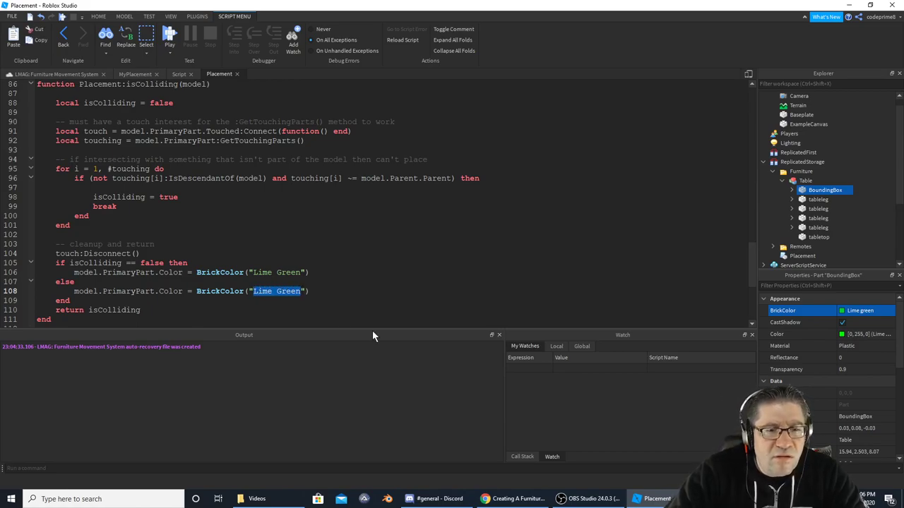
type("Reali")
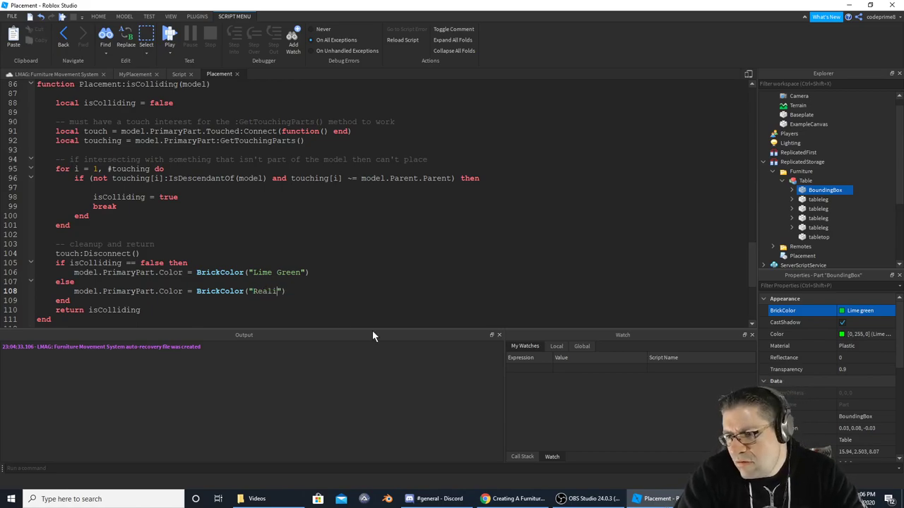
key("Backspace")
type("ly")
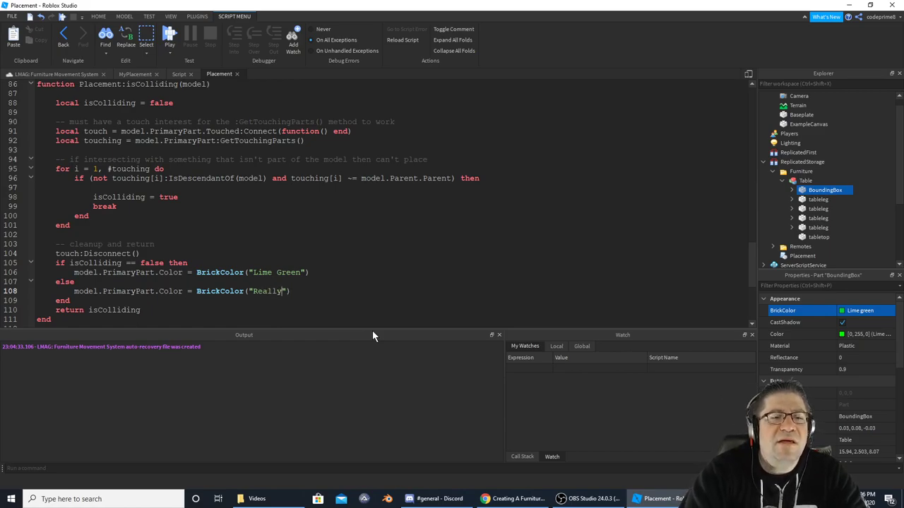
type("Red")
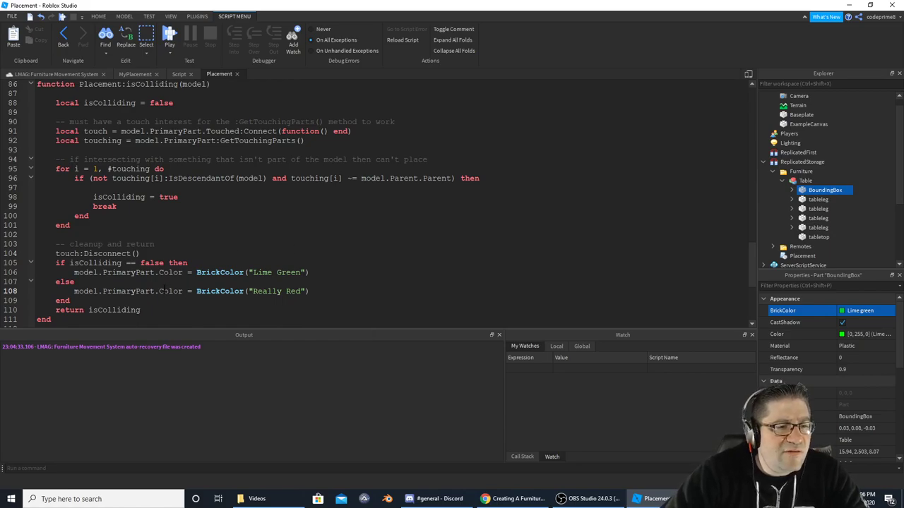
double_click(171, 291)
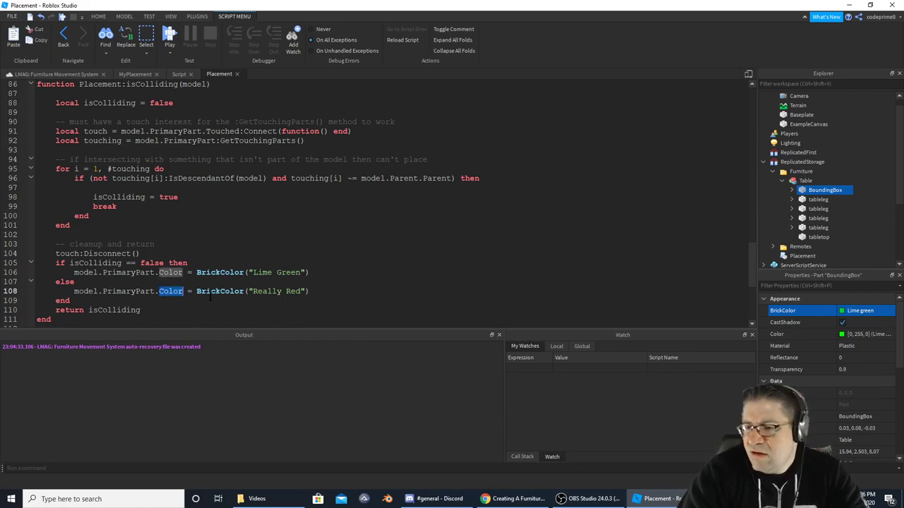
type("BirckCo")
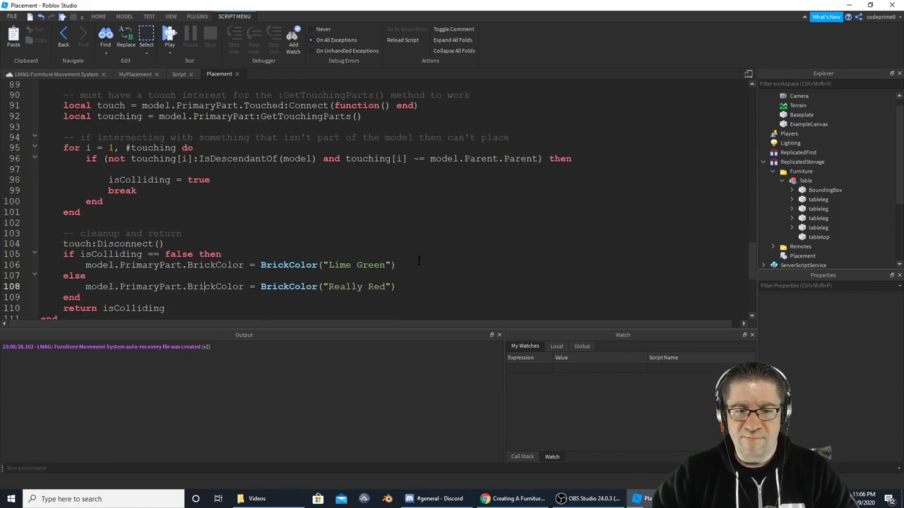
Select BrickColor on line 106 and start retyping it as Enum.bricolo for the Lime Green colour.
scroll("down", 3)
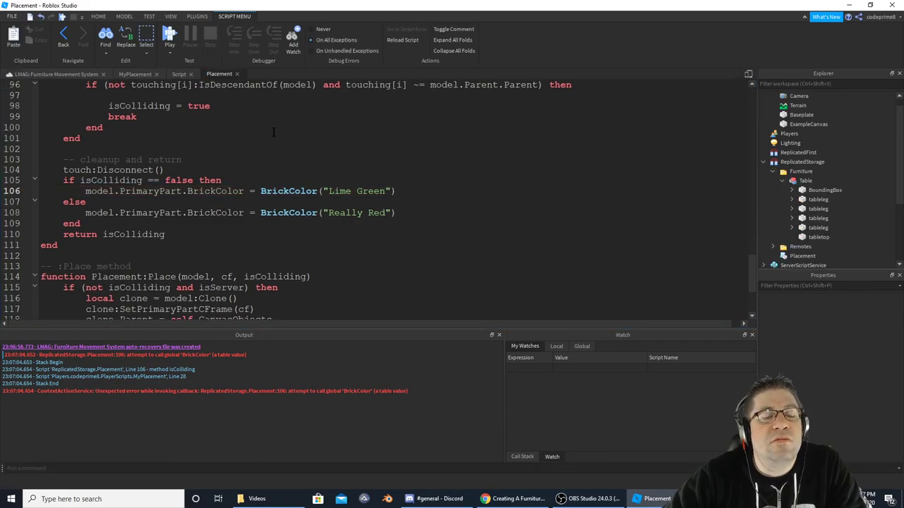
double_click(288, 191)
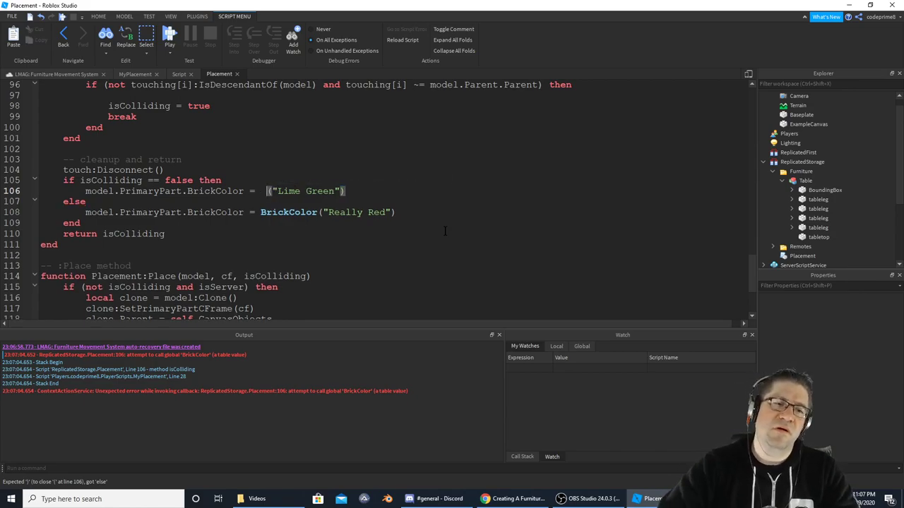
type("Enum.")
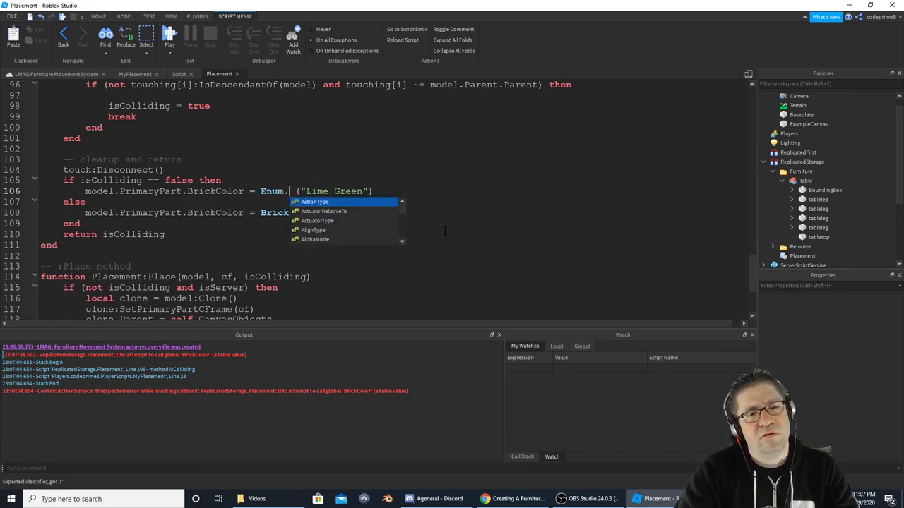
type("bri")
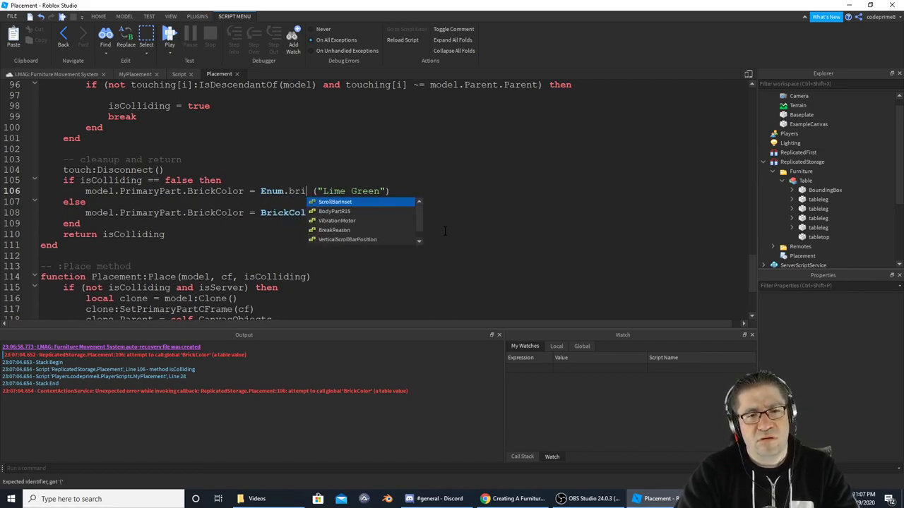
type("colo")
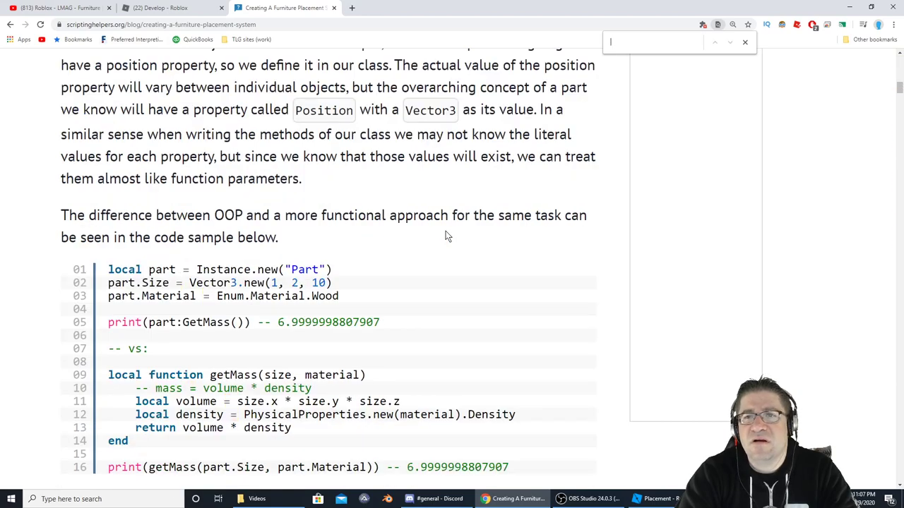
Search the tutorial page for 'col', clear the search, and return to the placement script.
type("colo")
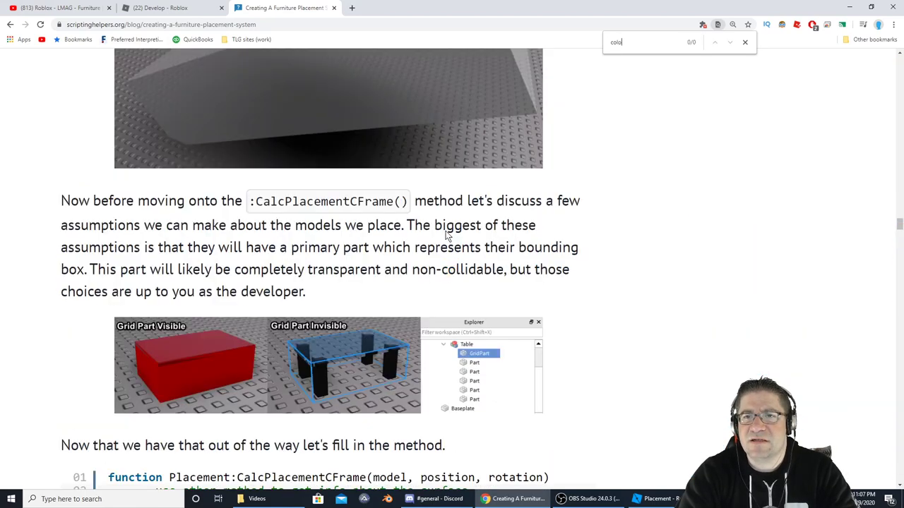
key("ctrl+a")
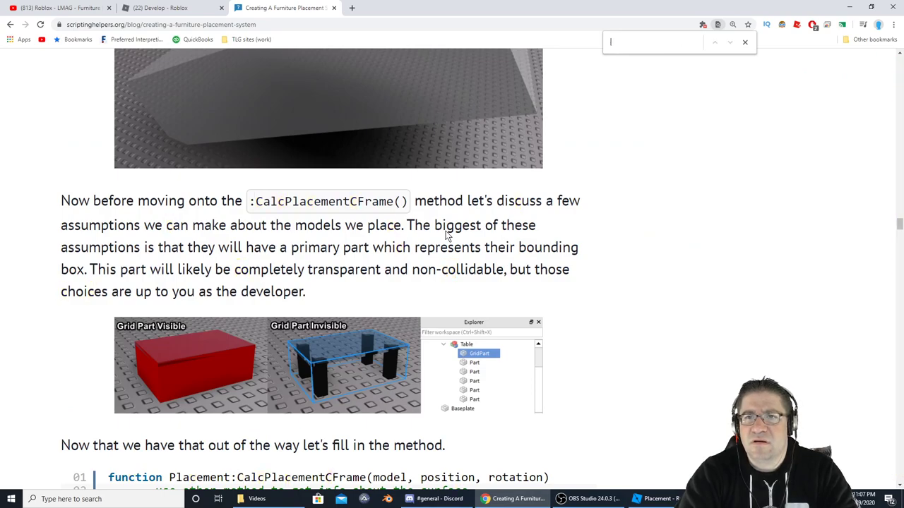
left_click(651, 499)
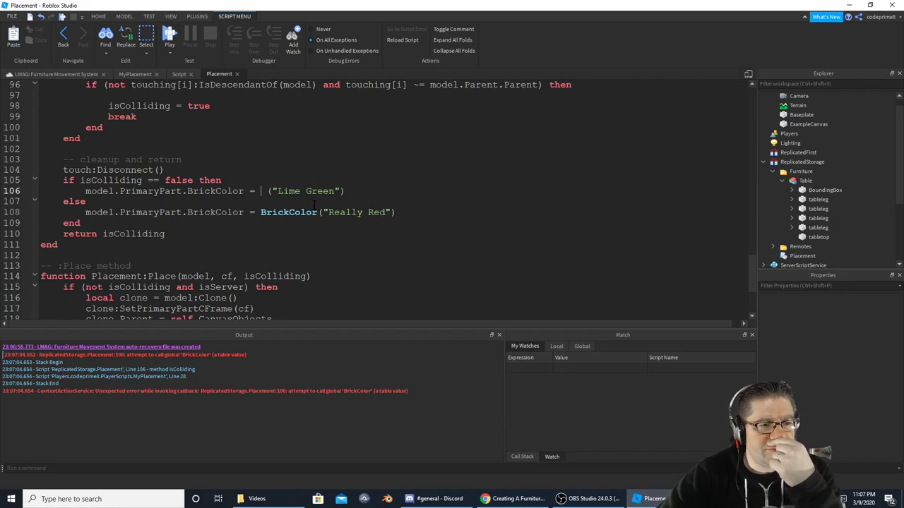
mouse_move(178, 203)
type("BrickColor.new")
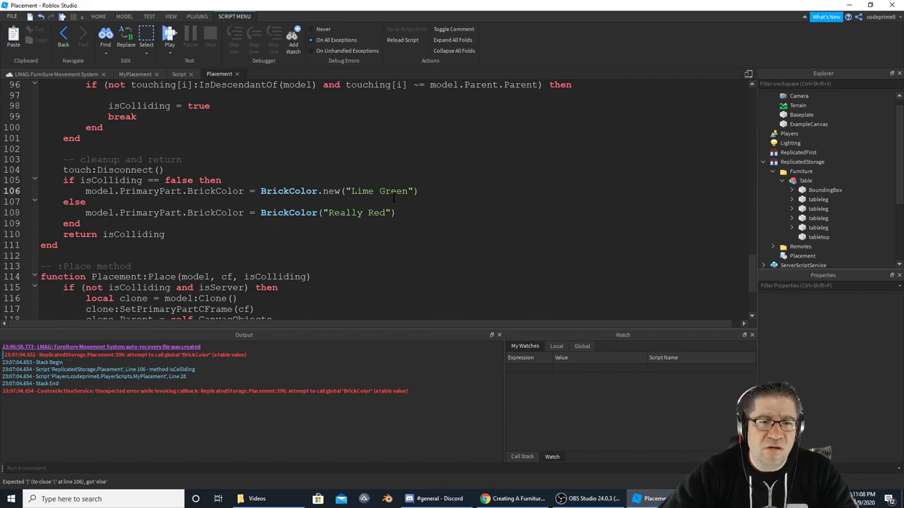
Select BrickColor on the Really Red line 108 and append .new( to it.
left_click_drag(260, 191, 344, 191)
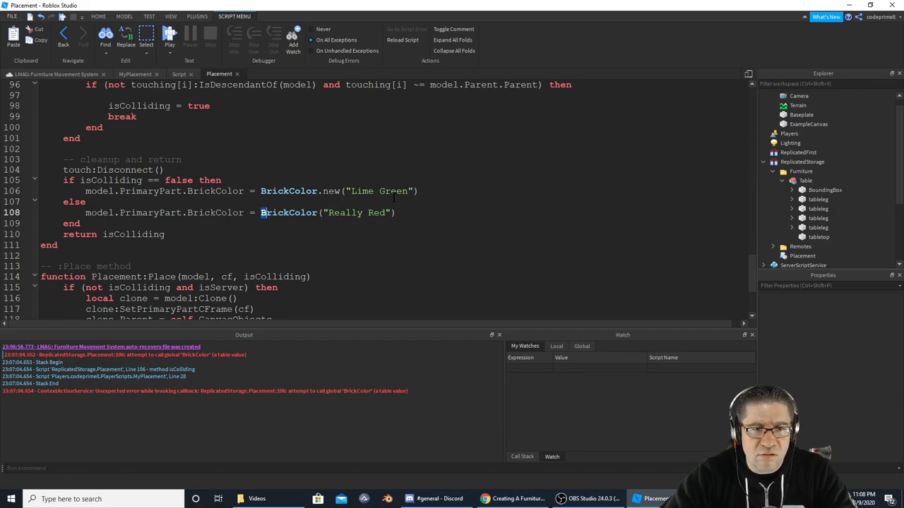
double_click(289, 213)
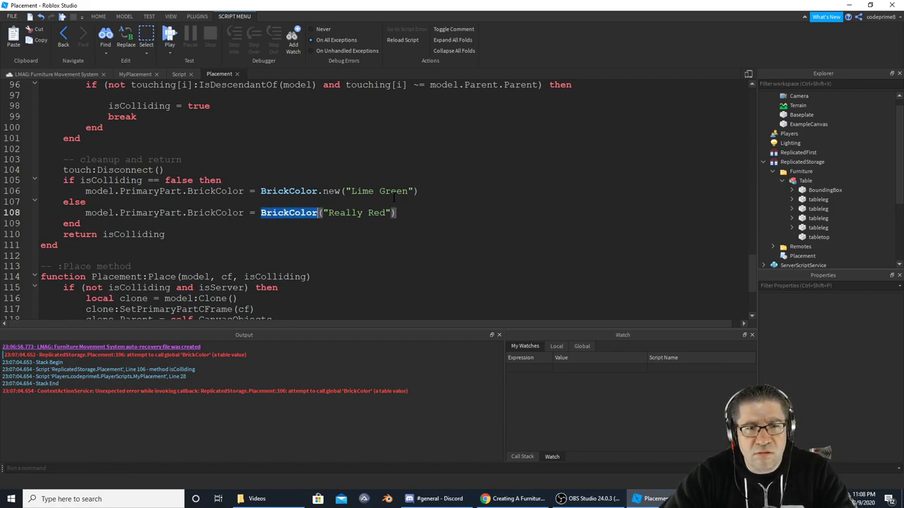
type(".new(")
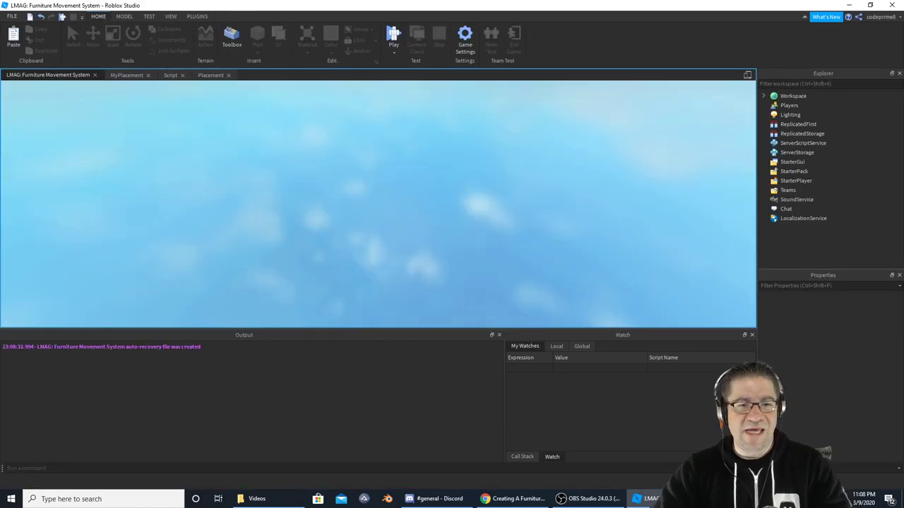
Switch to the Placement module script tab for review.
left_click(391, 36)
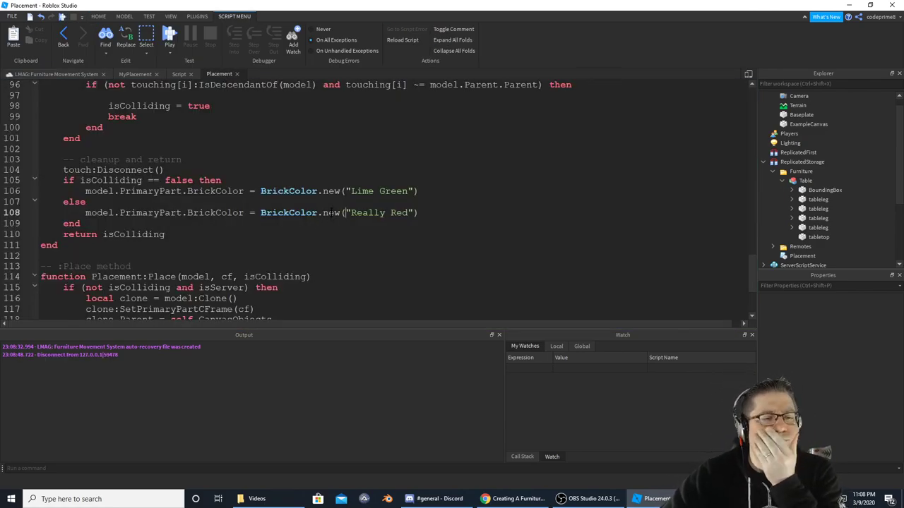
Scroll through the Placement script to the isColliding colour branch.
scroll("down", 3)
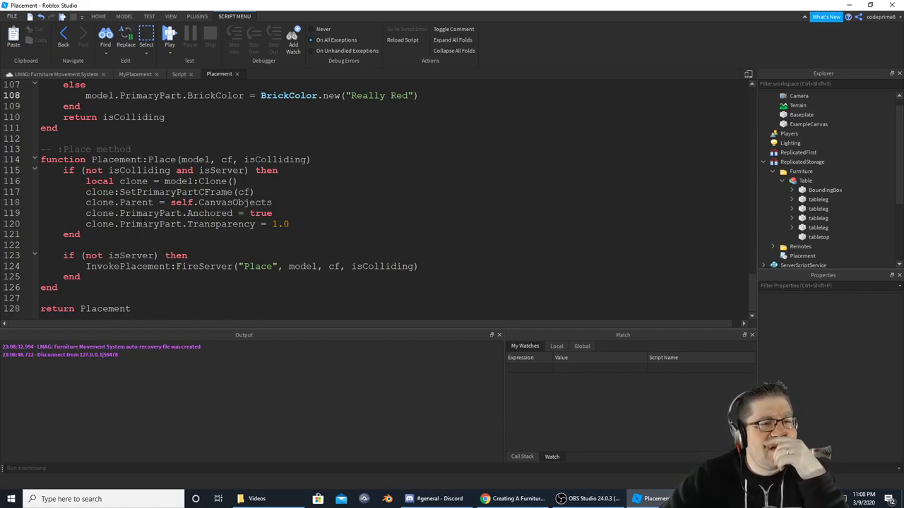
double_click(221, 224)
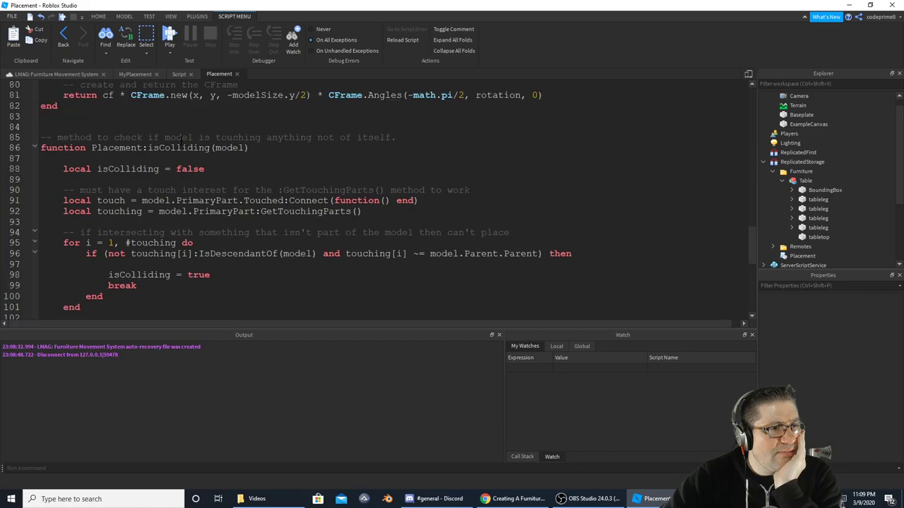
scroll("up", 3)
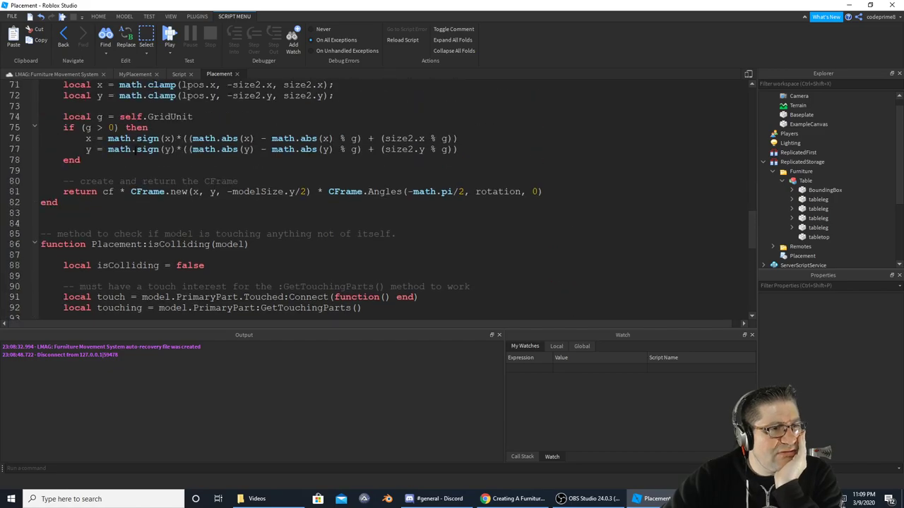
scroll("down", 3)
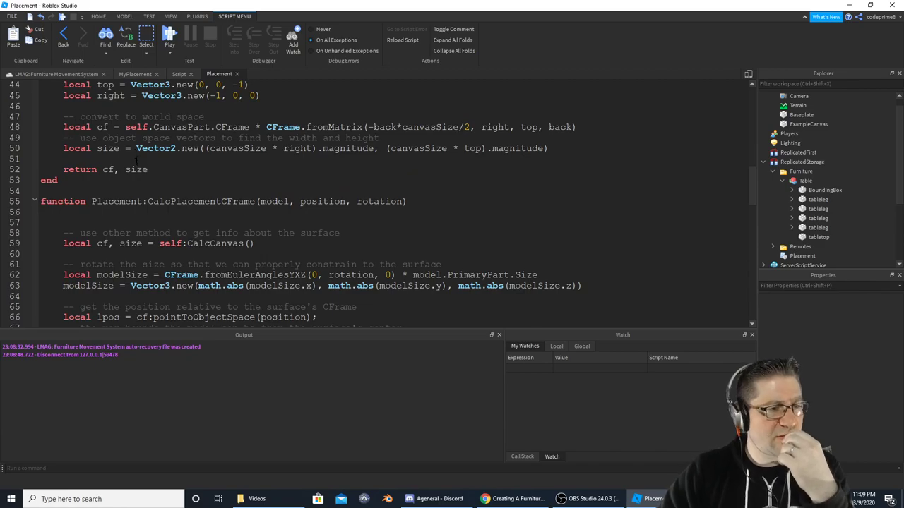
scroll("down", 3)
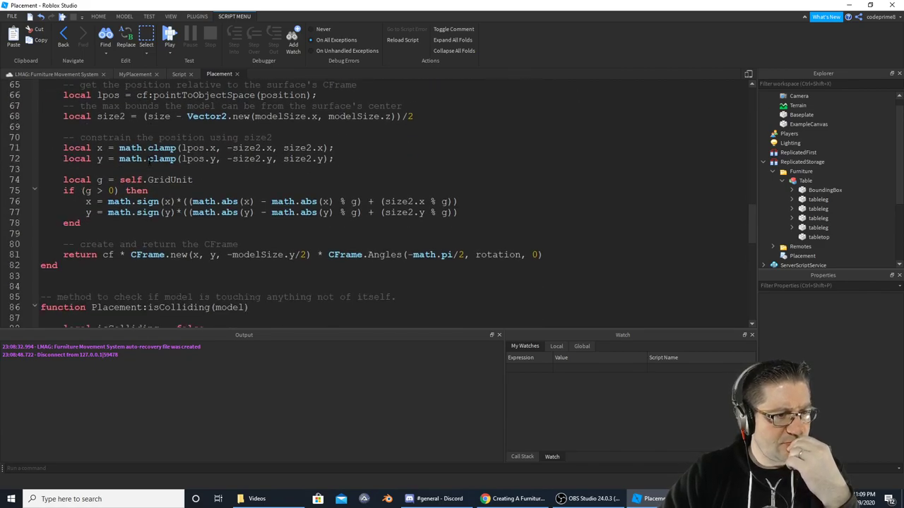
scroll("down", 3)
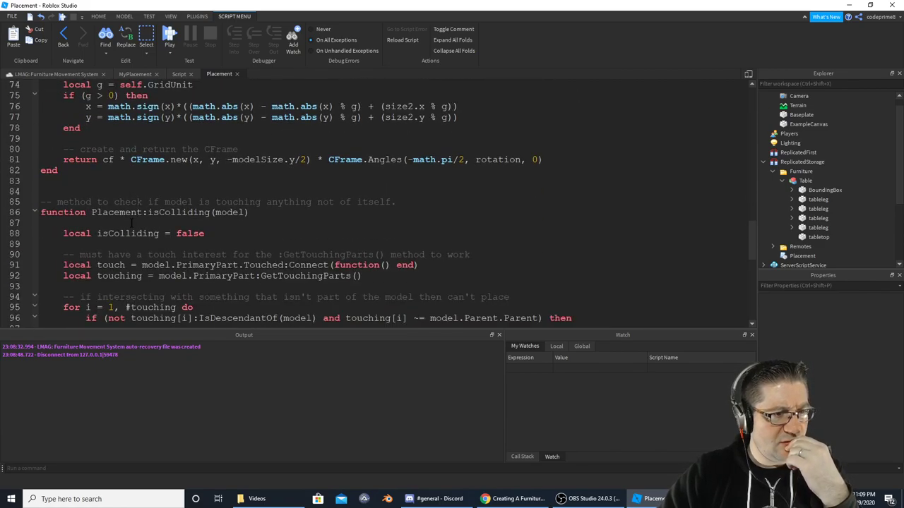
scroll("down", 3)
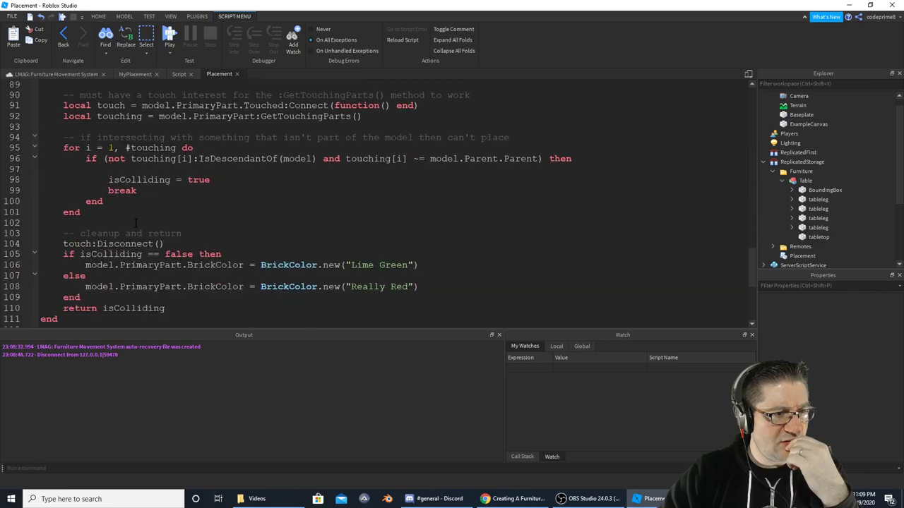
Duplicate the Lime Green line and rewrite the copy as model.PrimaryPart.Transparency = .9.
left_click(421, 265)
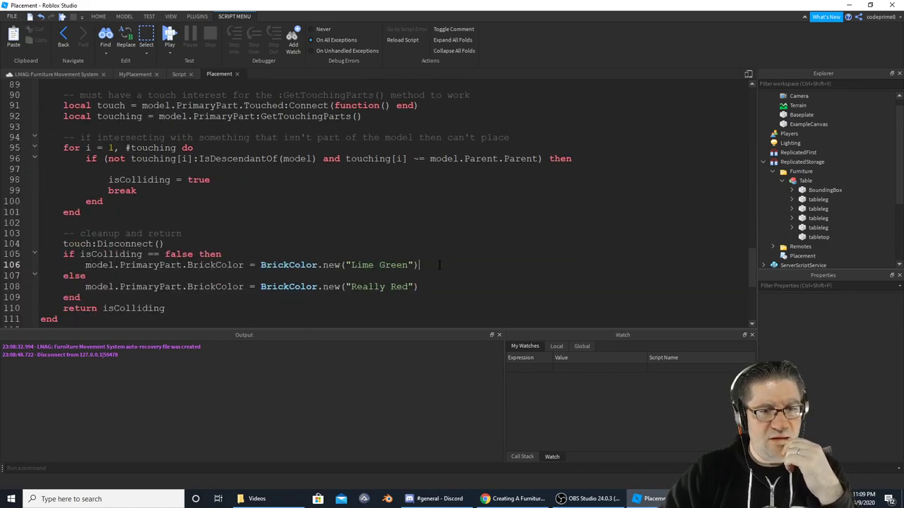
key("Enter")
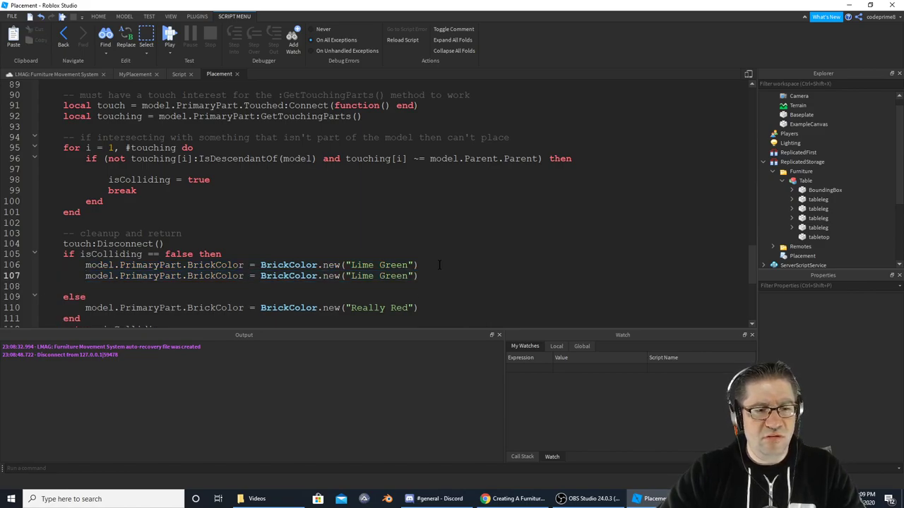
left_click_drag(260, 276, 418, 276)
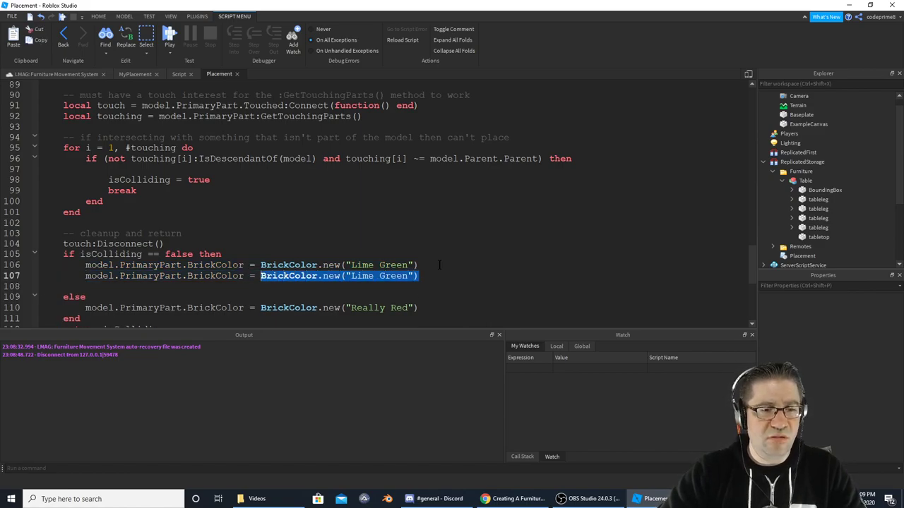
type(".9")
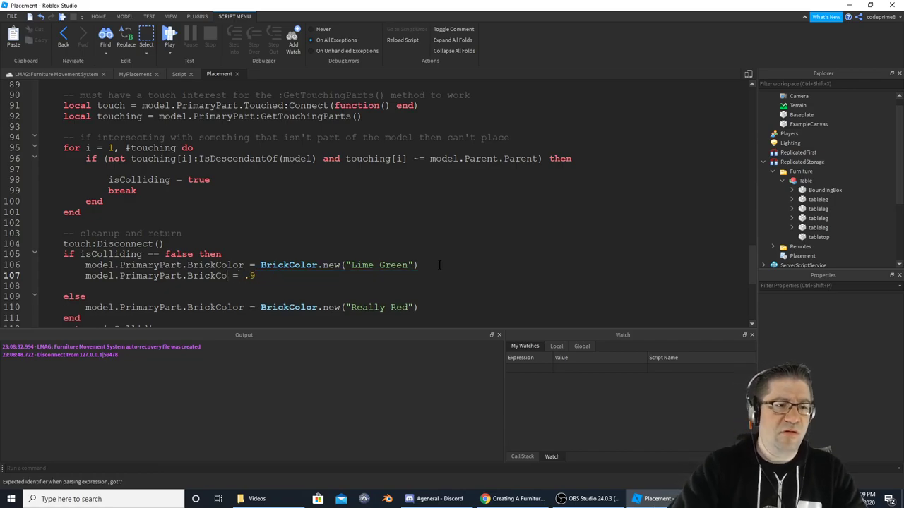
key("BackSpace")
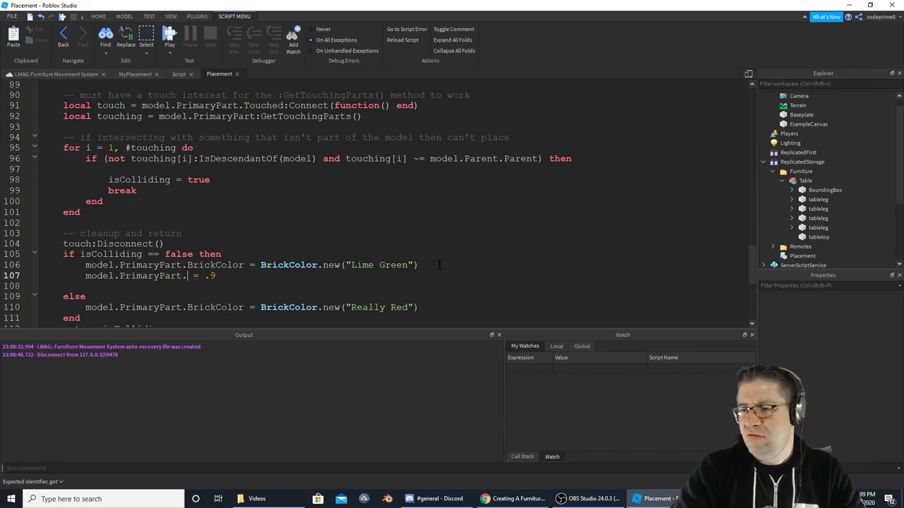
type("Transparency")
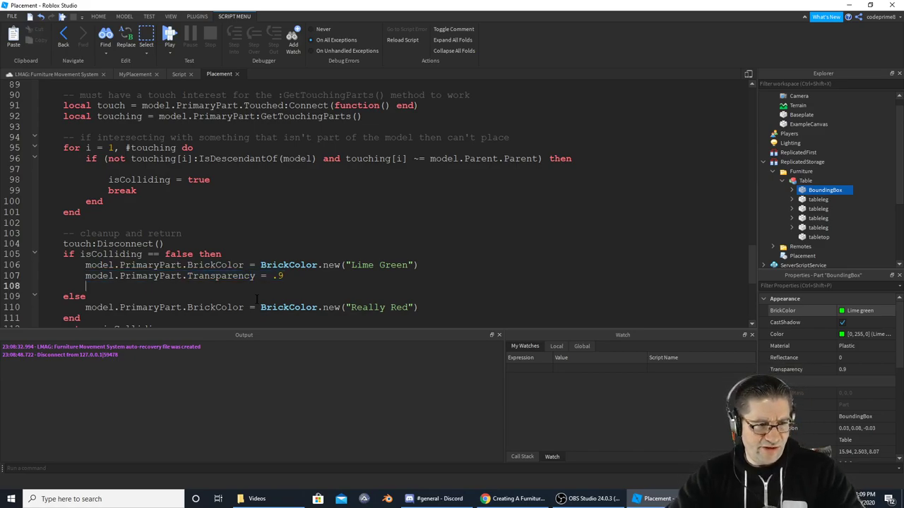
type("model.PrimaryPart.Transparency = .9")
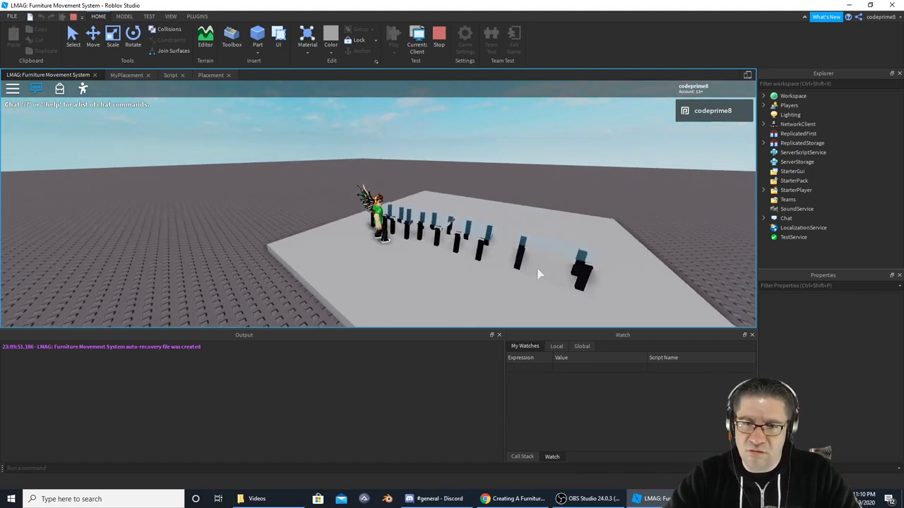
Stop the running playtest and return to the edit view.
left_click(439, 36)
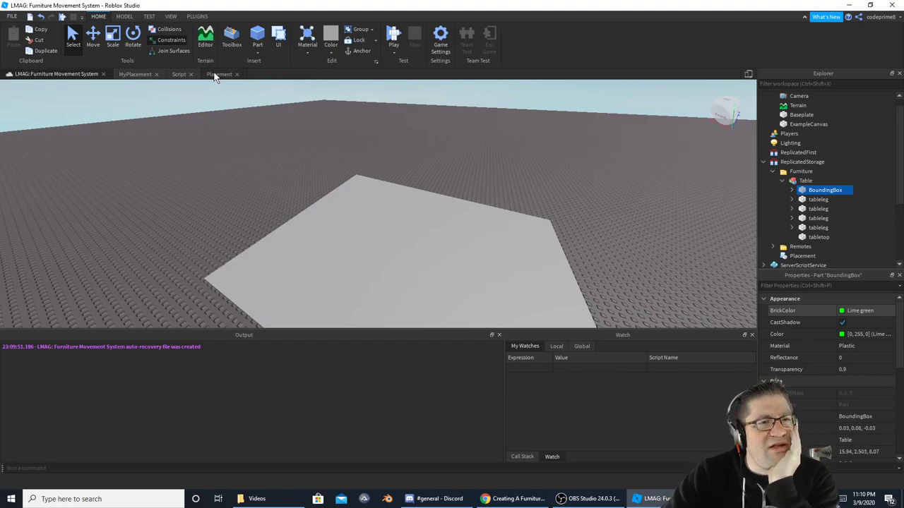
Review the Place function, highlighting uses of clone and Transparency in the script.
left_click(219, 74)
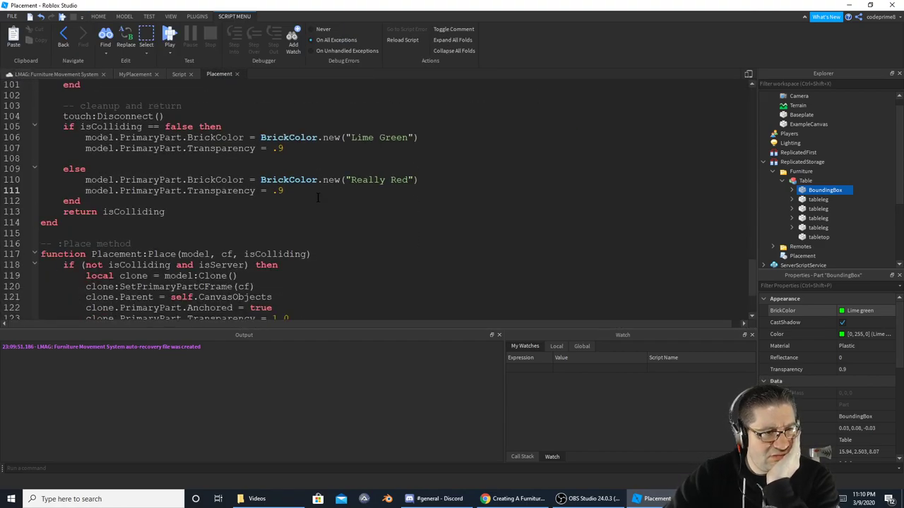
scroll("down", 3)
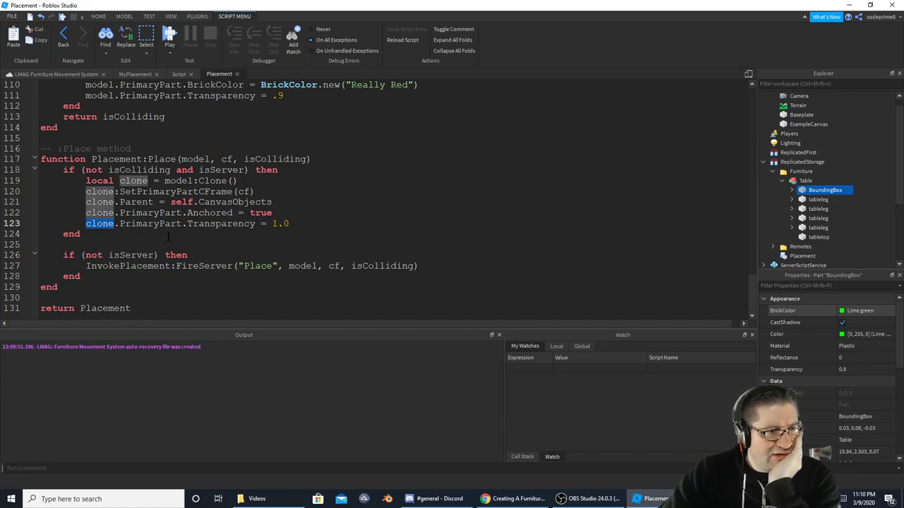
double_click(220, 223)
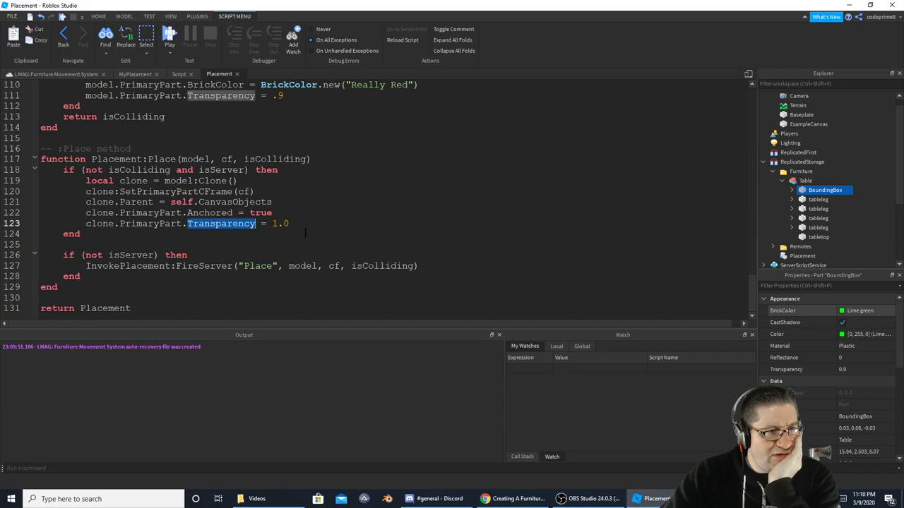
double_click(99, 224)
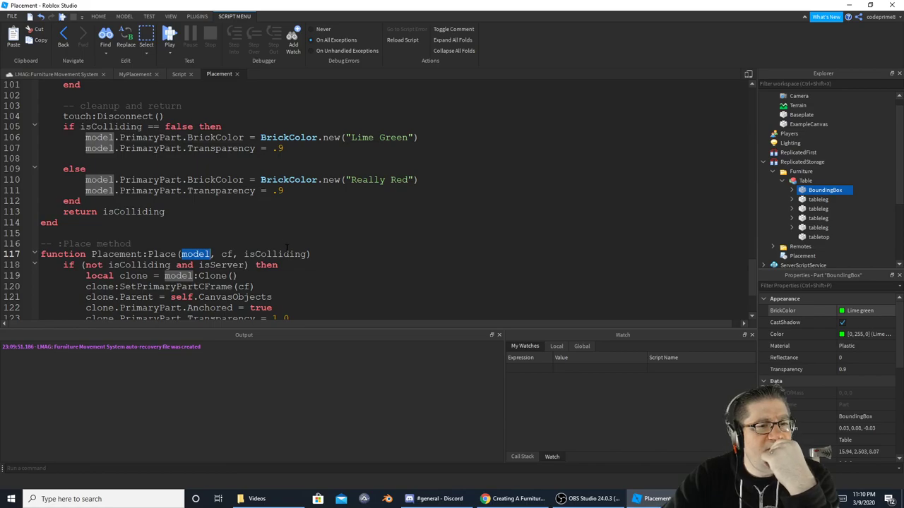
scroll("down", 3)
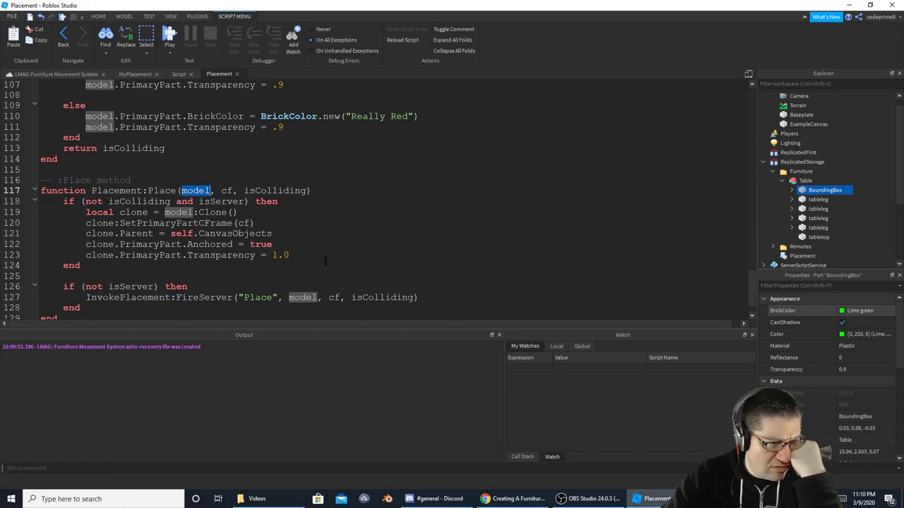
scroll("down", 3)
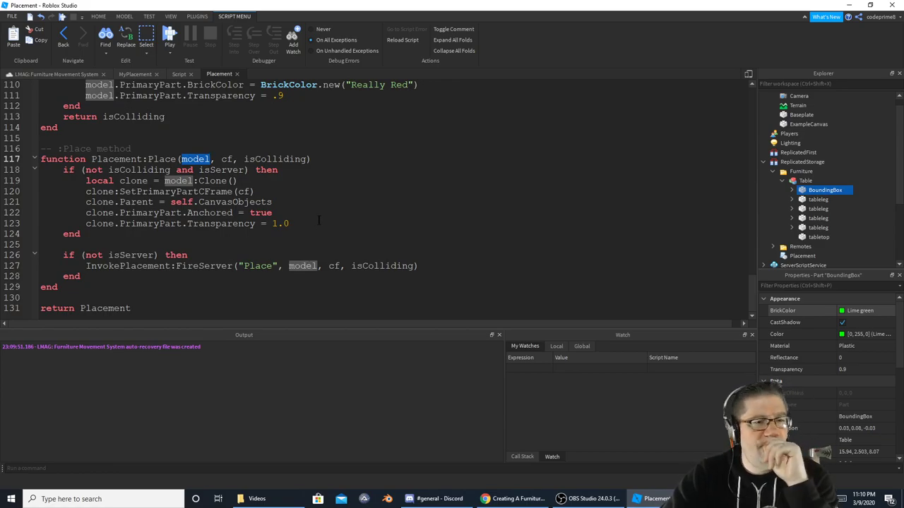
mouse_move(317, 222)
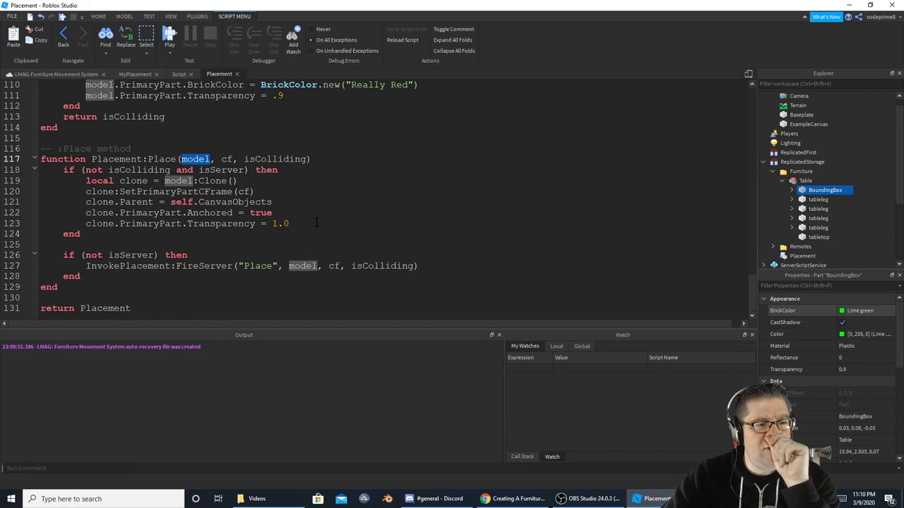
triple_click(187, 223)
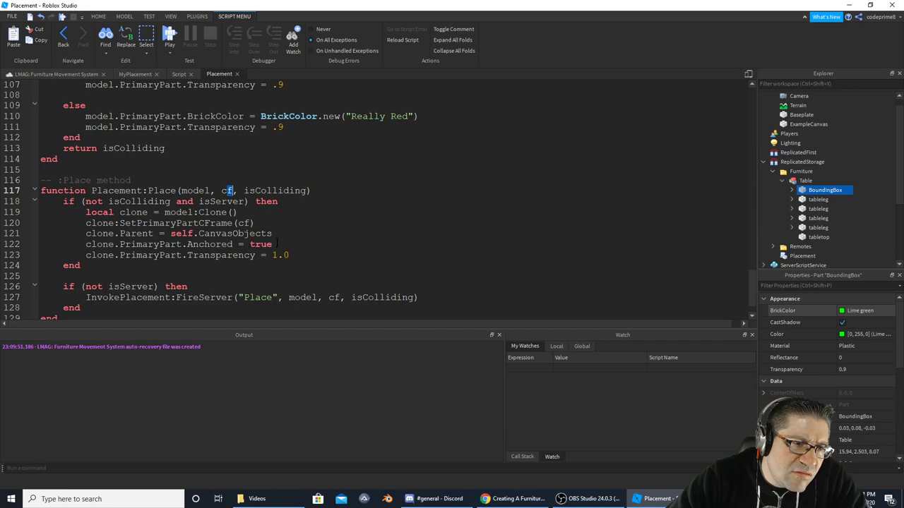
Select the green/red colour-tinting block in isColliding and delete it.
double_click(220, 255)
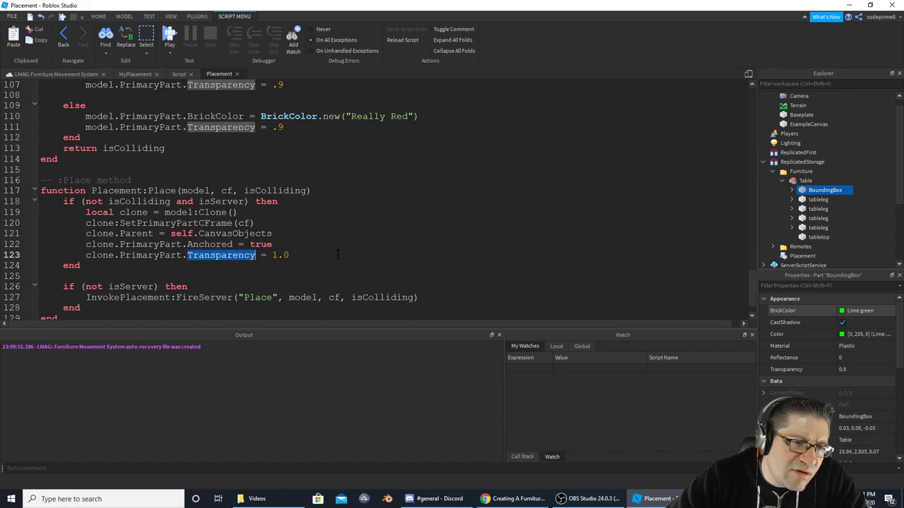
left_click_drag(86, 212, 289, 255)
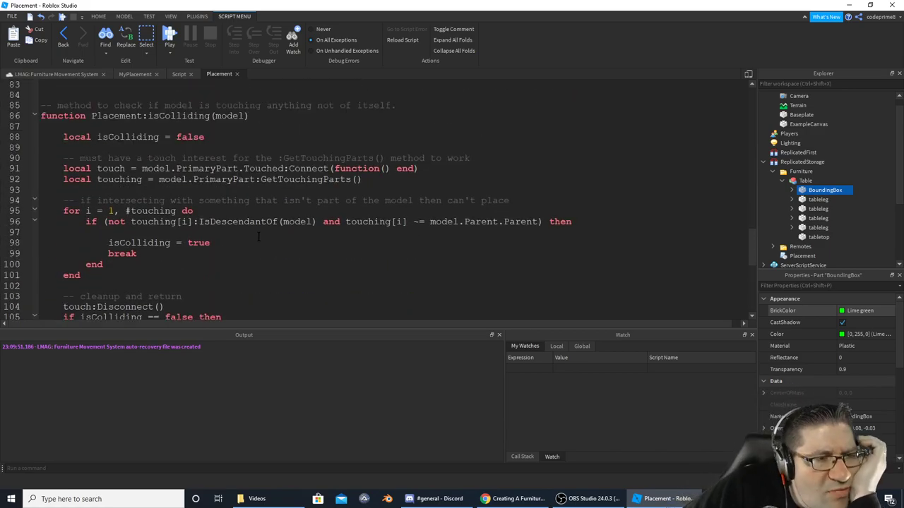
scroll("up", 3)
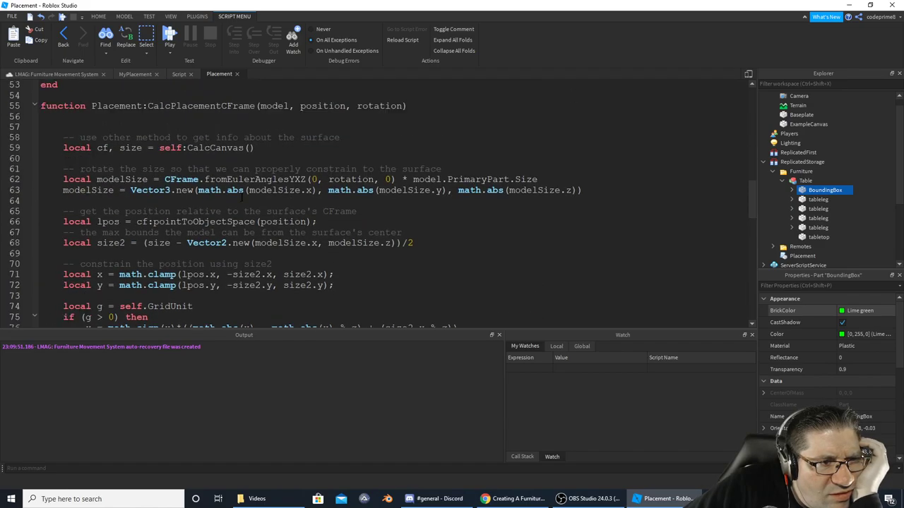
scroll("down", 3)
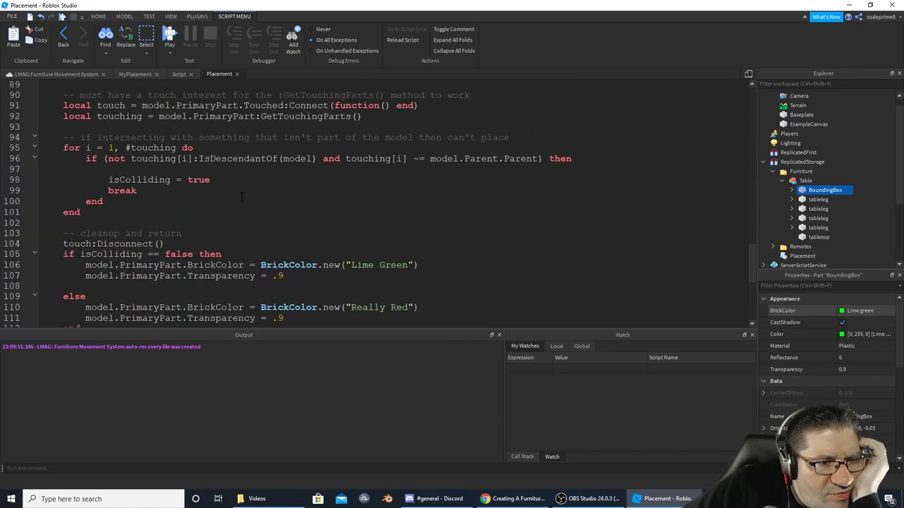
scroll("down", 3)
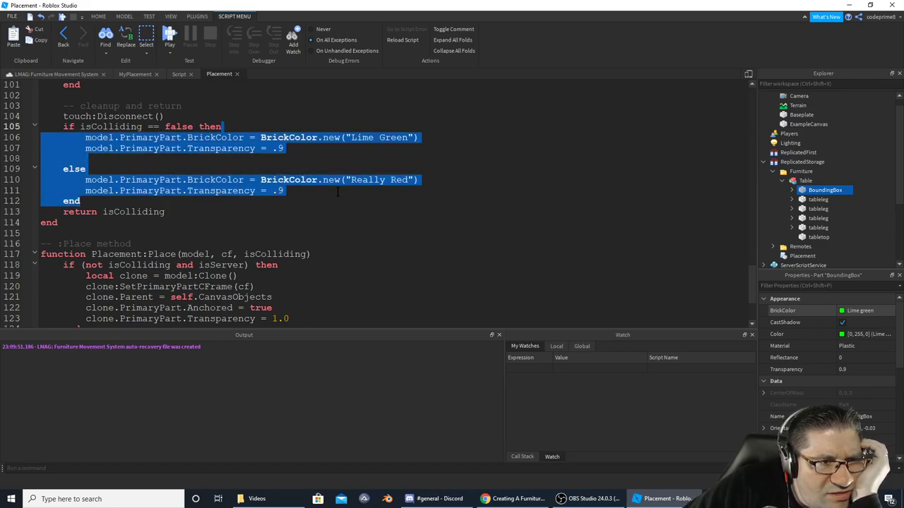
key("Delete")
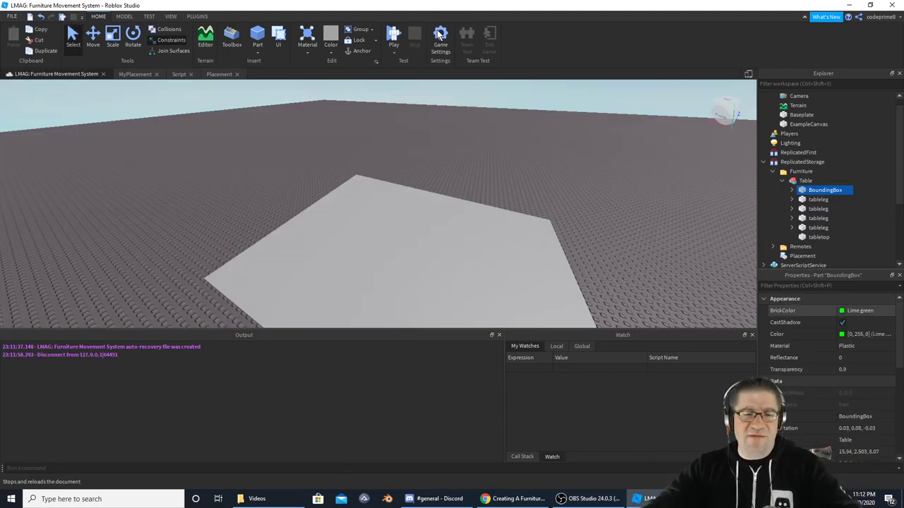
Return to the restored tinting block and select BrickColor in the green branch.
left_click(219, 74)
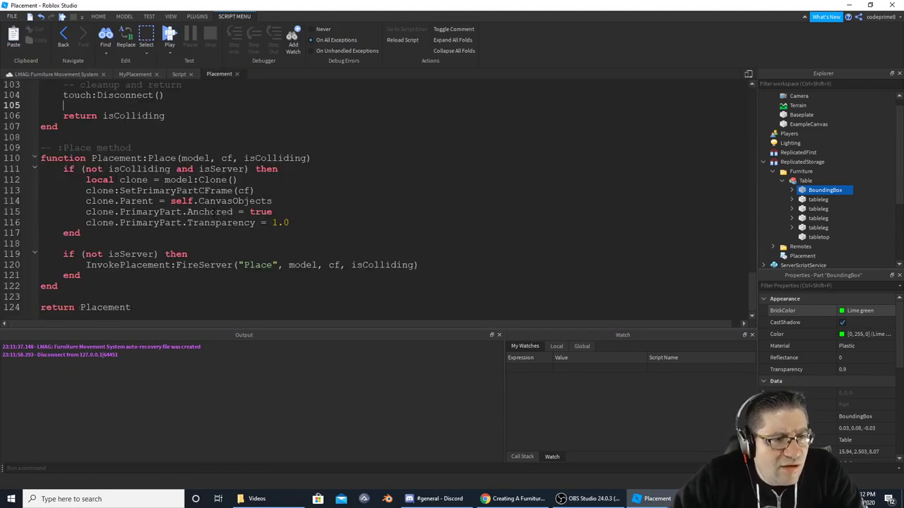
scroll("up", 3)
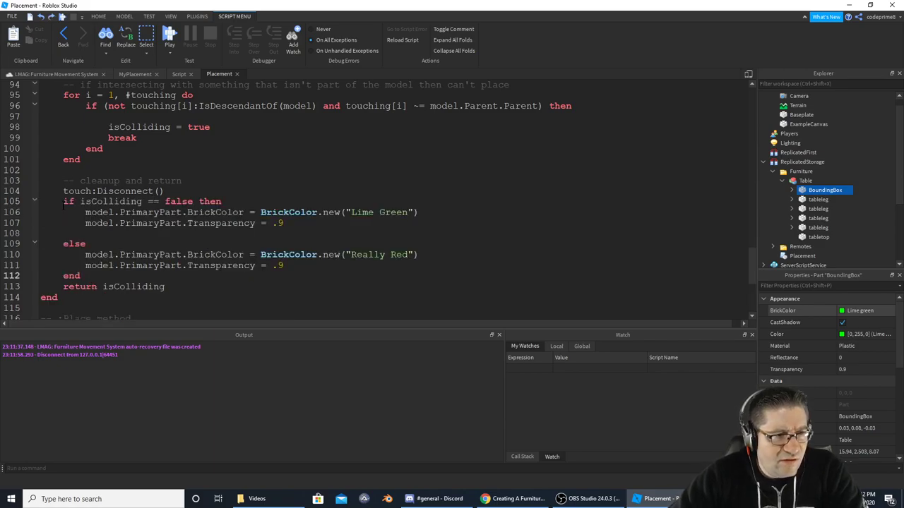
double_click(111, 201)
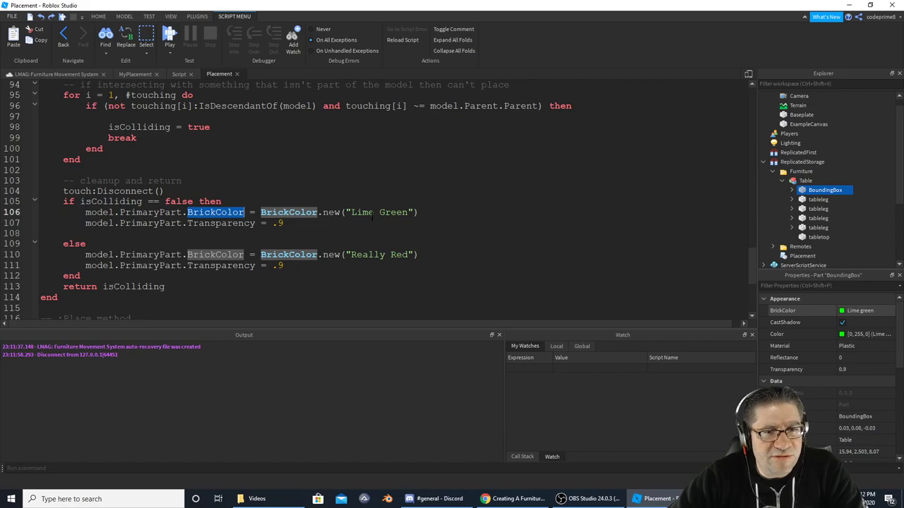
mouse_move(318, 228)
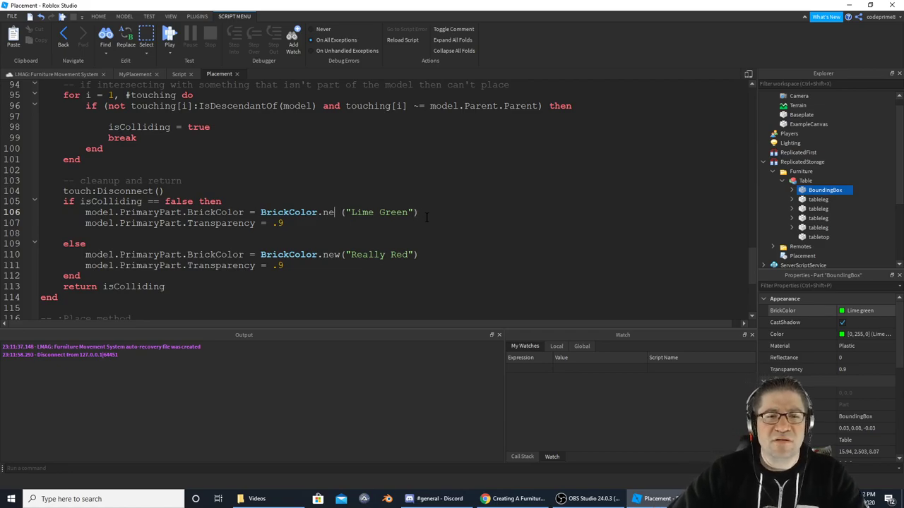
Give the green tint numeric colour values (0,1,0 inside the constructor.
type("(")
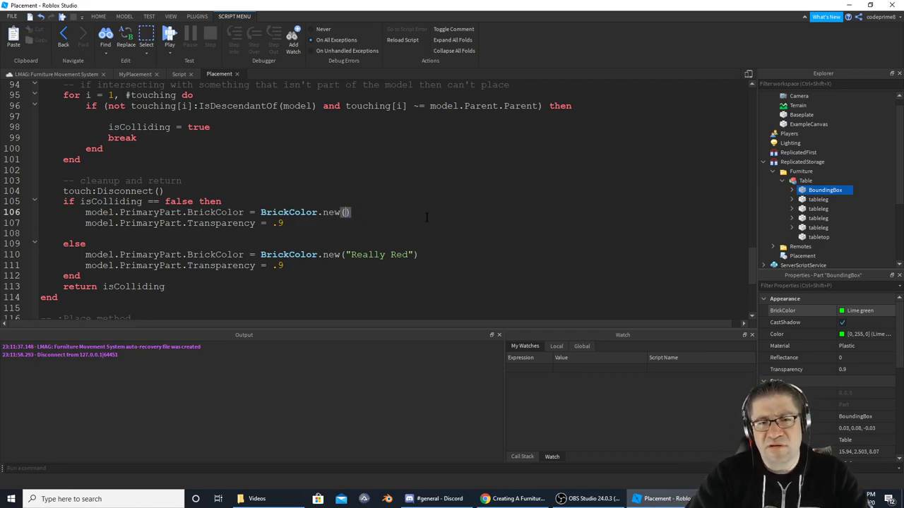
type("0")
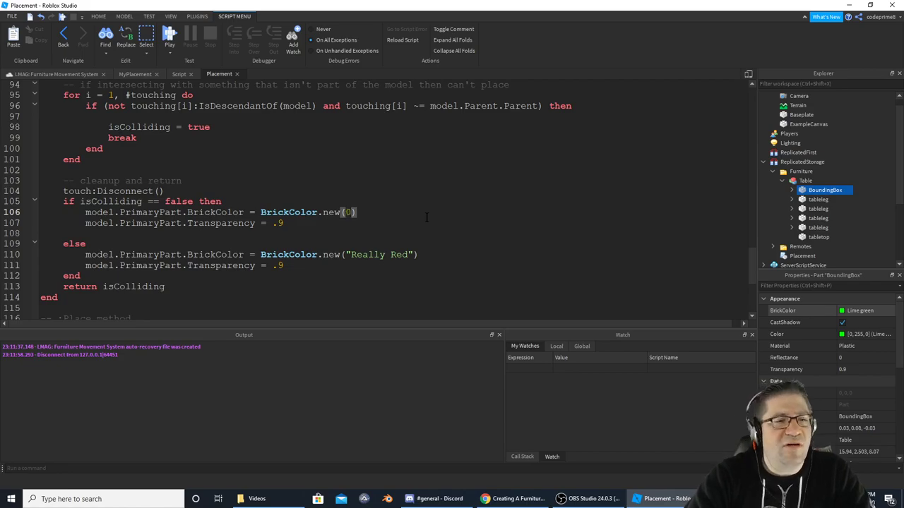
type(",")
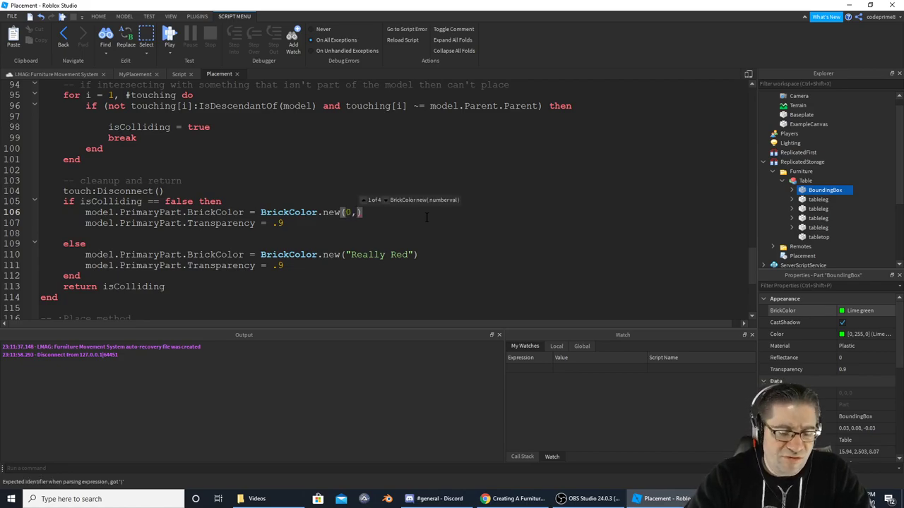
type("1,")
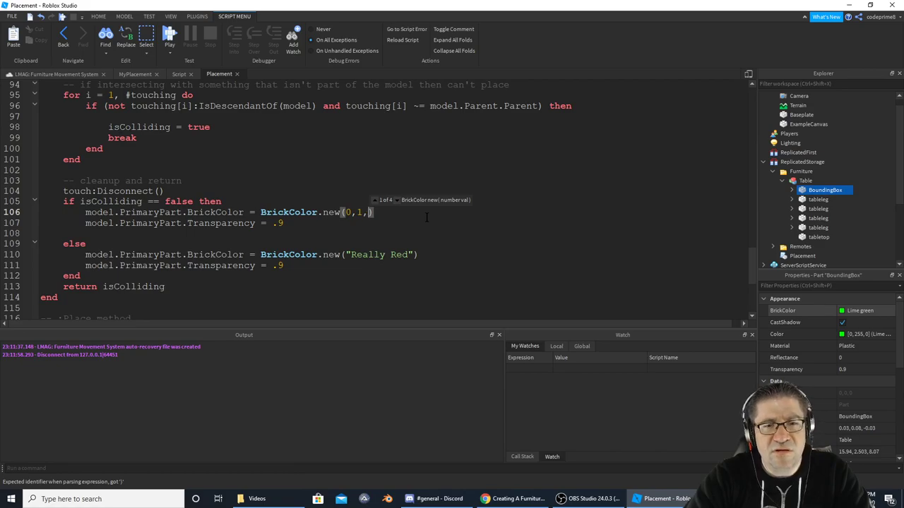
type("0")
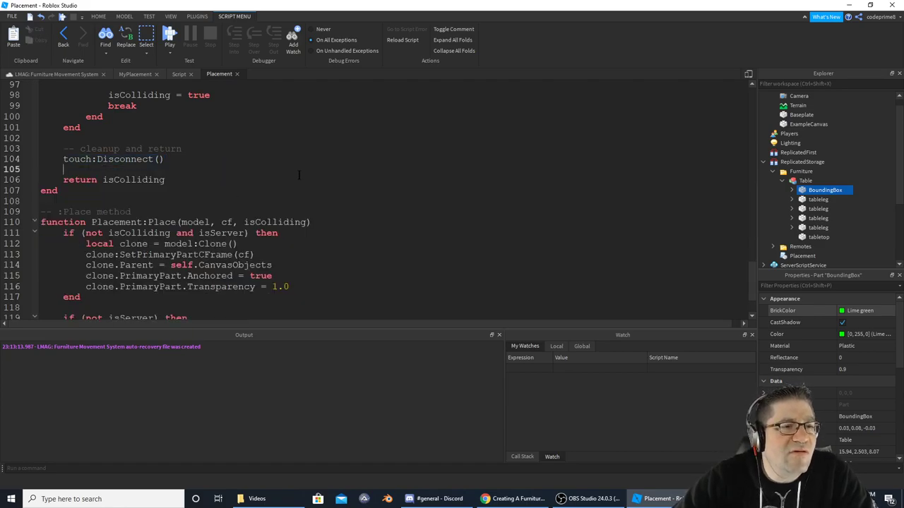
Leave the Placement module via the server Script tab for the MyPlacement local script.
scroll("up", 3)
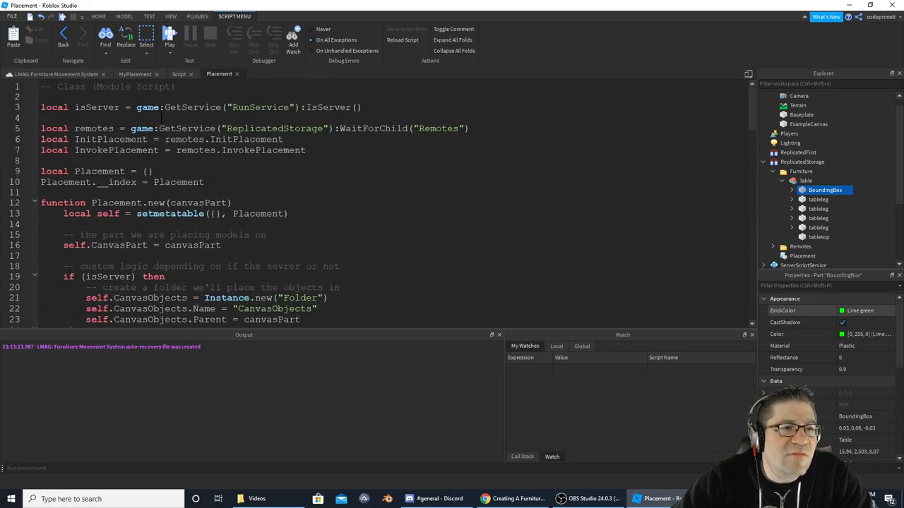
scroll("down", 3)
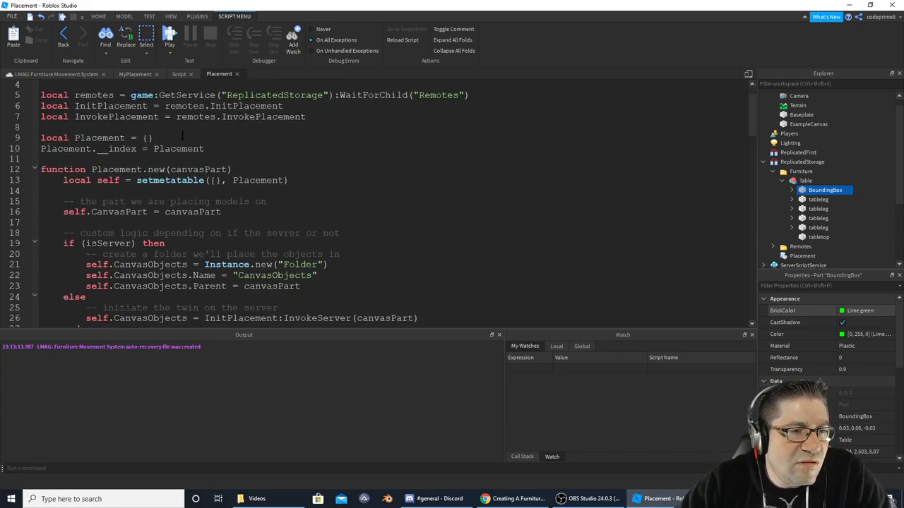
left_click(180, 75)
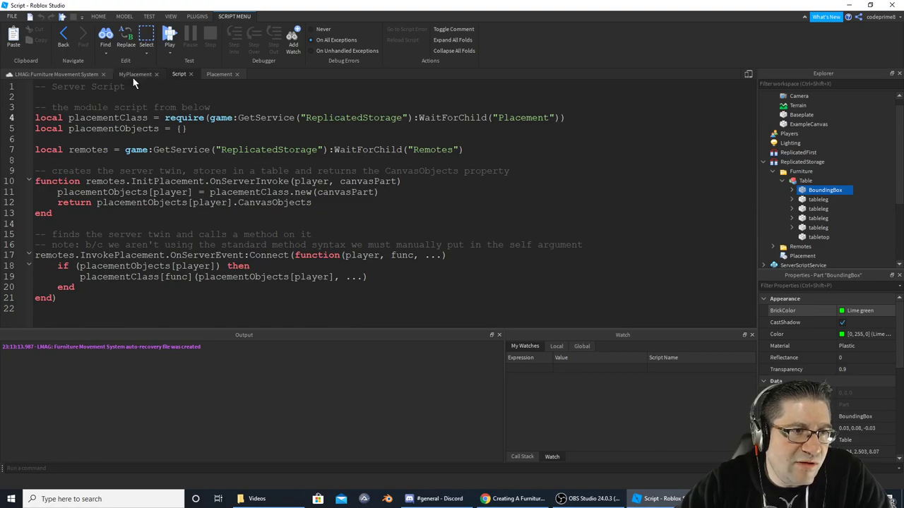
left_click(134, 74)
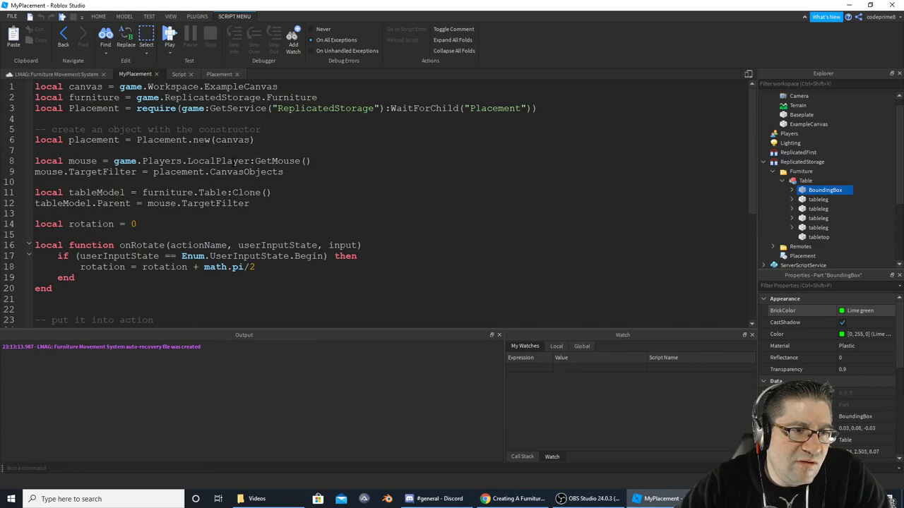
Scroll MyPlacement down to its RenderStepped update connection.
scroll("down", 3)
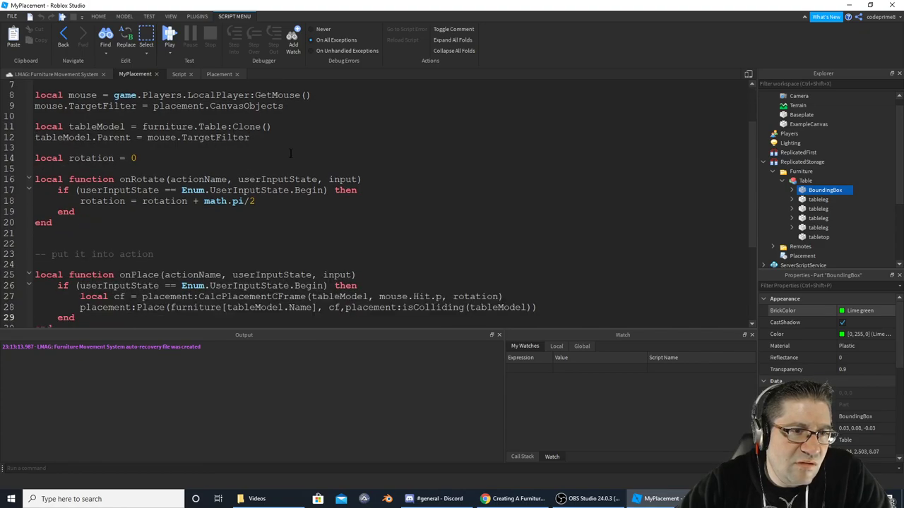
scroll("down", 3)
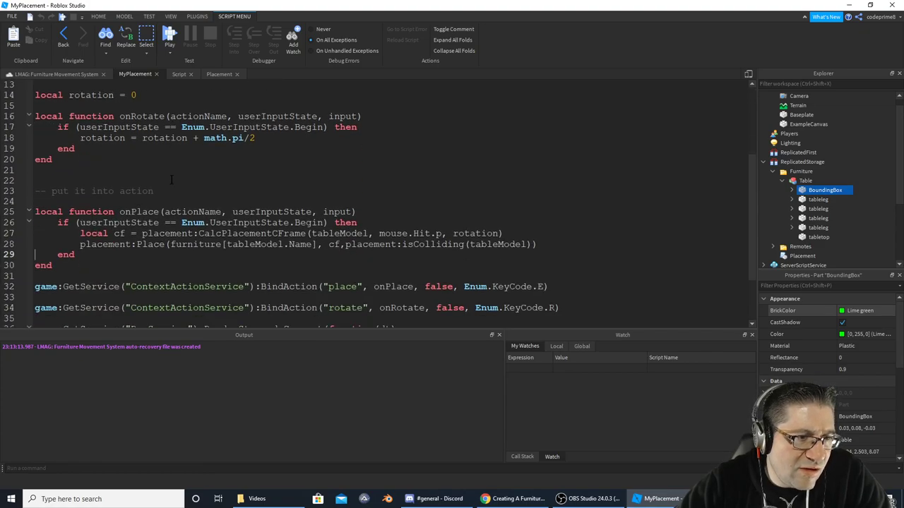
scroll("down", 3)
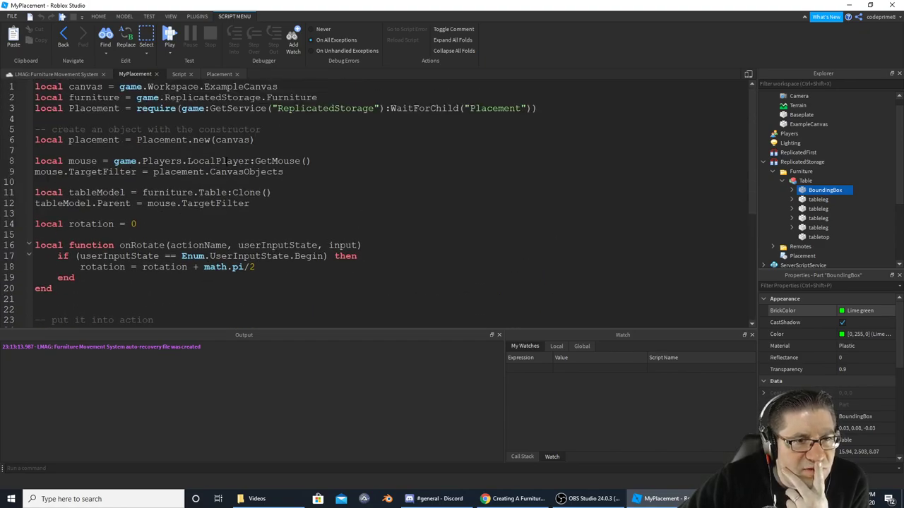
scroll("down", 3)
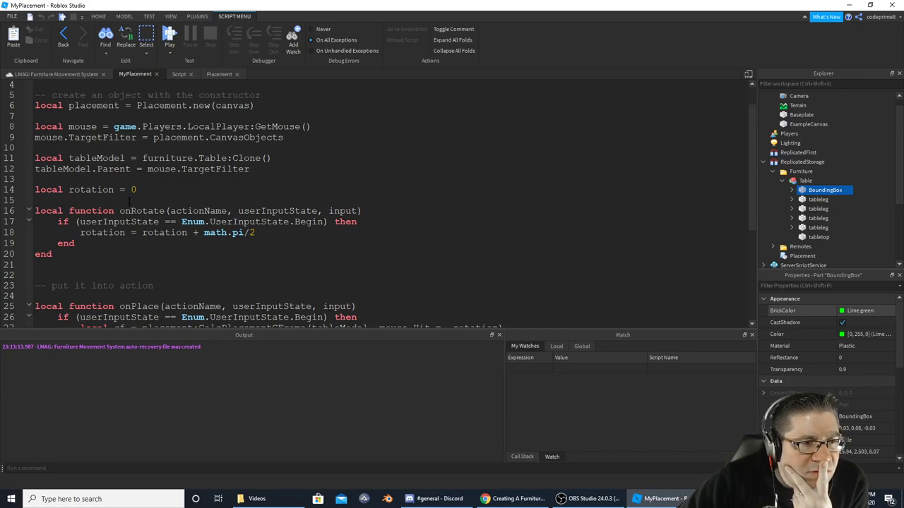
scroll("down", 3)
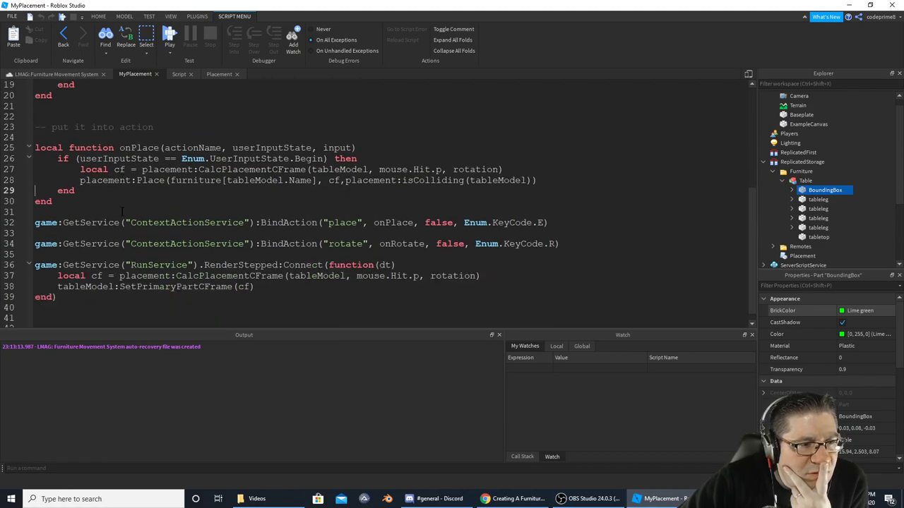
scroll("down", 3)
type("local isColliding =")
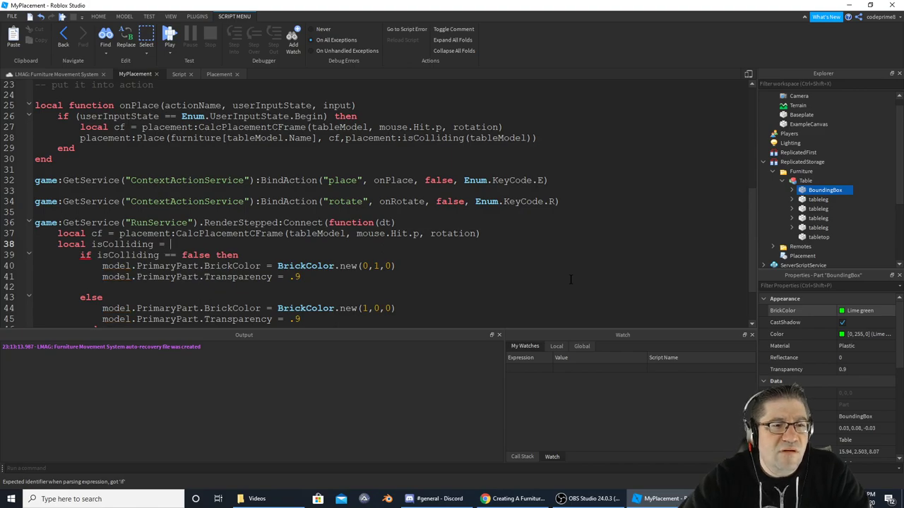
Return to the Placement module script after adding the tinting block in MyPlacement.
left_click(219, 74)
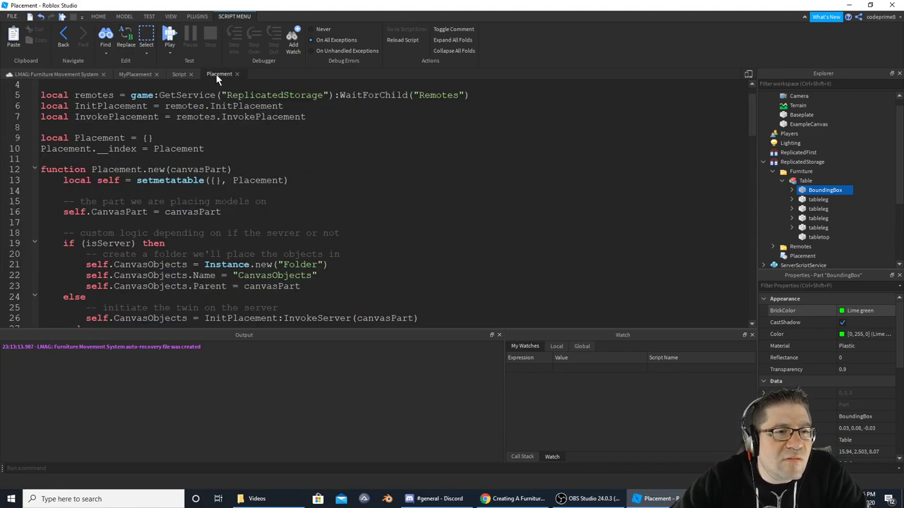
Review Placement's isColliding method and the server Script, then return to MyPlacement.
scroll("down", 3)
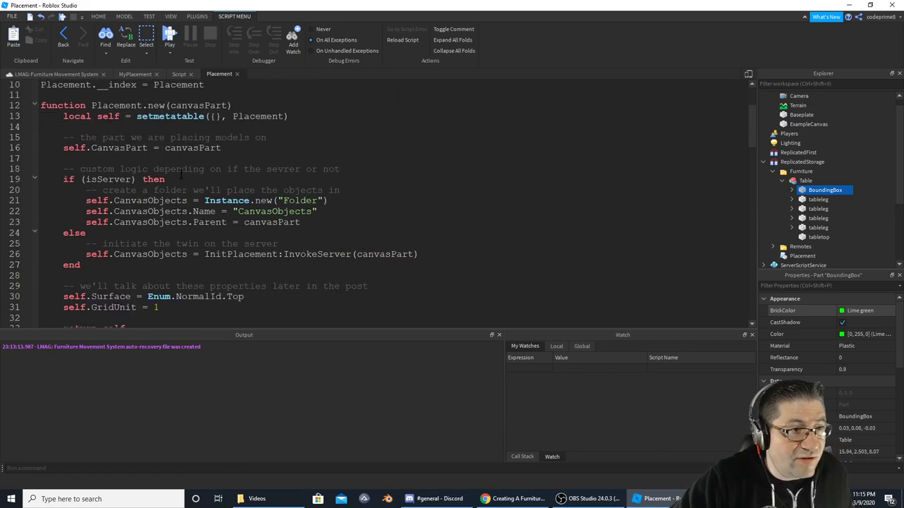
scroll("down", 3)
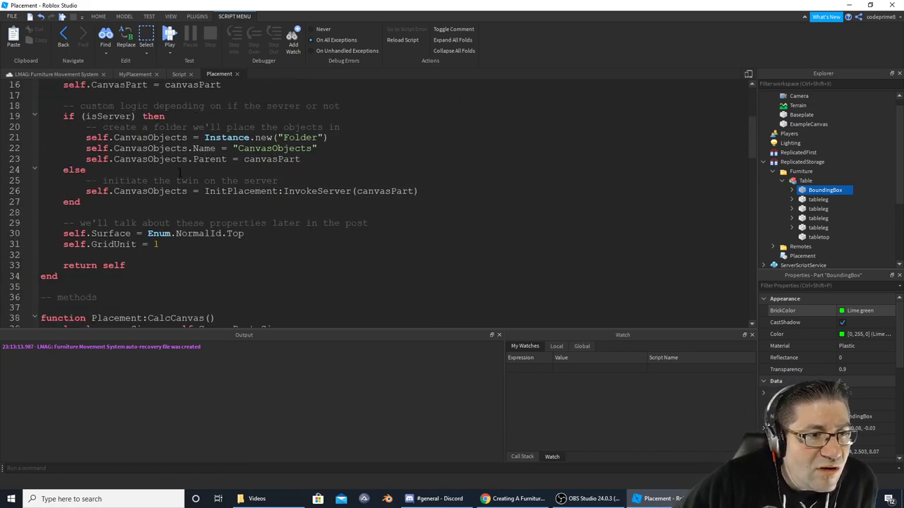
scroll("down", 3)
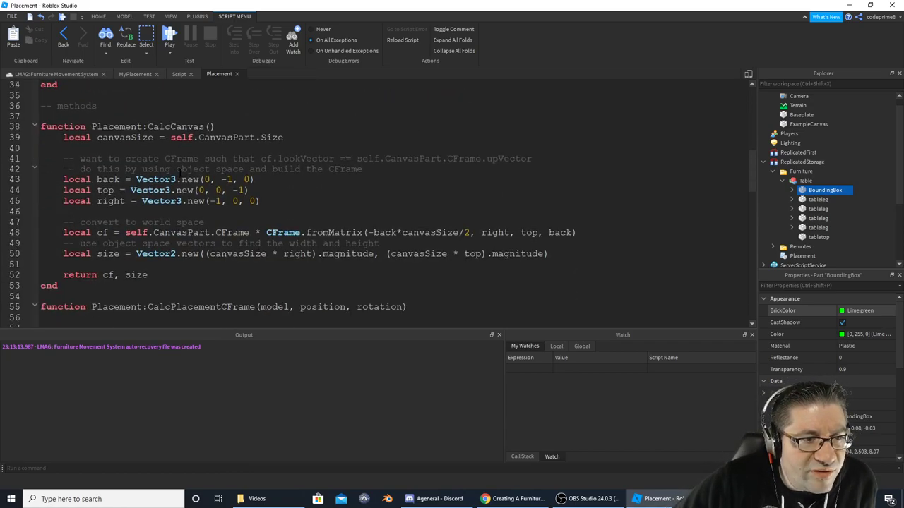
scroll("down", 3)
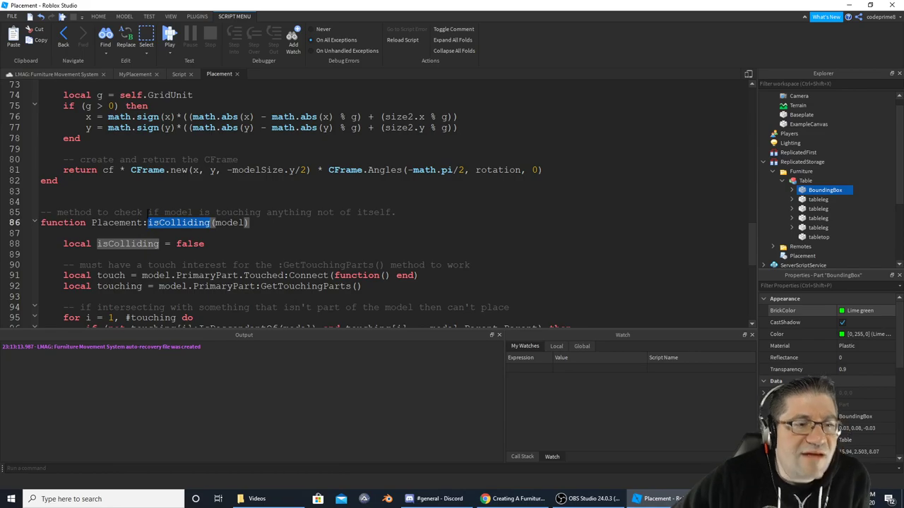
left_click(179, 74)
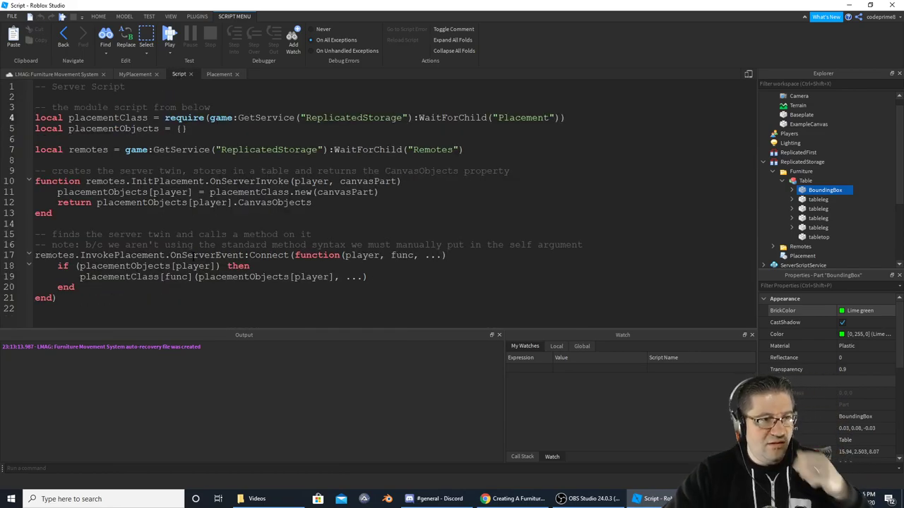
left_click(134, 75)
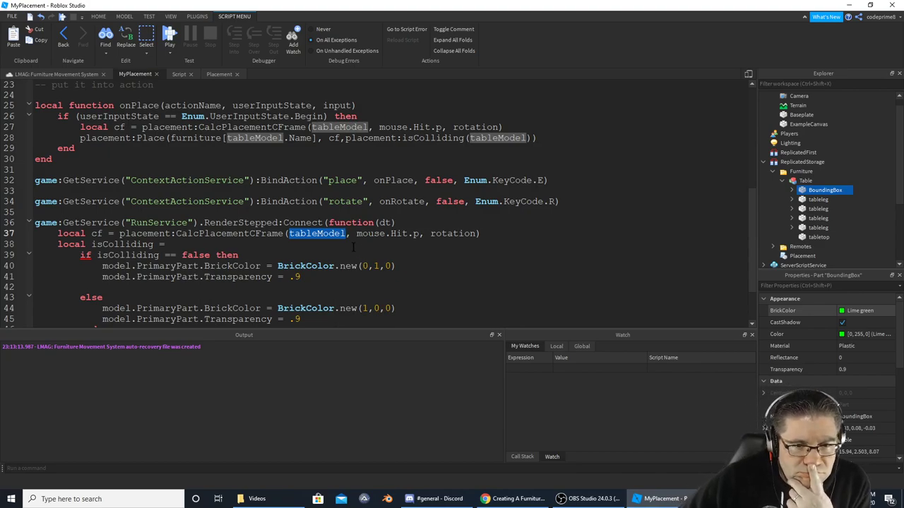
Complete the RenderStepped check as placement:isColliding() == false and test it.
scroll("down", 3)
type("placement:")
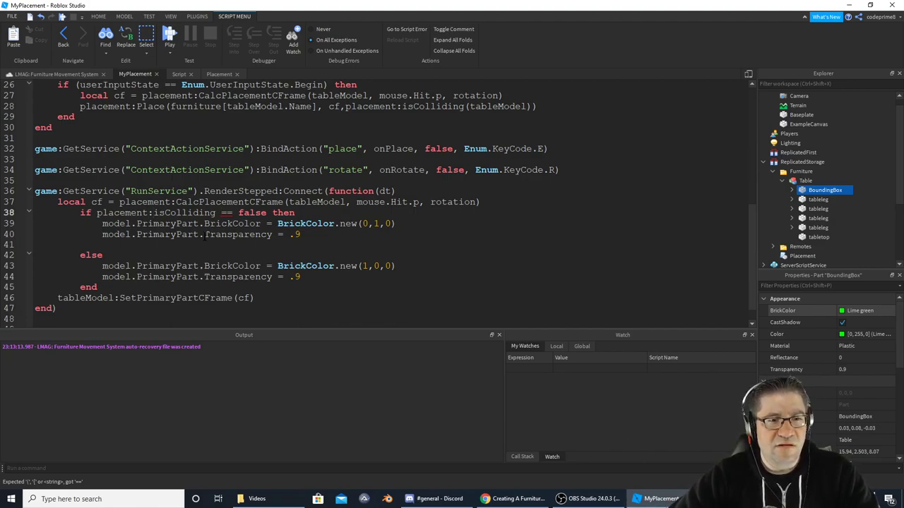
type("()")
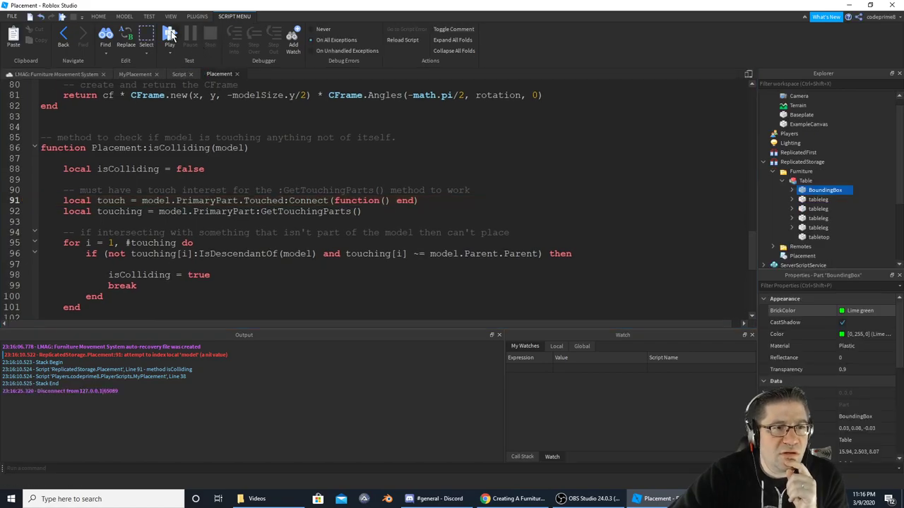
Inspect the Placement class name and every use of tableModel in MyPlacement.
double_click(115, 148)
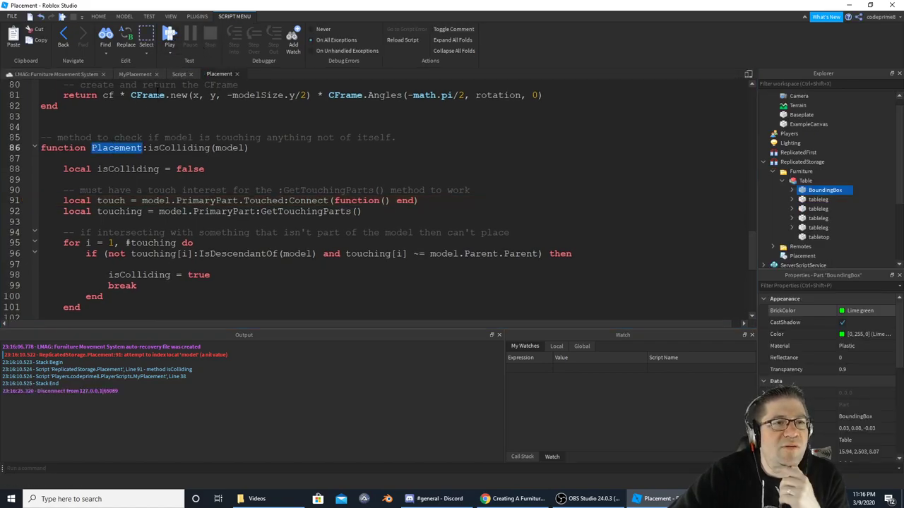
left_click(135, 74)
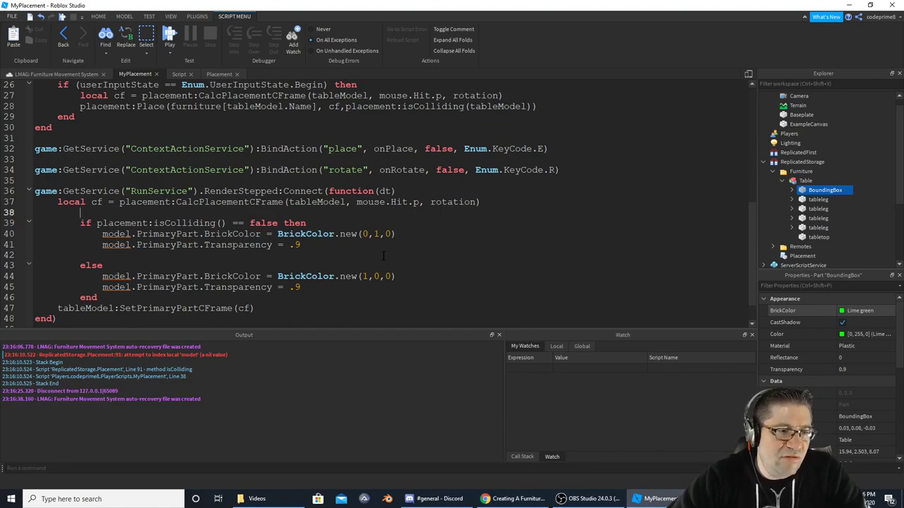
double_click(84, 309)
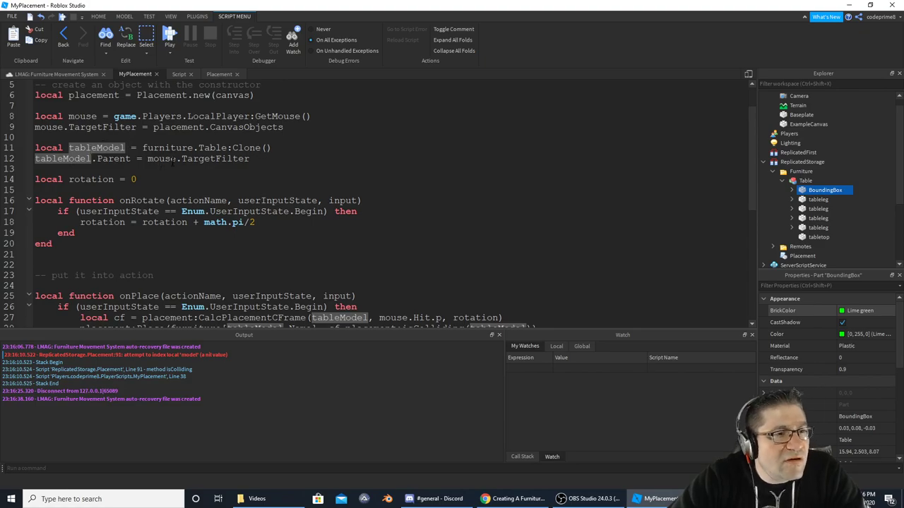
scroll("down", 3)
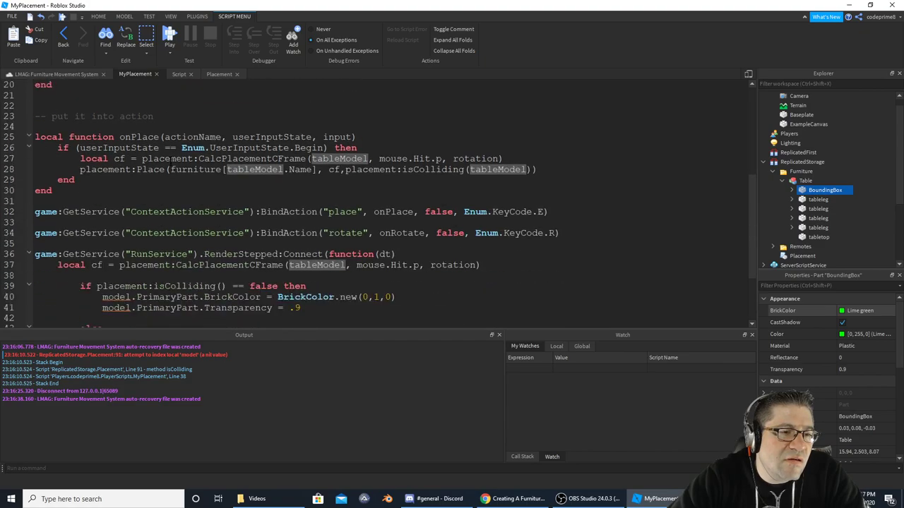
scroll("down", 3)
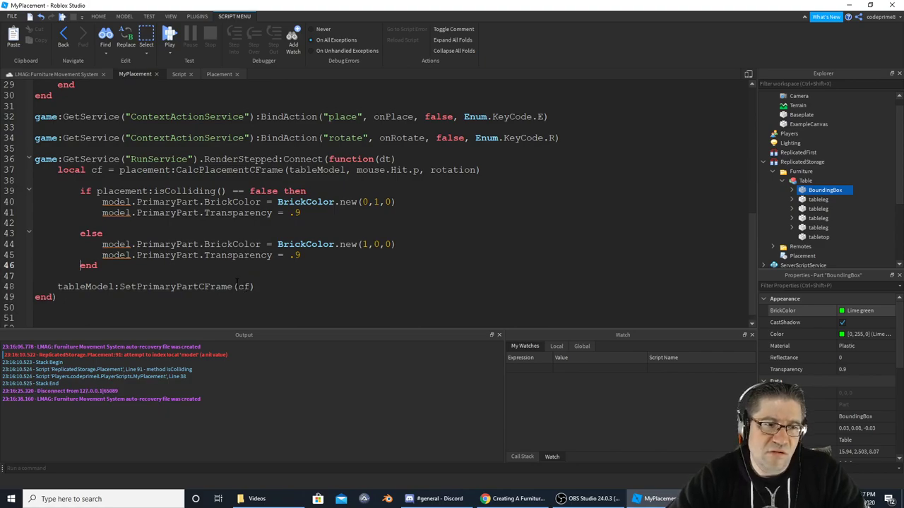
Select and delete the green/red BrickColor if/else block from RenderStepped.
double_click(118, 201)
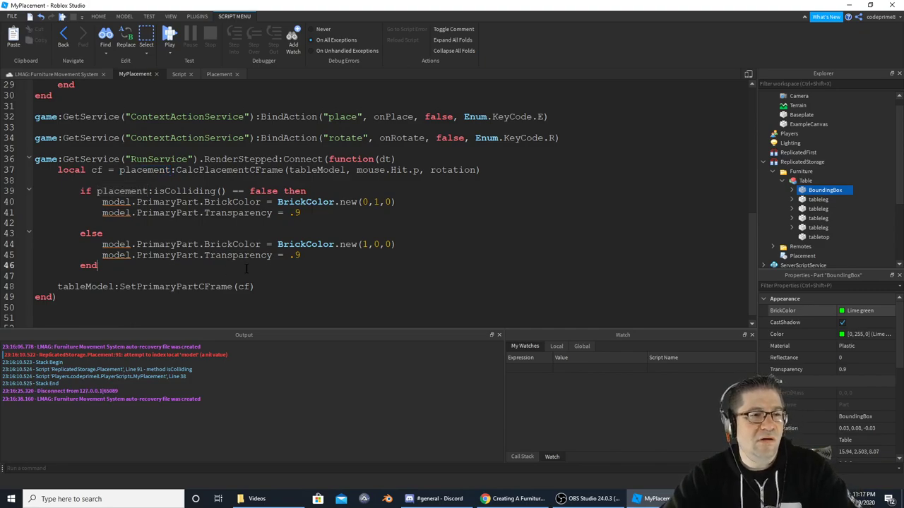
left_click_drag(80, 223, 97, 264)
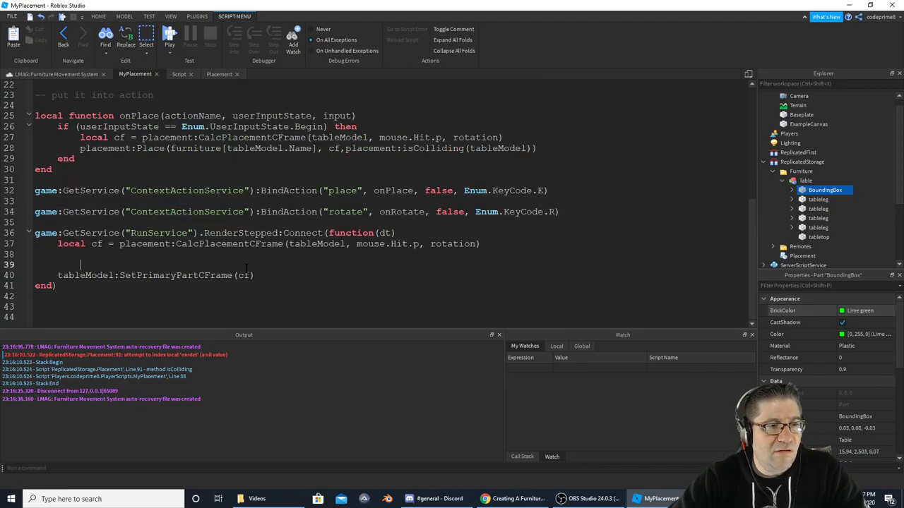
Add a local blah = placement:isColliding() line in MyPlacement's RenderStepped loop.
left_click(178, 74)
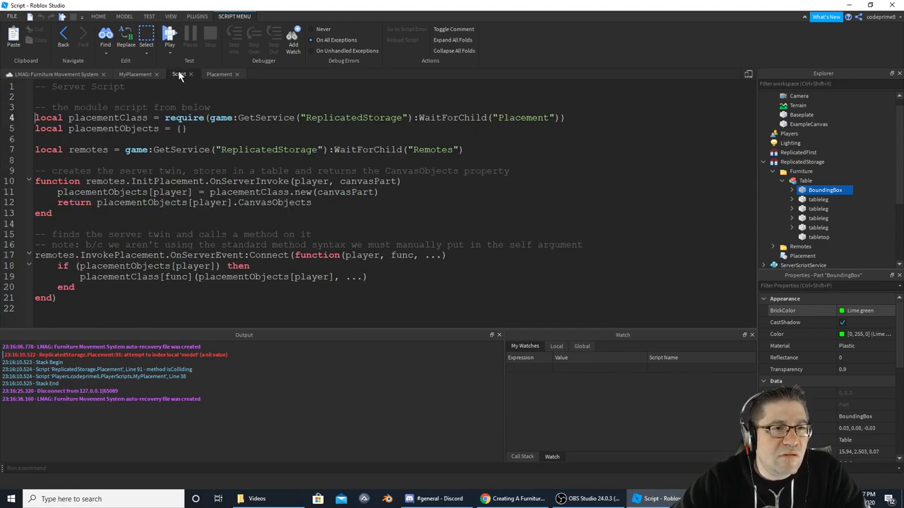
left_click(219, 73)
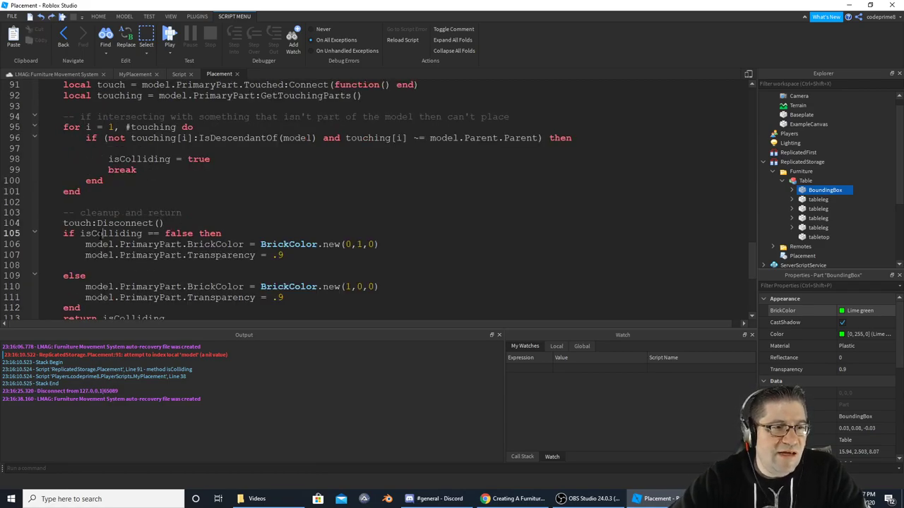
left_click(179, 74)
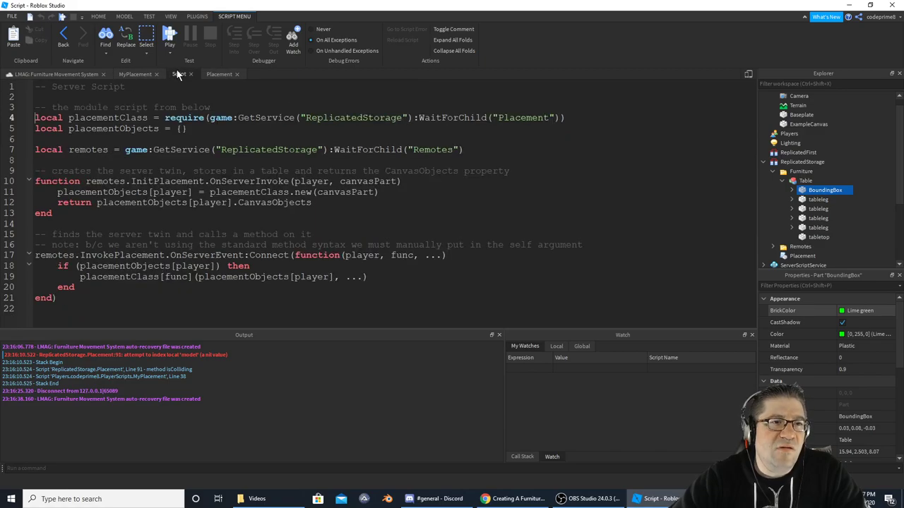
left_click(134, 73)
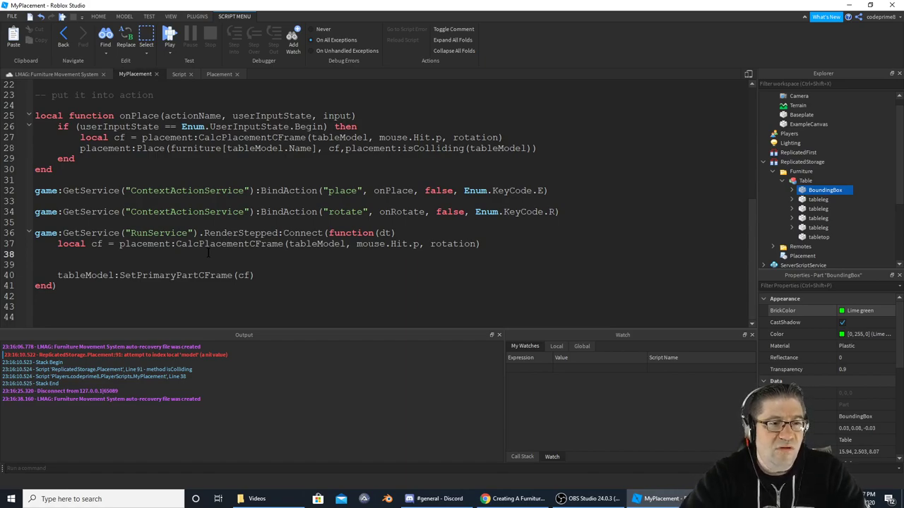
type("local blah =")
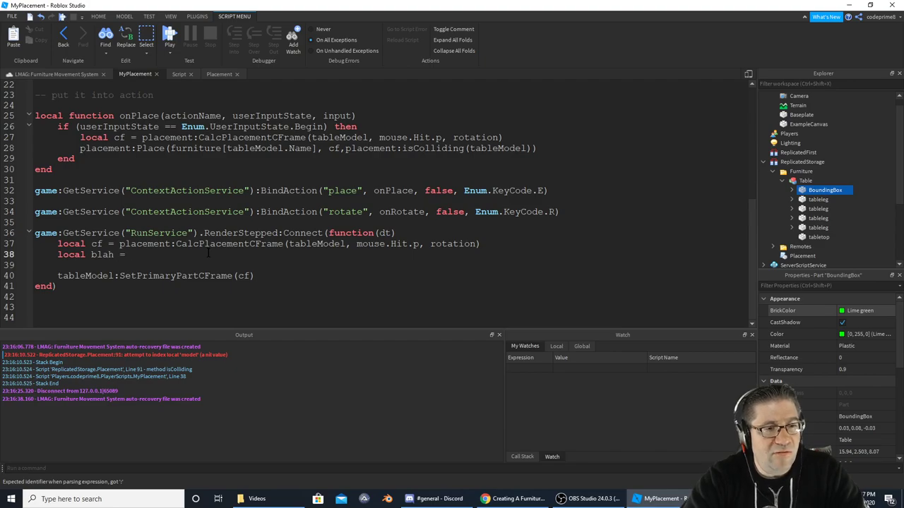
type("placement:")
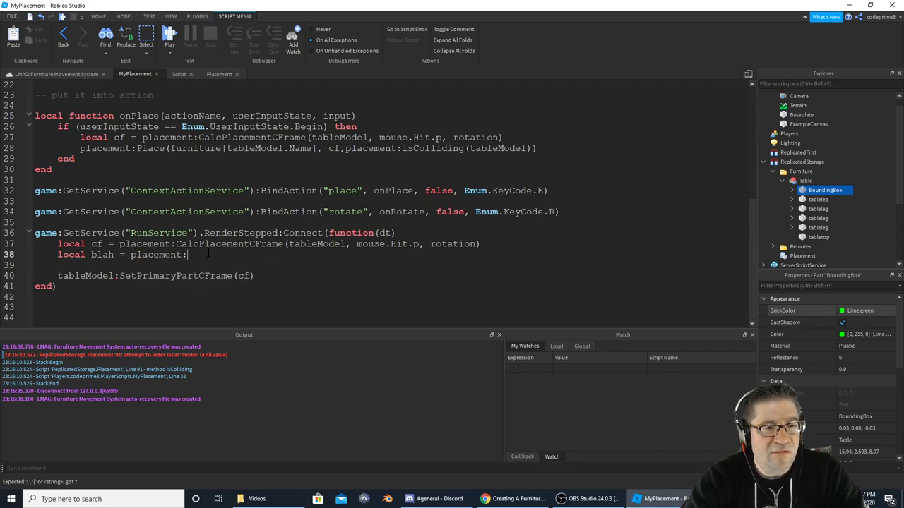
type("IsCol")
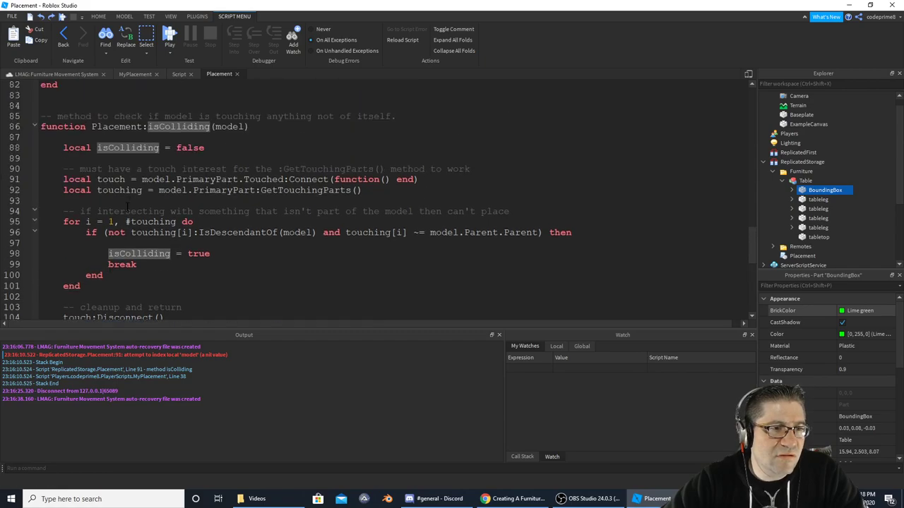
right_click(127, 204)
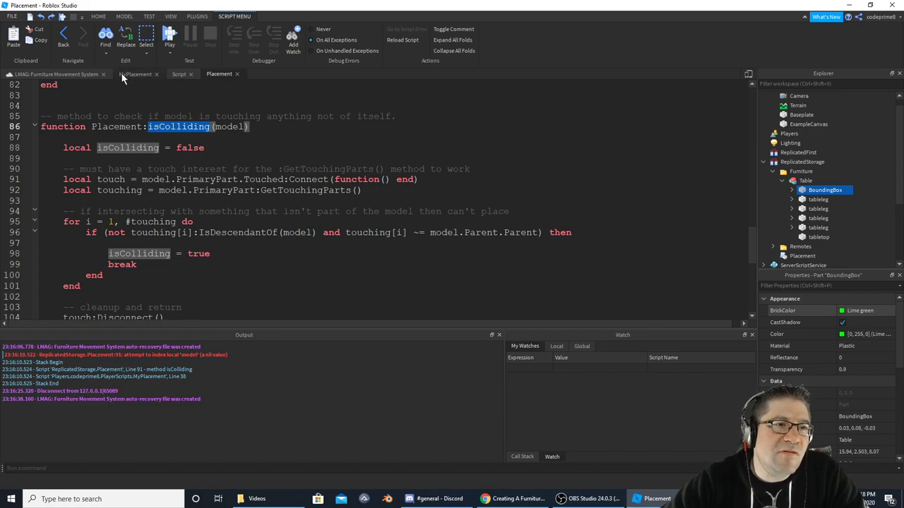
left_click(135, 75)
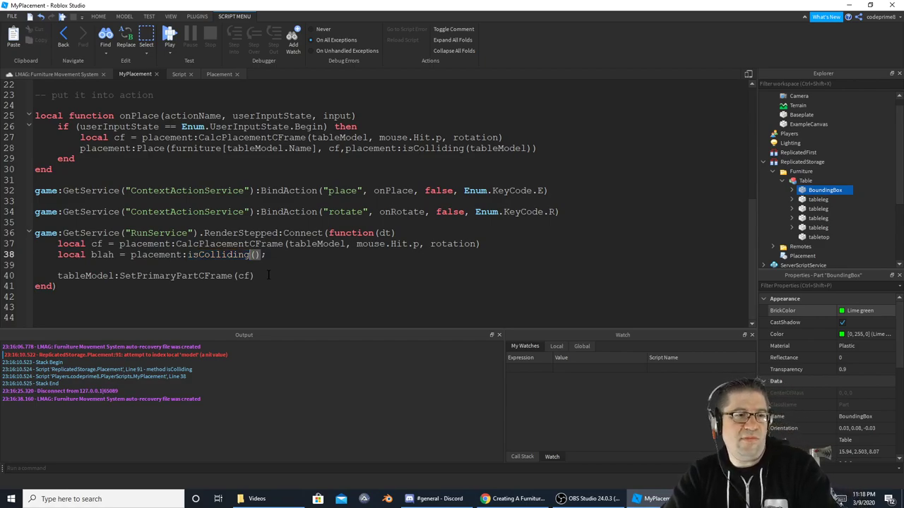
Comment the line as checking if the model is colliding and changing the bounding box color.
type("//")
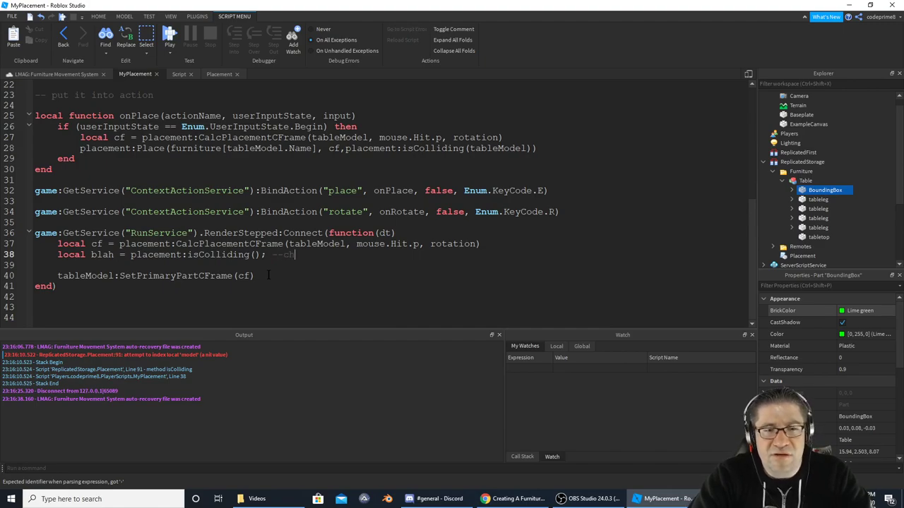
type("ecks")
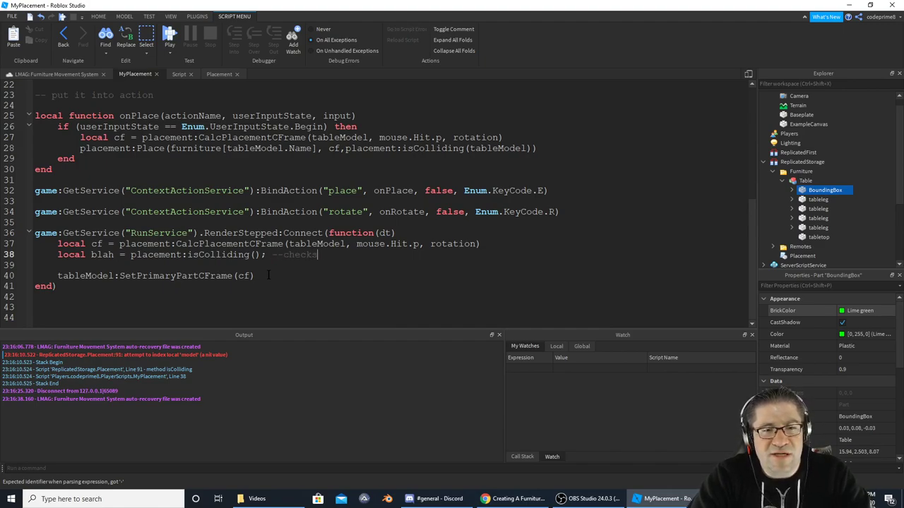
type("to see if")
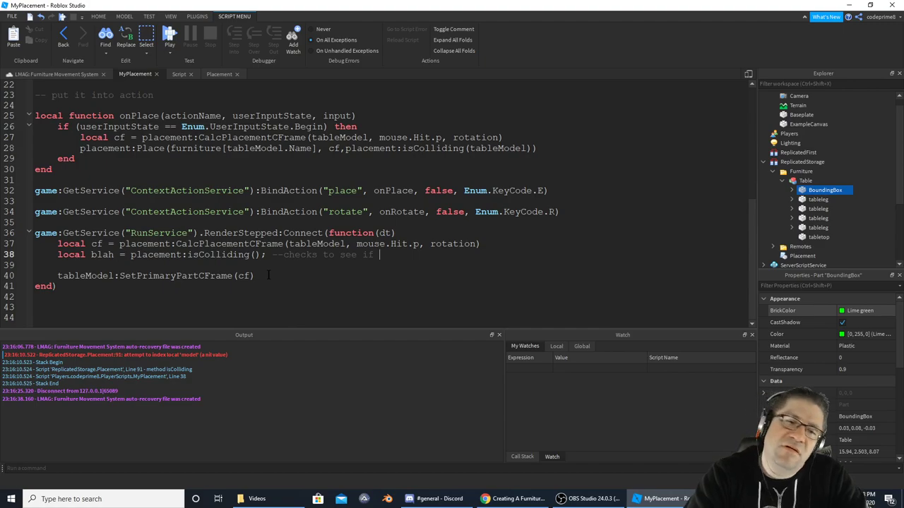
type("model is colliding, and if so")
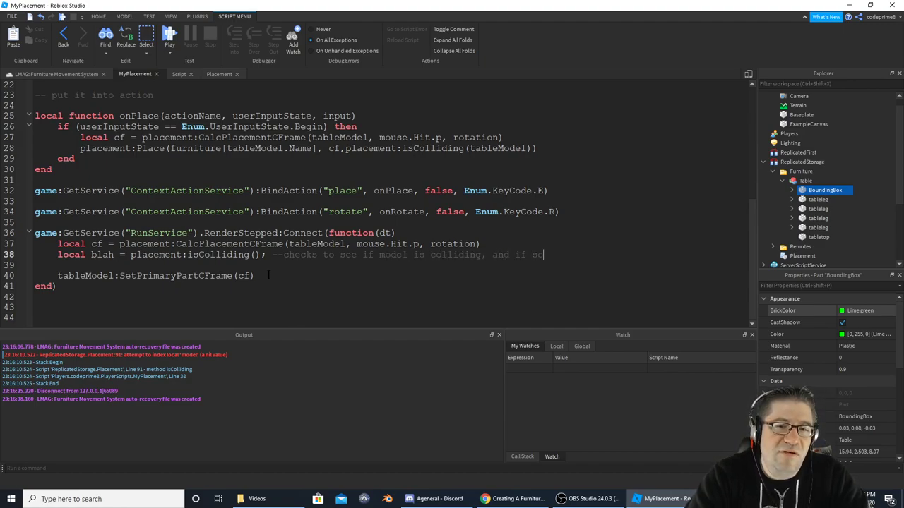
type(", changes the")
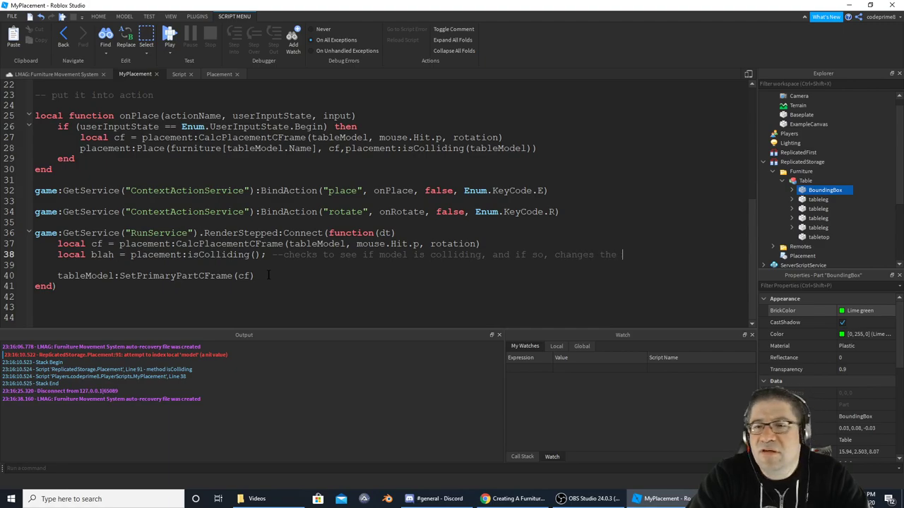
type("bounding box color.")
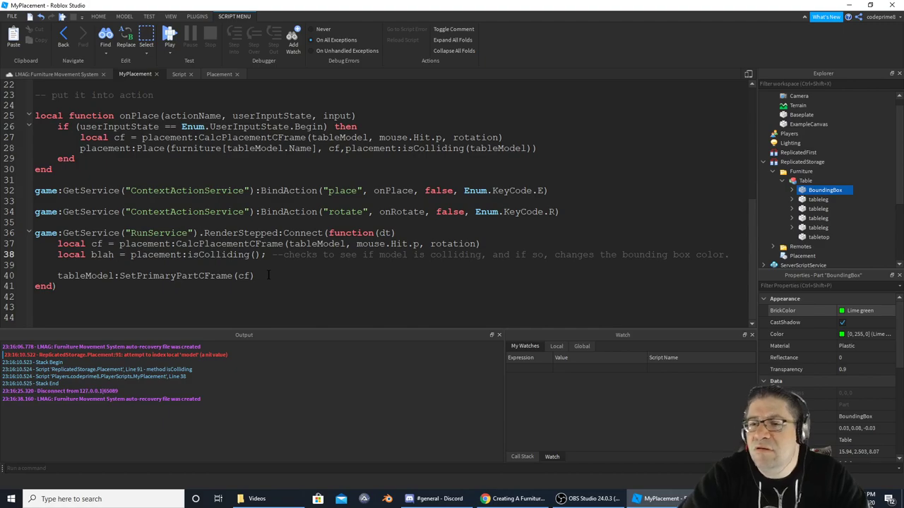
Playtest the placement system, hit the nil model error at line 91, and stop.
left_click(172, 38)
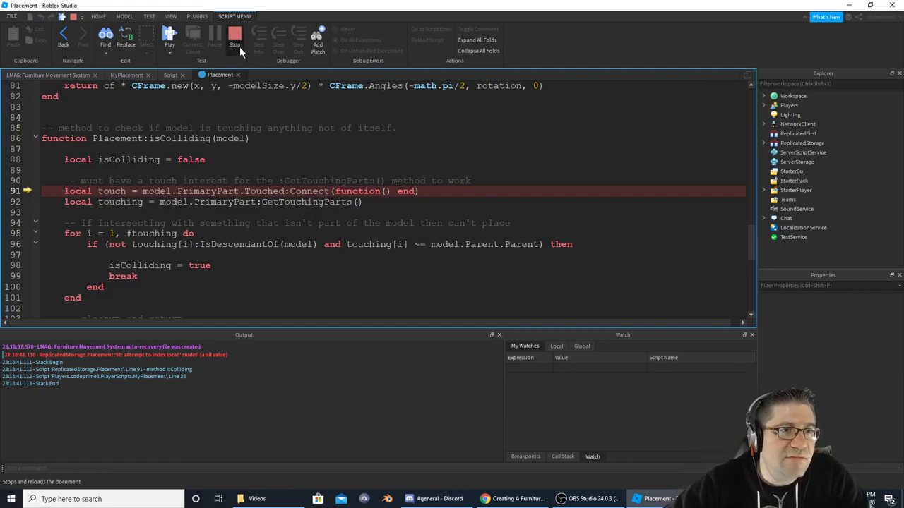
left_click(234, 39)
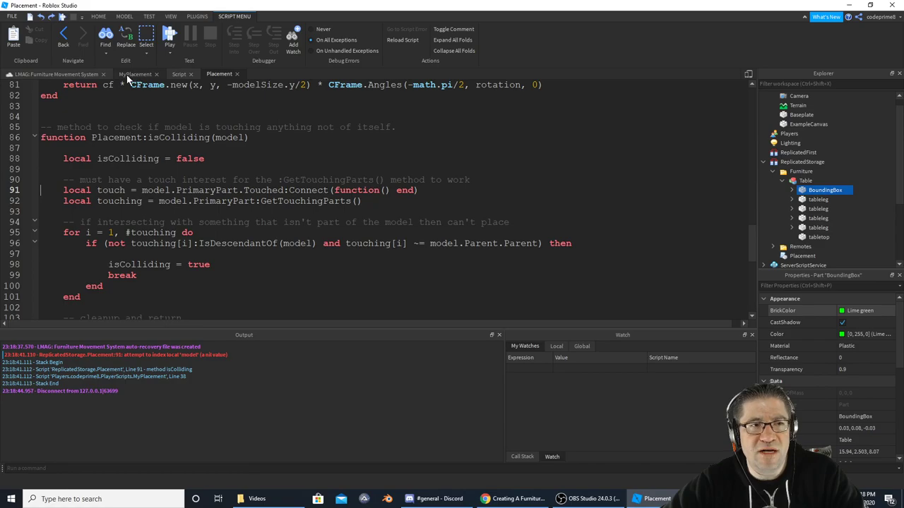
left_click(132, 74)
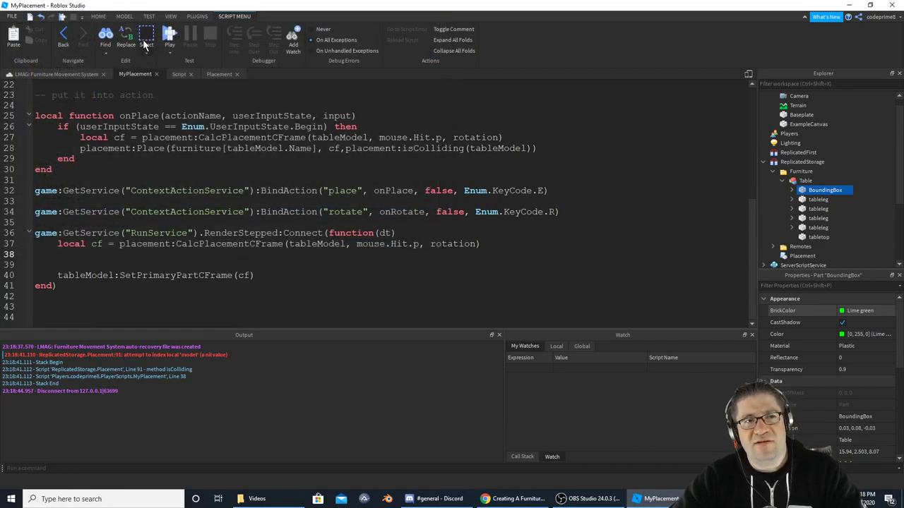
Glance at the 3D baseplate scene, then return to the MyPlacement script.
left_click(97, 18)
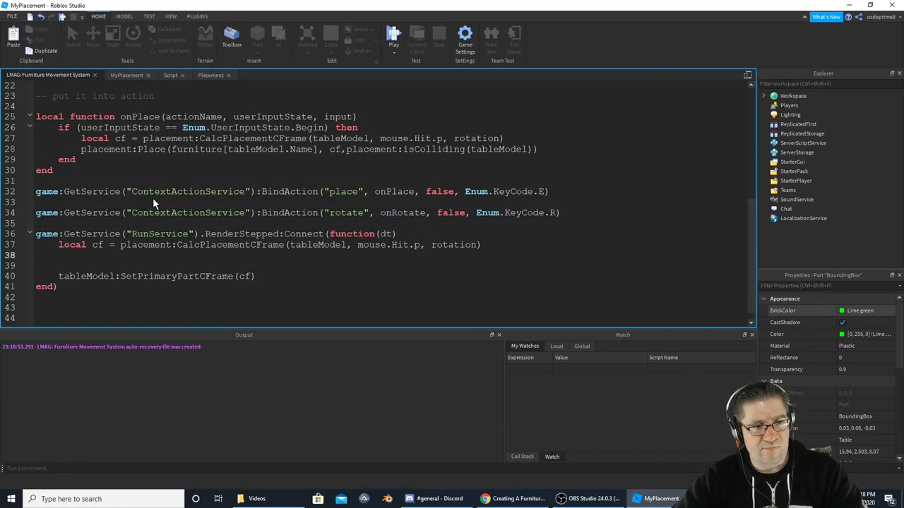
left_click(391, 35)
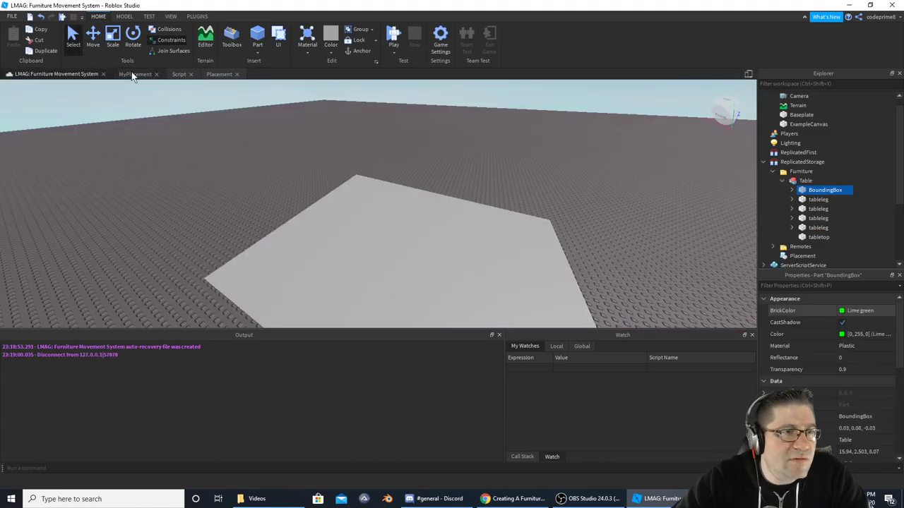
left_click(135, 74)
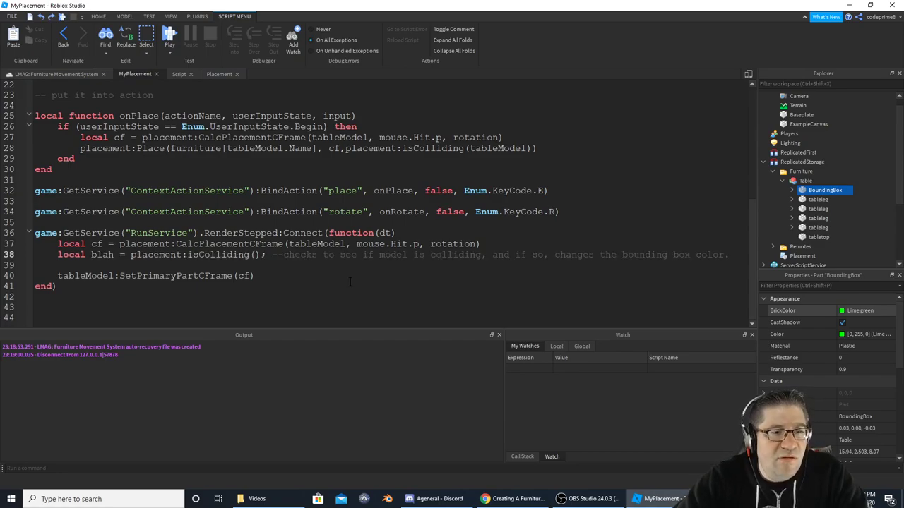
Pass tableModel as the argument to the per-frame isColliding call in MyPlacement.
double_click(218, 254)
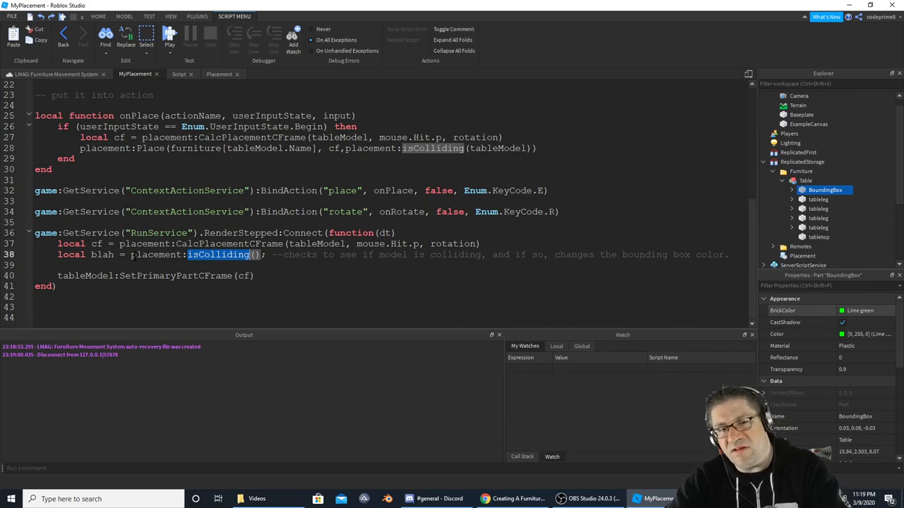
left_click(44, 75)
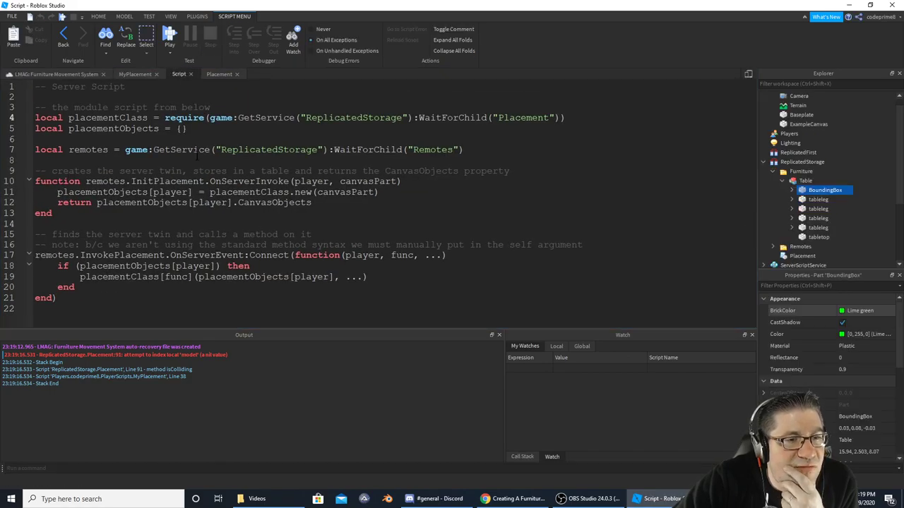
left_click(134, 74)
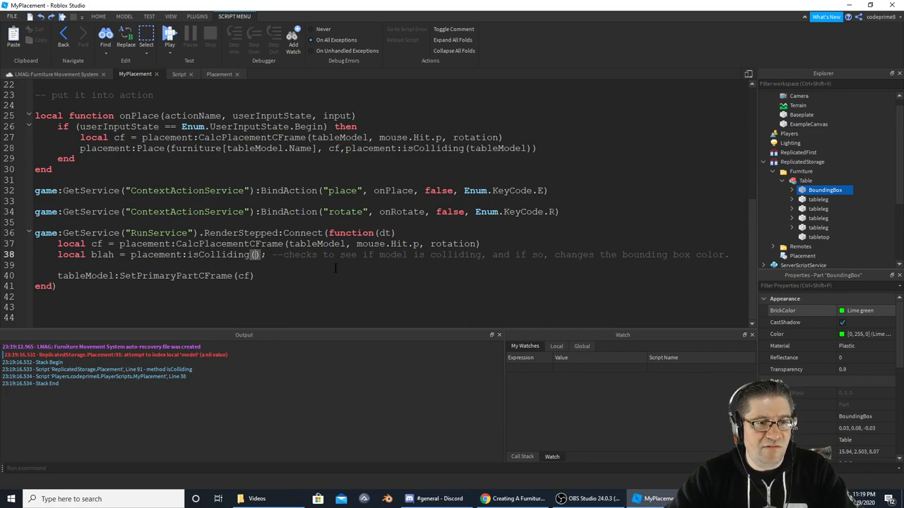
type("tableModel")
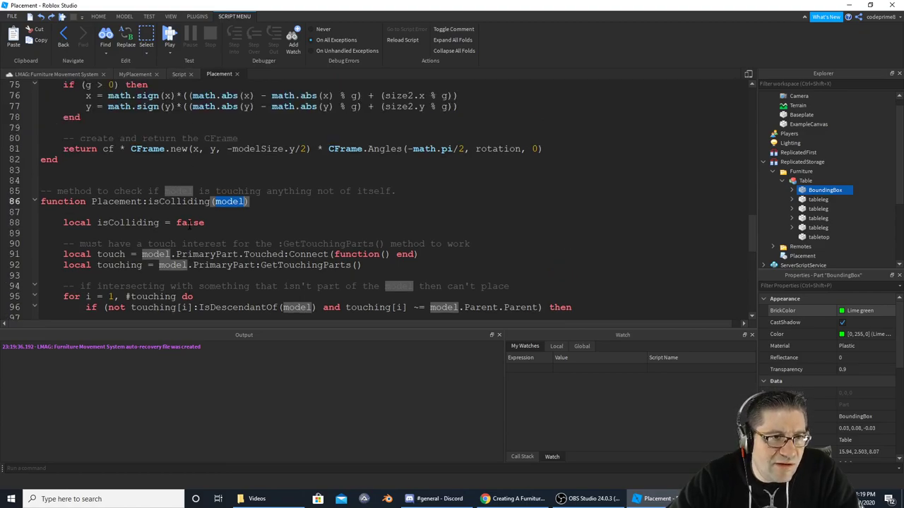
Set PrimaryPart.Transparency to .75 in both the green and red isColliding branches.
left_click(178, 74)
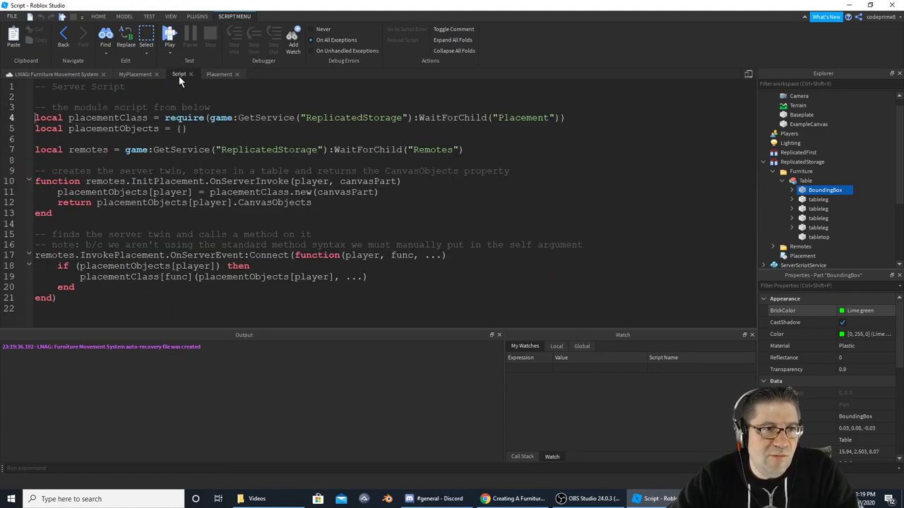
left_click(220, 75)
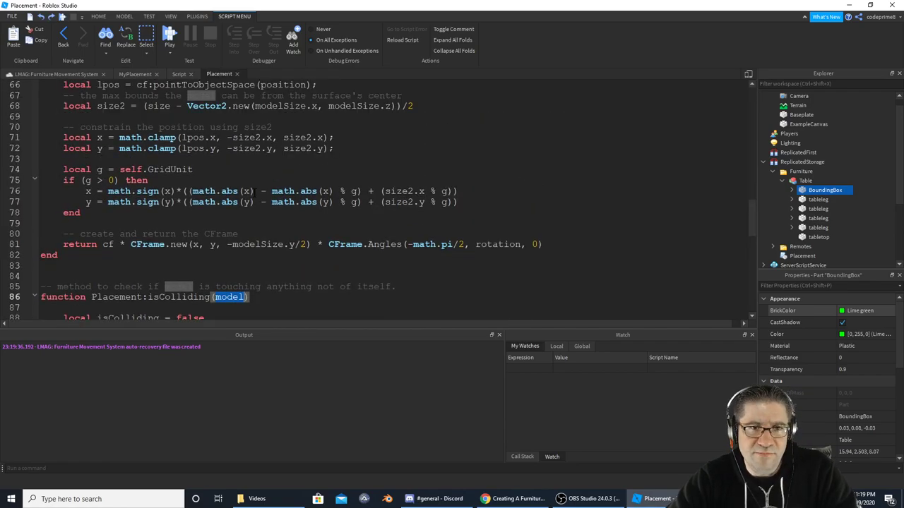
scroll("down", 3)
type("model.PrimaryPart.Transparency = .")
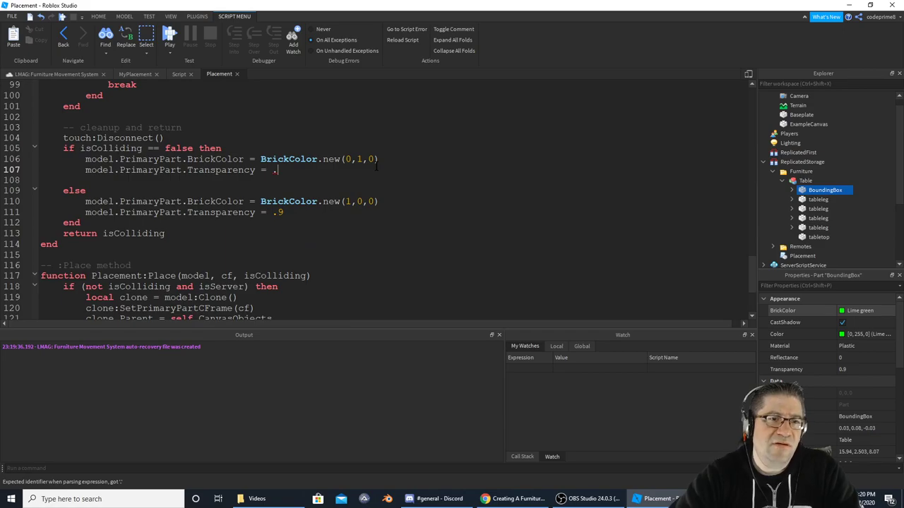
type("75")
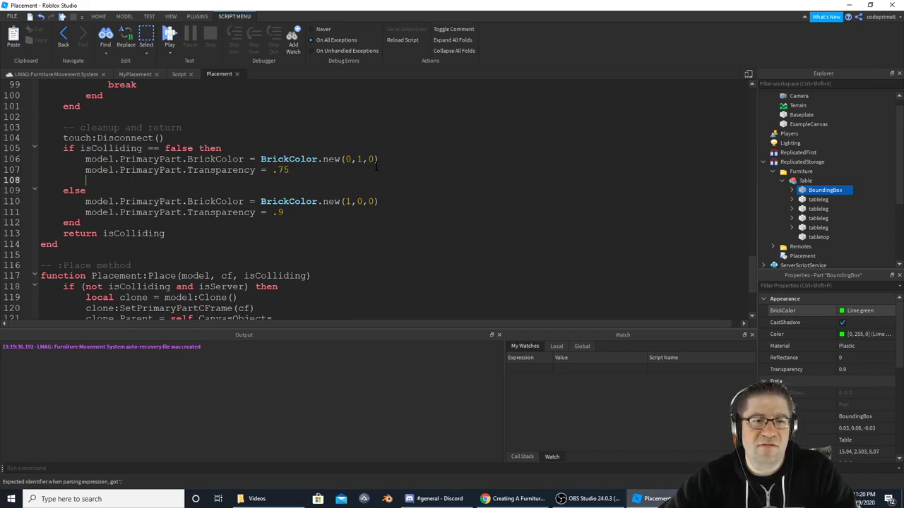
type("75")
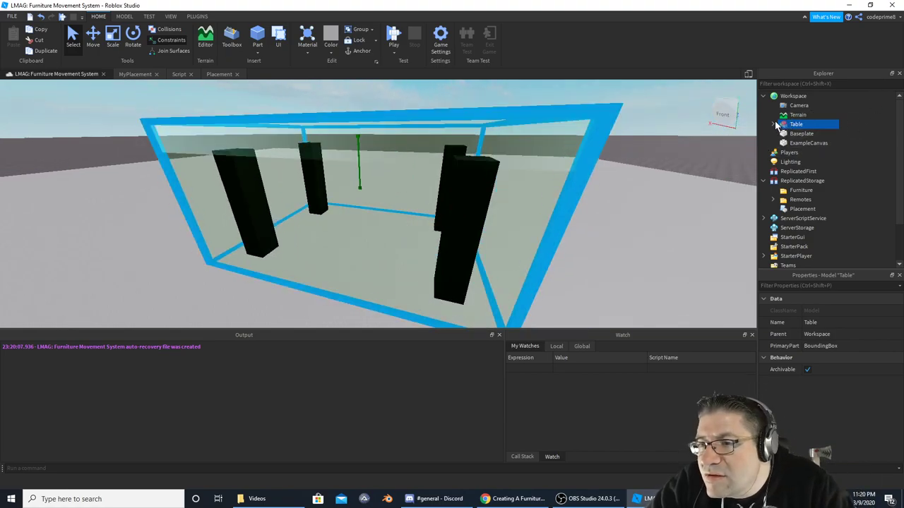
Expand the Table model in Workspace to show its parts.
left_click(773, 124)
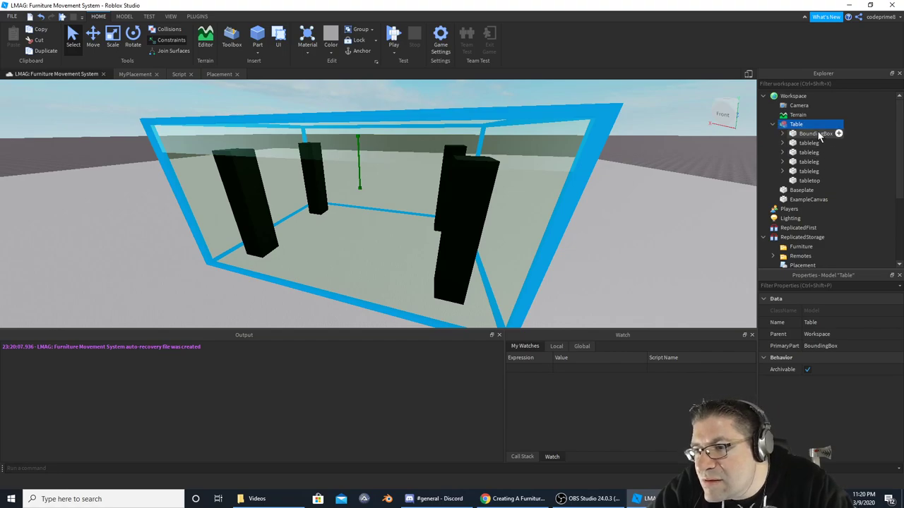
Select the table legs and tabletop, then move Table back into ReplicatedStorage's Furniture folder.
left_click(807, 143)
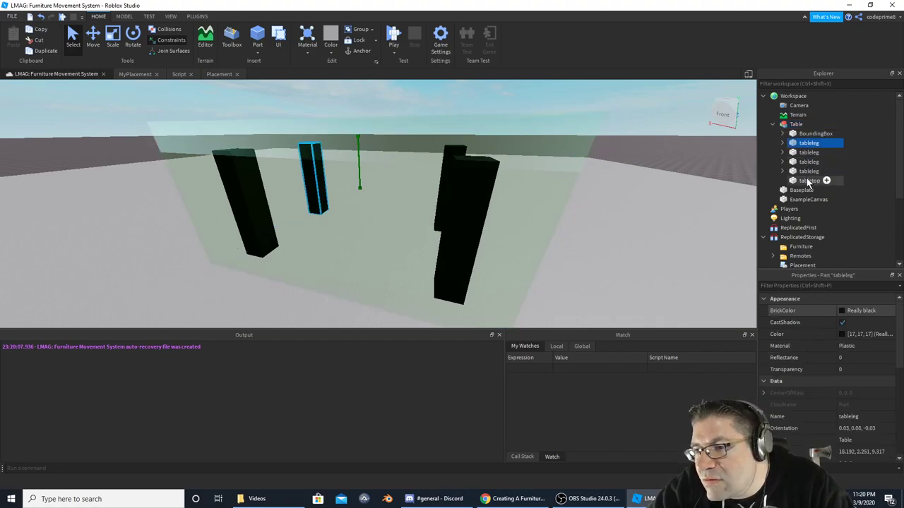
left_click(808, 180)
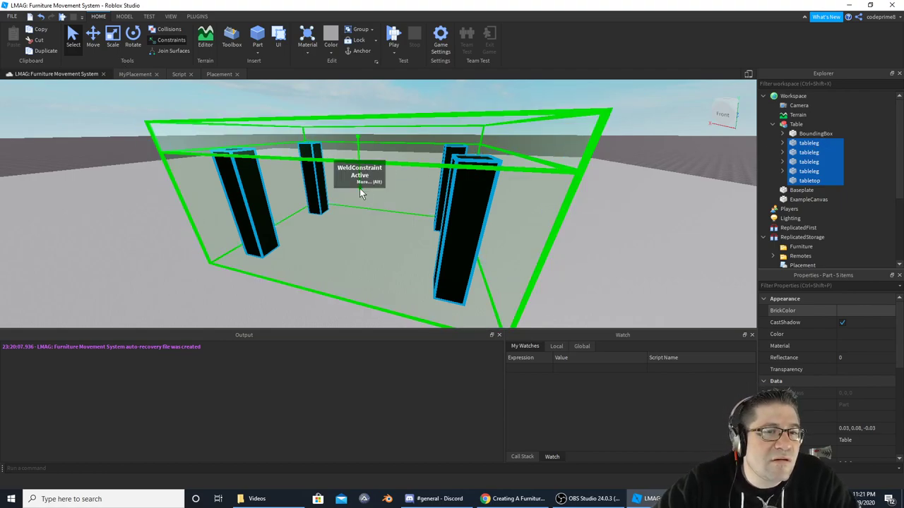
left_click(93, 35)
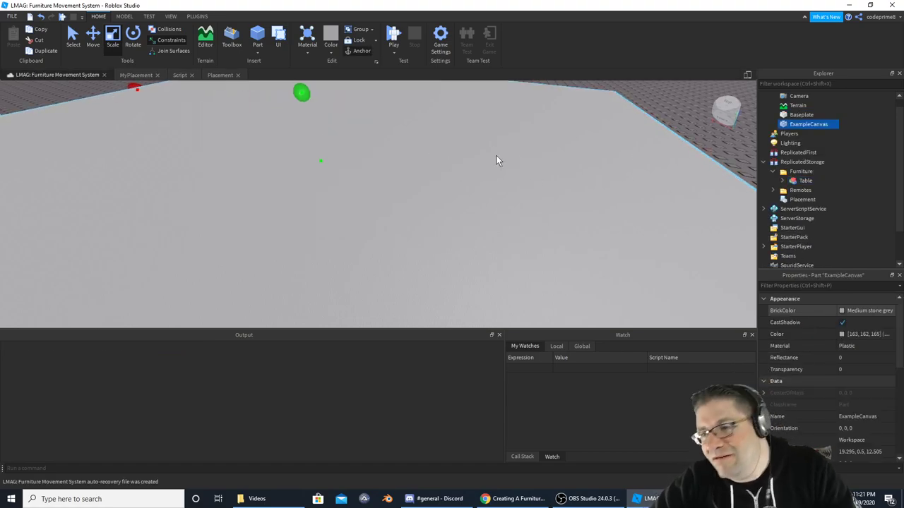
Try the Table in Workspace, return it to Furniture, and reopen the Placement module.
left_click(392, 36)
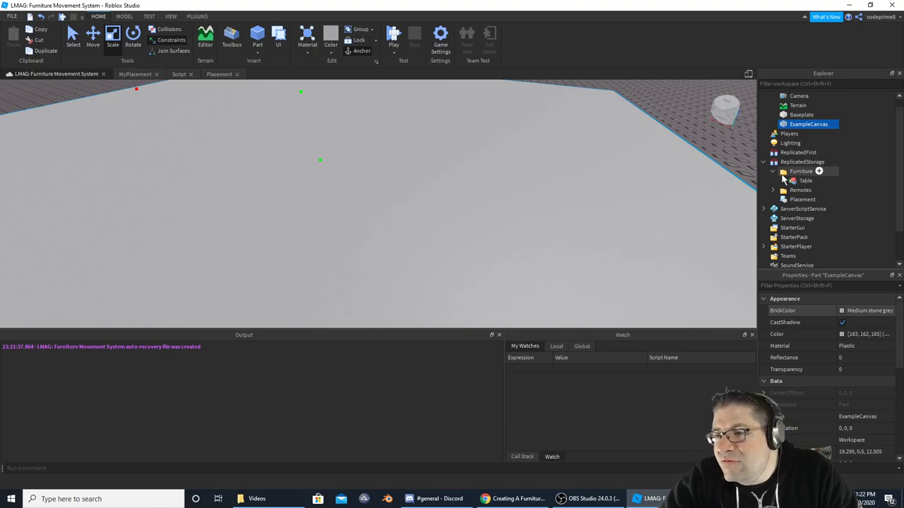
left_click(795, 180)
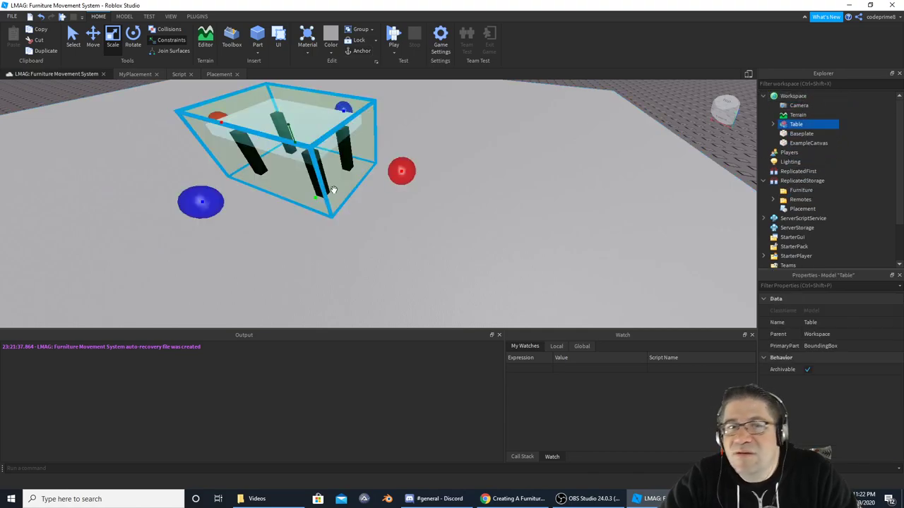
left_click(771, 124)
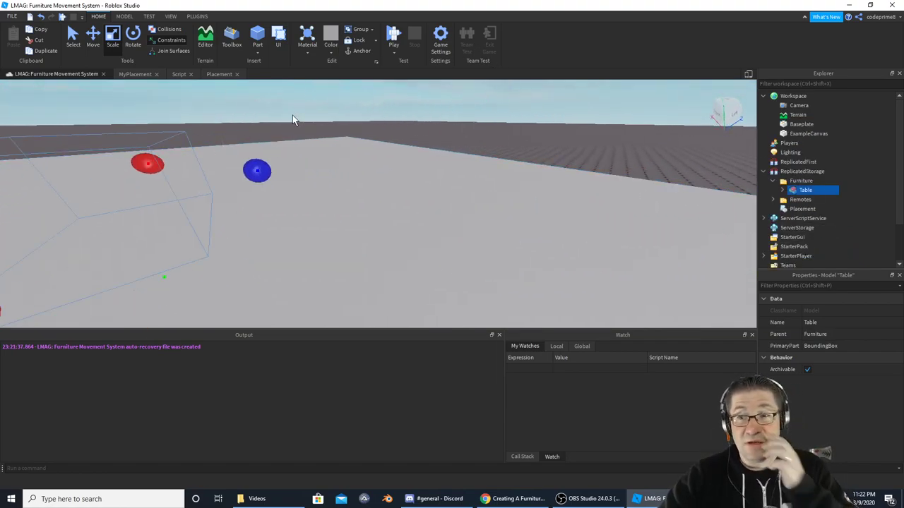
mouse_move(433, 175)
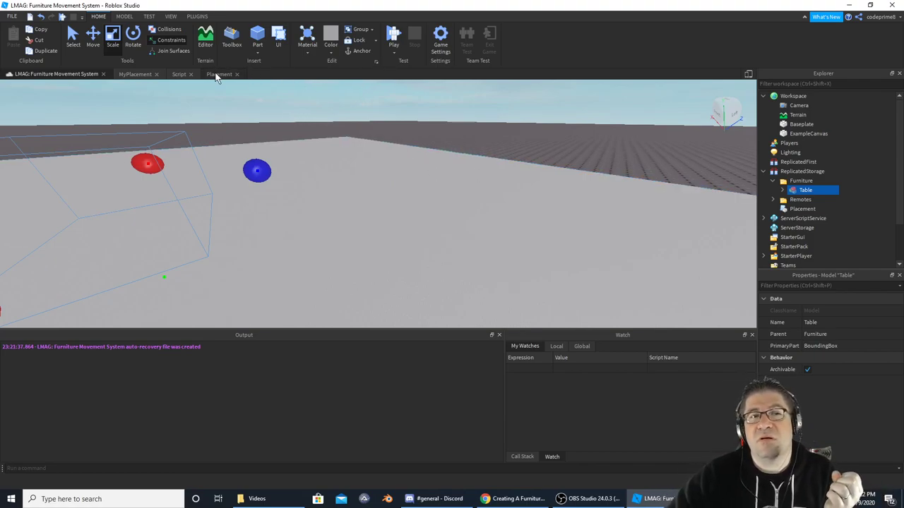
left_click(219, 74)
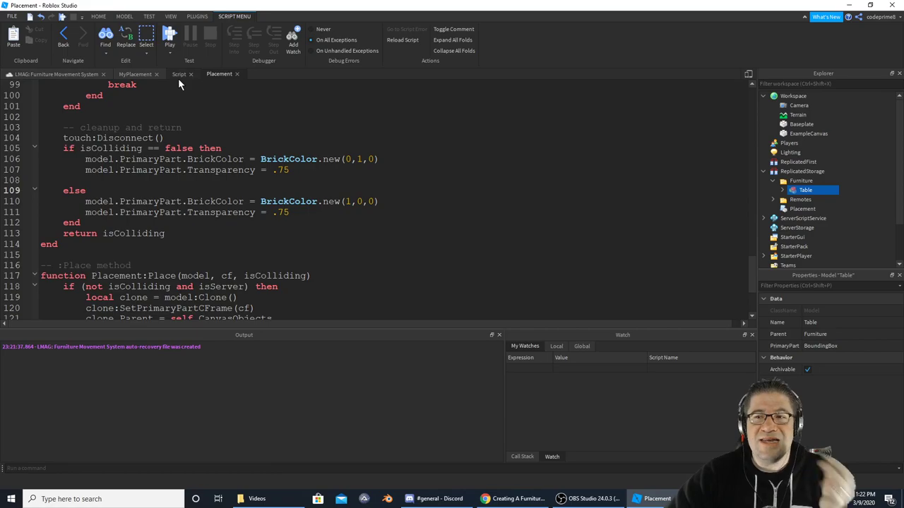
mouse_move(180, 75)
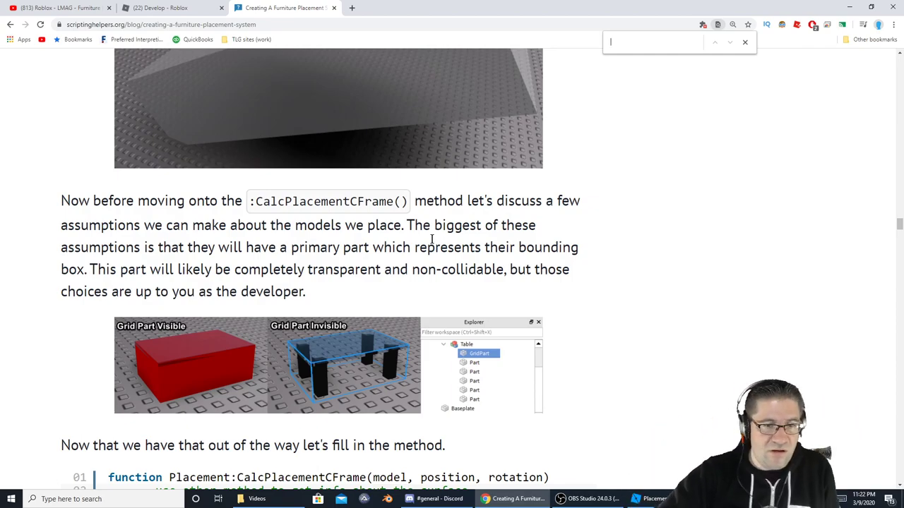
Scroll the tutorial down to the 'Advanced: Using surfaces other than the top' heading and its CalcCanvas code.
scroll("down", 3)
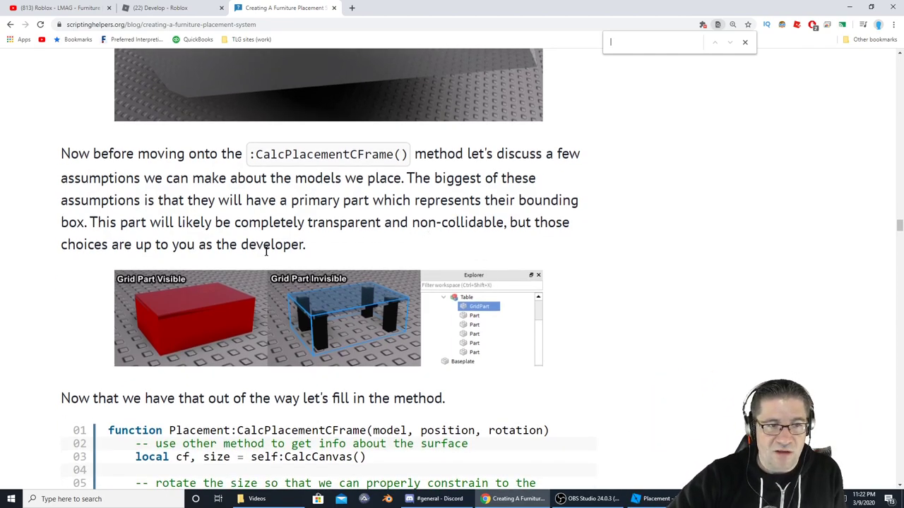
scroll("down", 3)
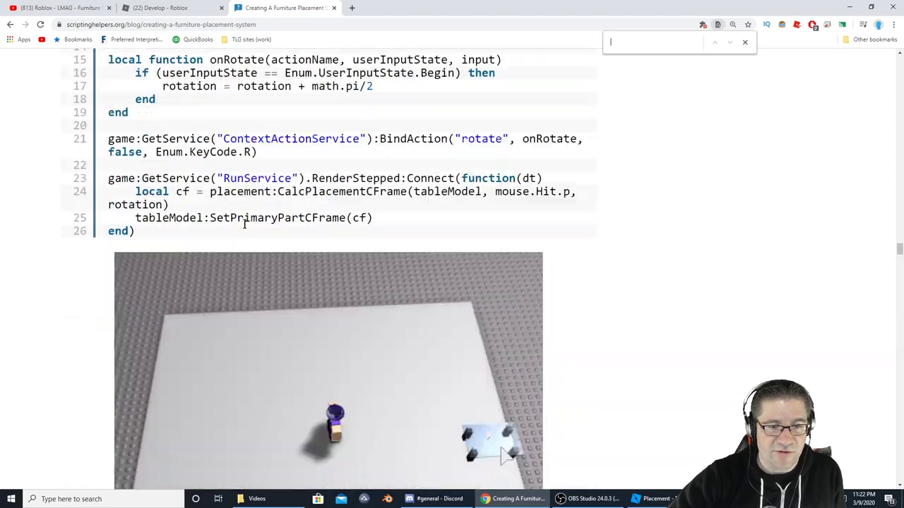
scroll("down", 3)
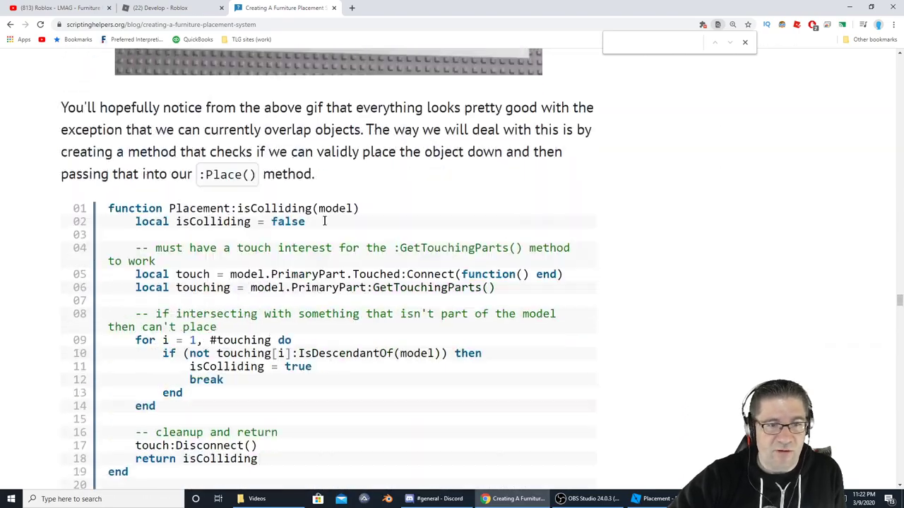
scroll("down", 3)
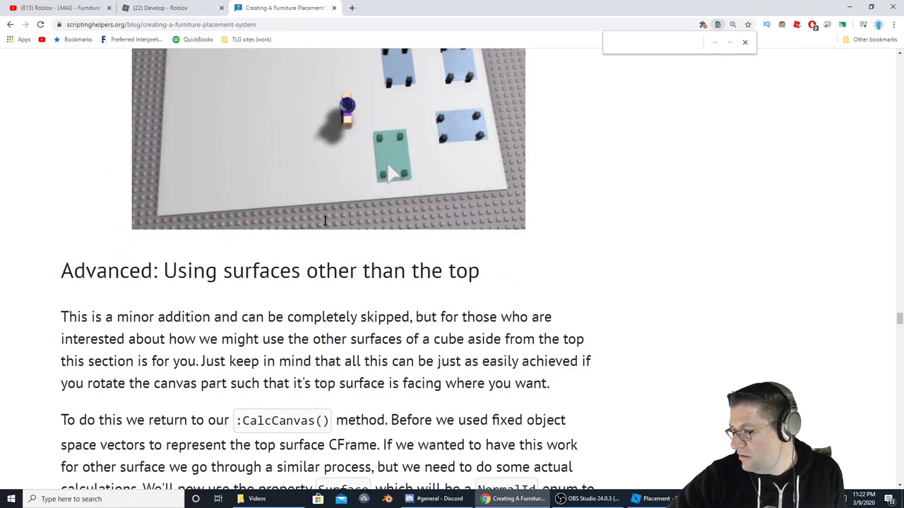
scroll("down", 3)
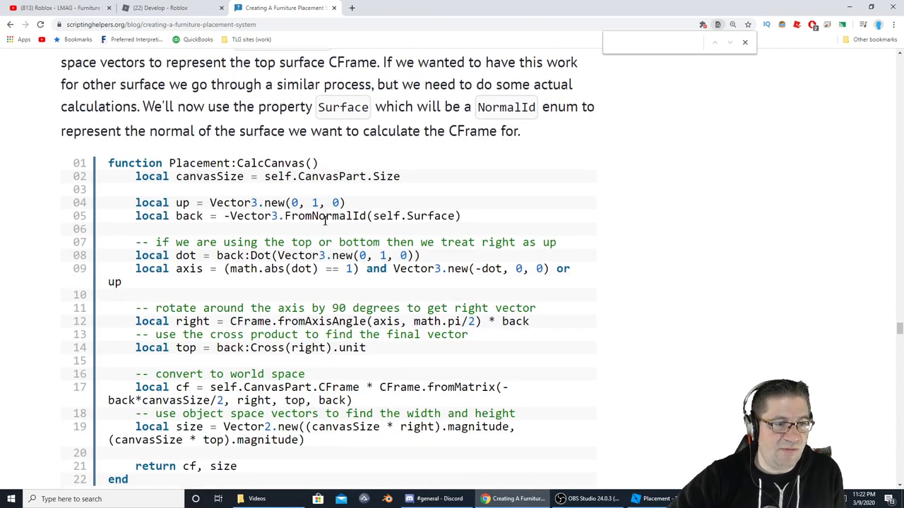
scroll("down", 3)
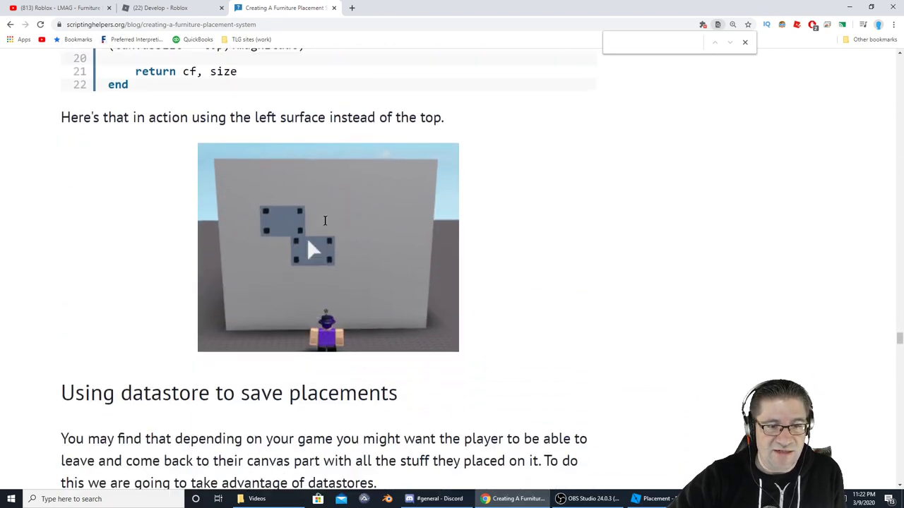
scroll("down", 3)
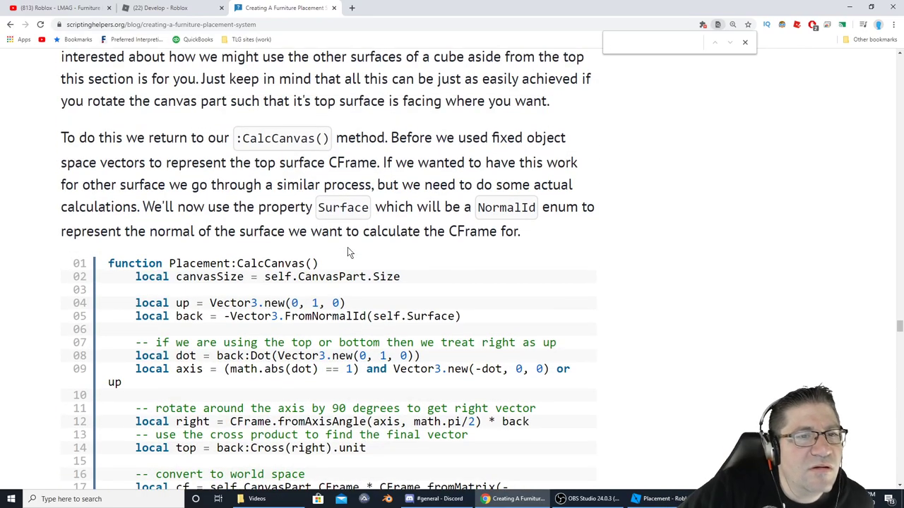
scroll("down", 3)
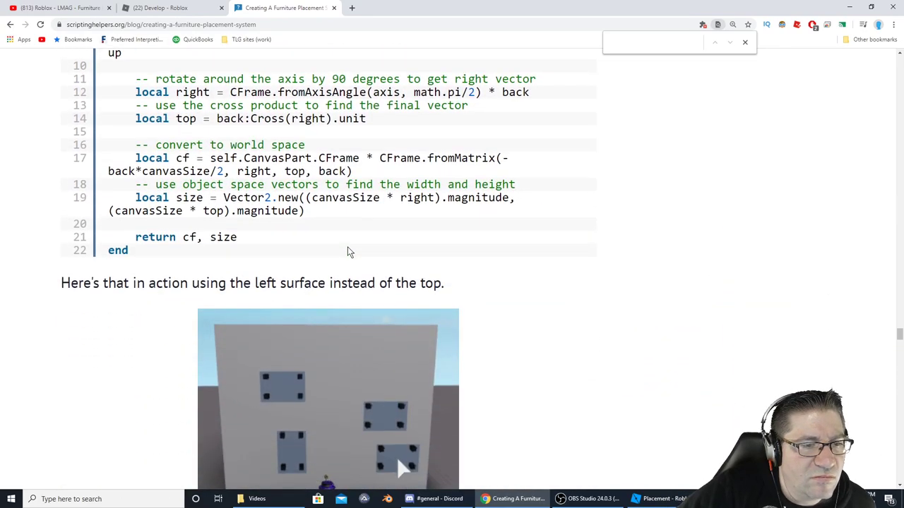
scroll("down", 3)
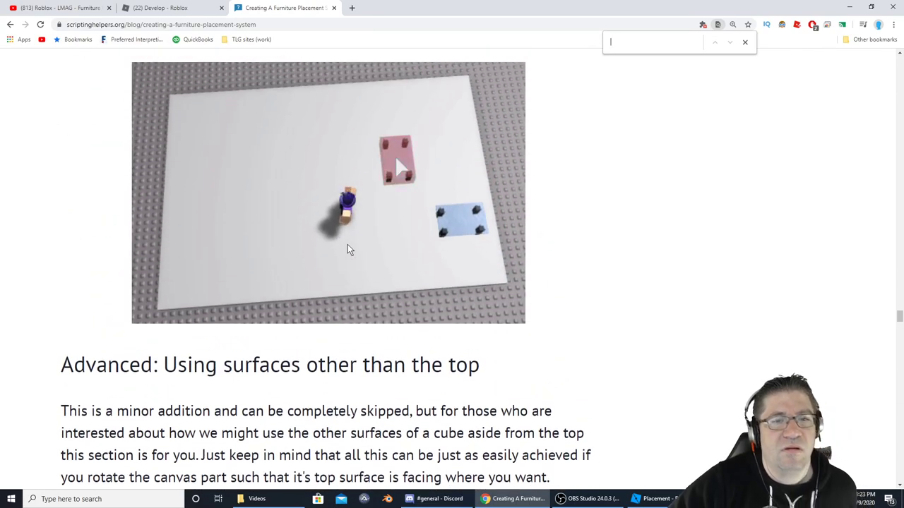
scroll("down", 3)
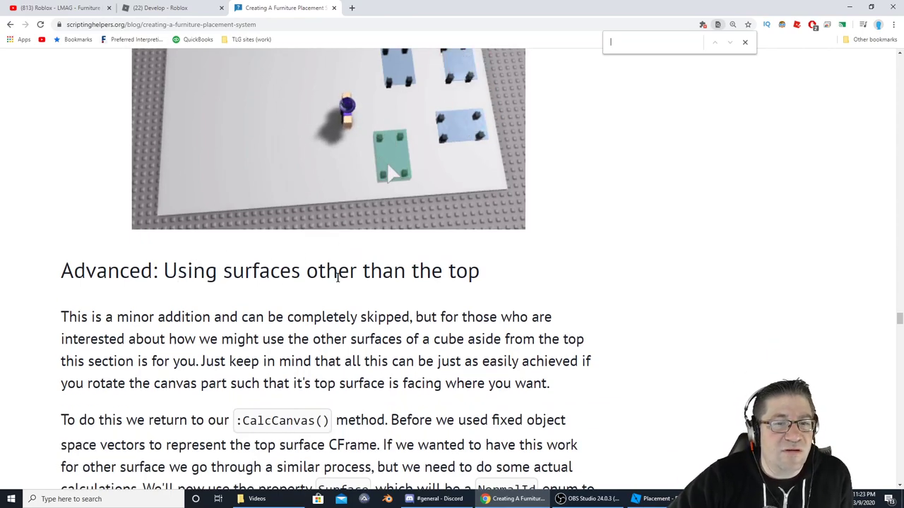
scroll("down", 3)
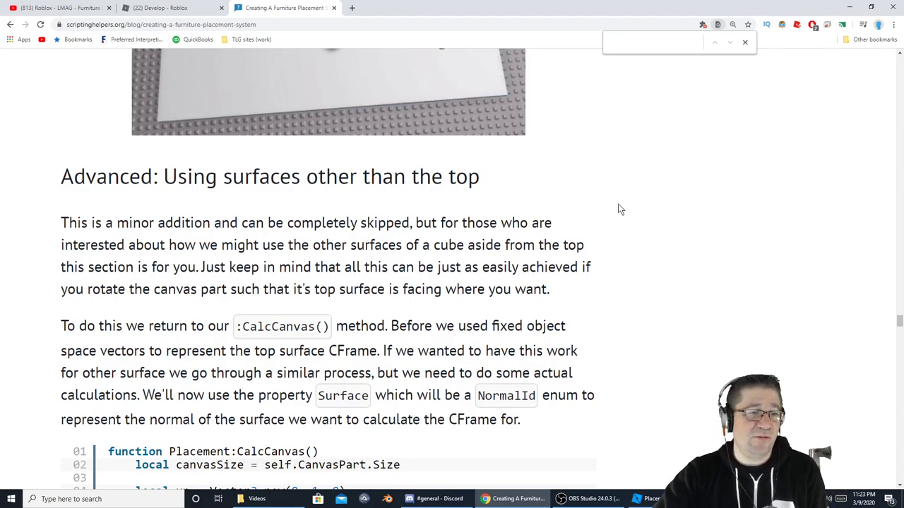
mouse_move(565, 253)
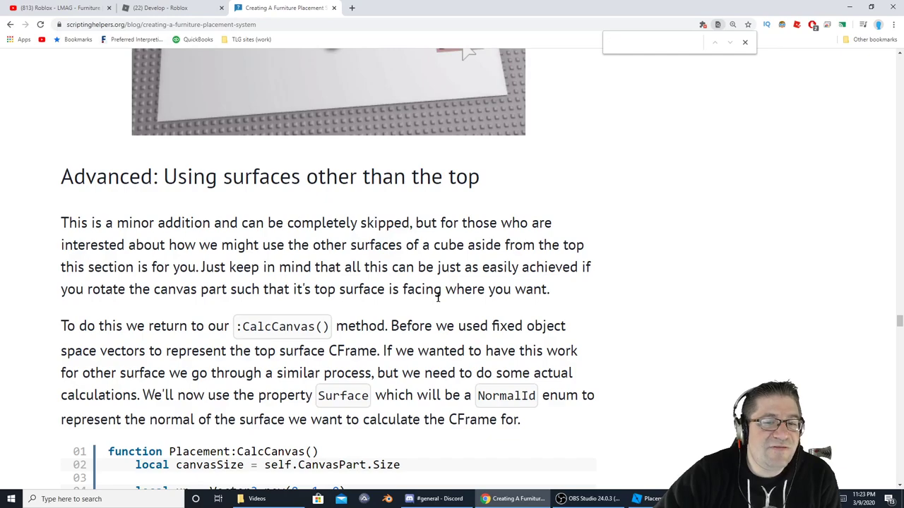
scroll("down", 3)
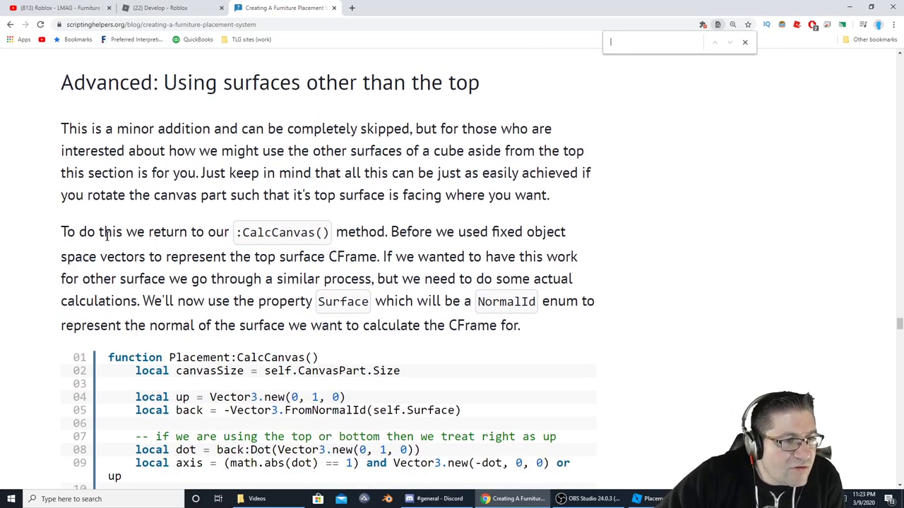
mouse_move(288, 234)
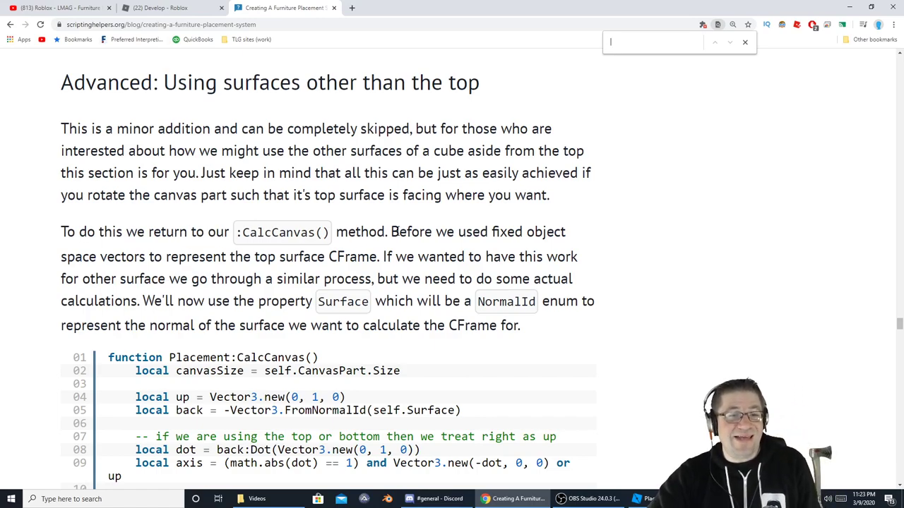
mouse_move(604, 203)
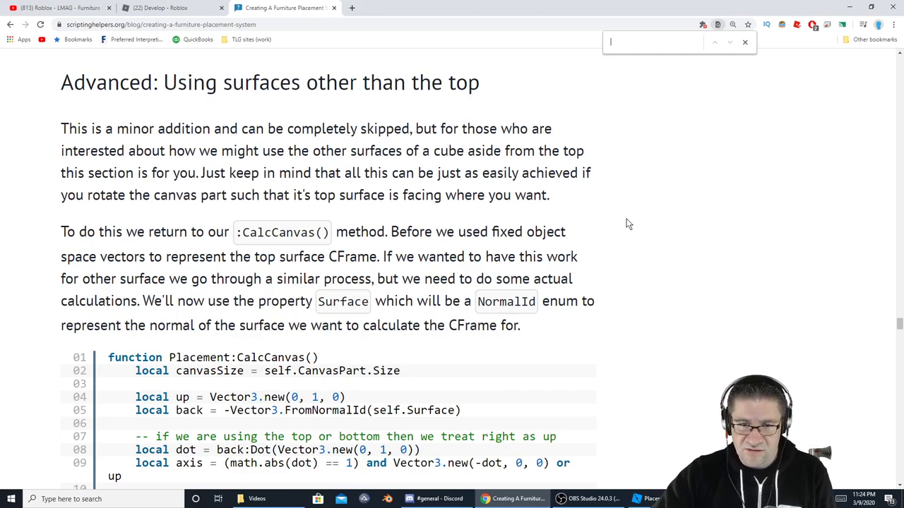
Read through the revised CalcCanvas code, highlighting FromNormalId in the back vector line.
scroll("down", 3)
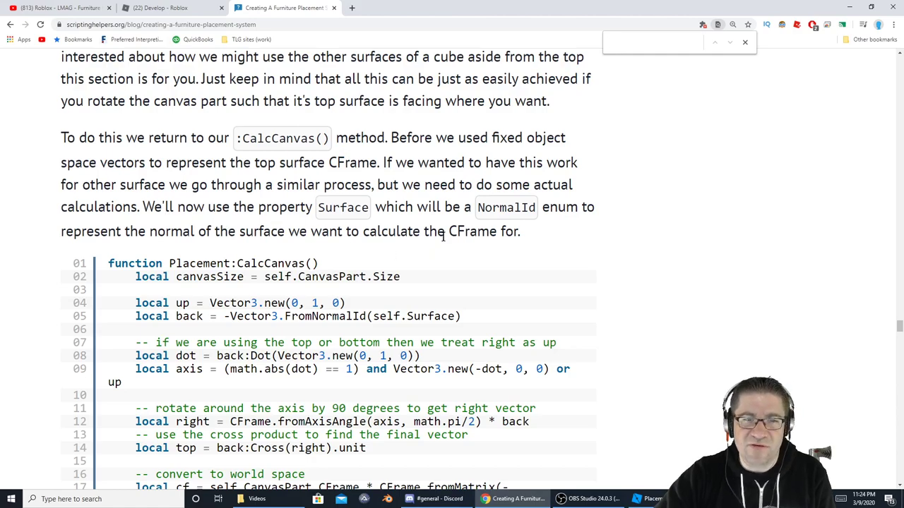
mouse_move(557, 242)
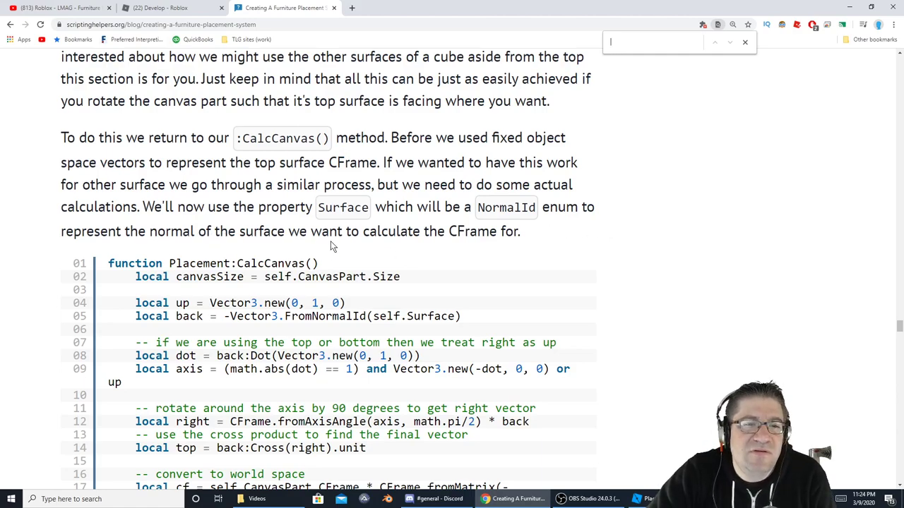
scroll("down", 3)
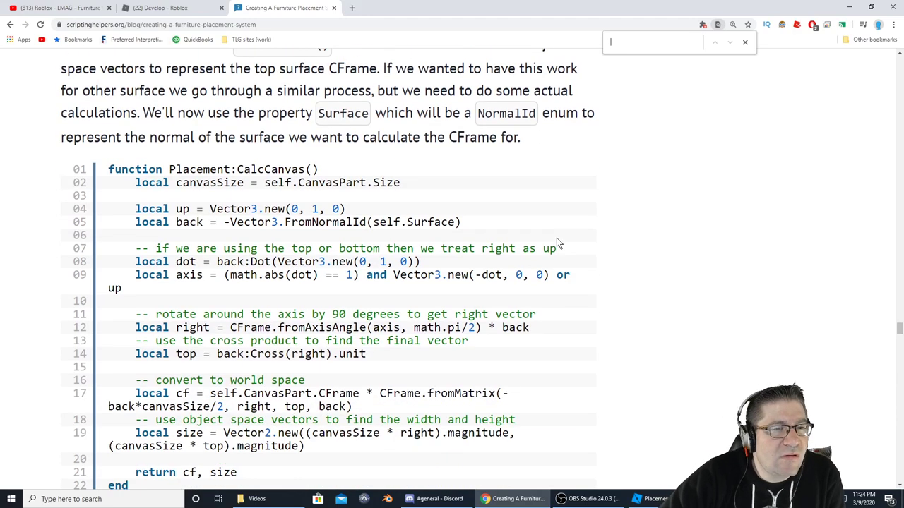
scroll("down", 3)
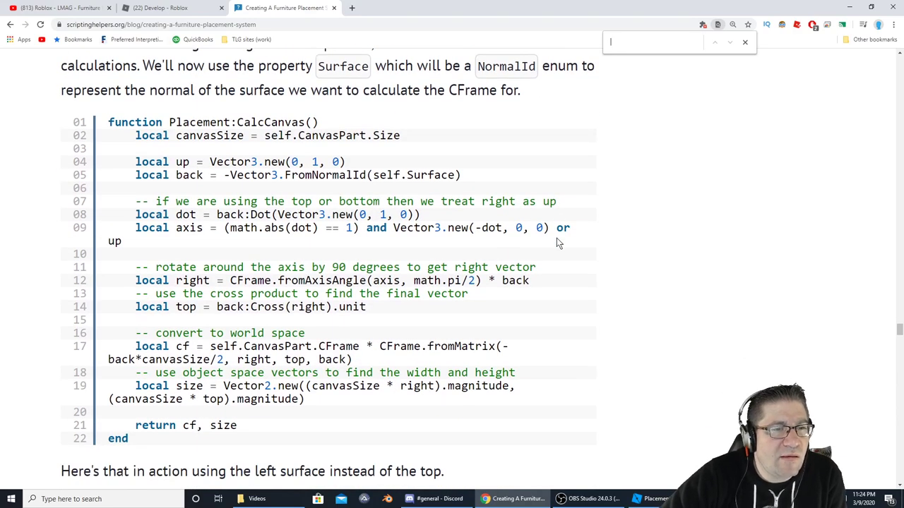
scroll("down", 3)
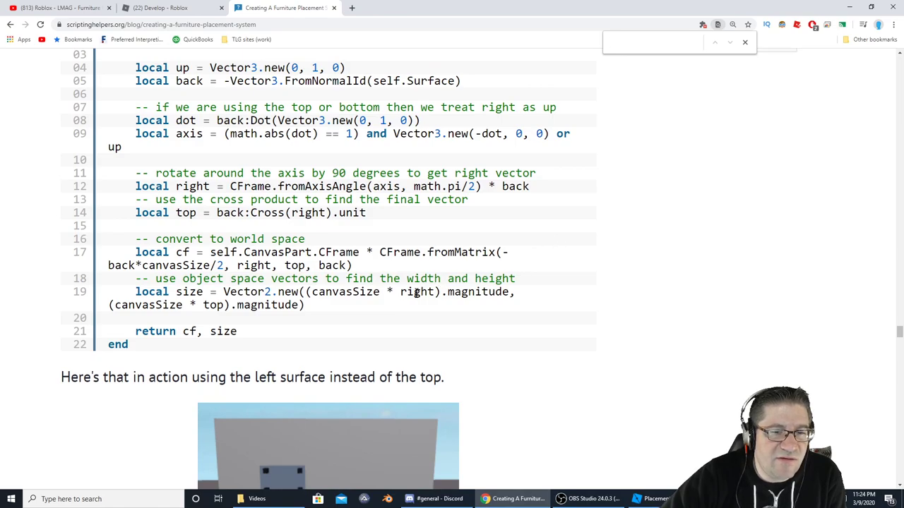
double_click(417, 291)
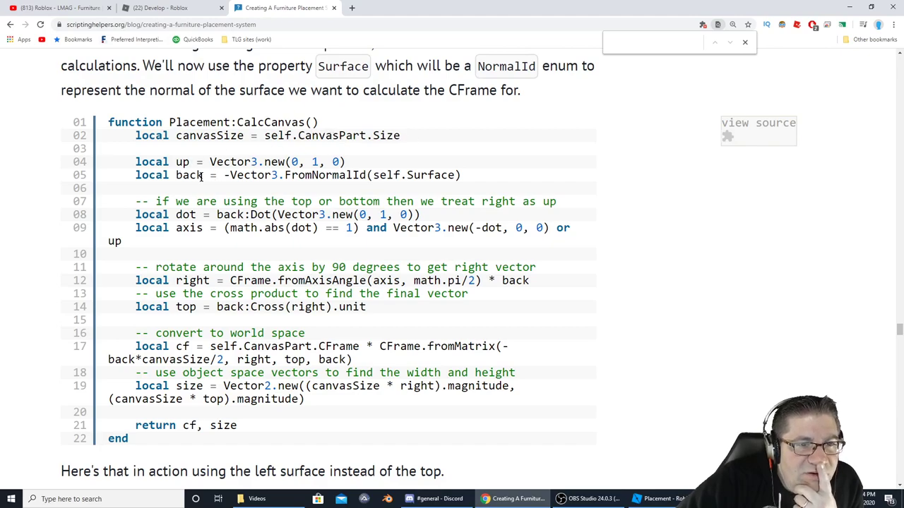
double_click(324, 175)
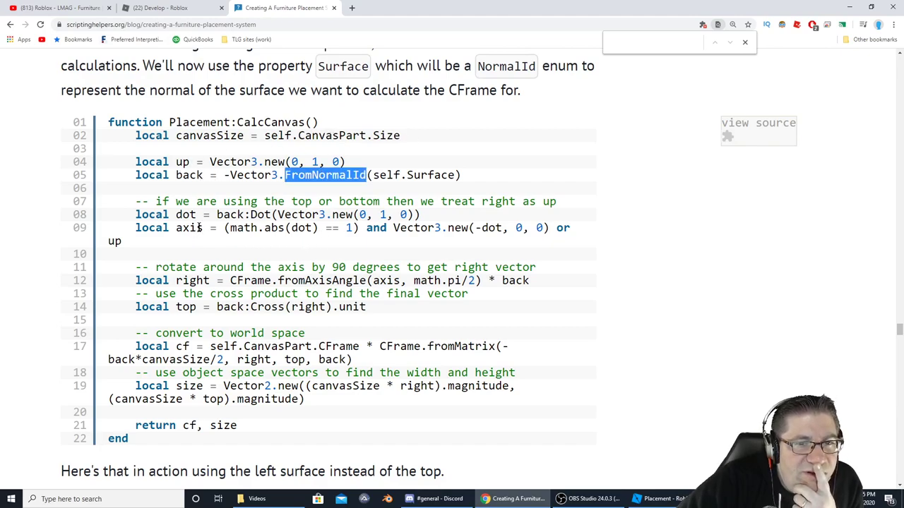
mouse_move(275, 201)
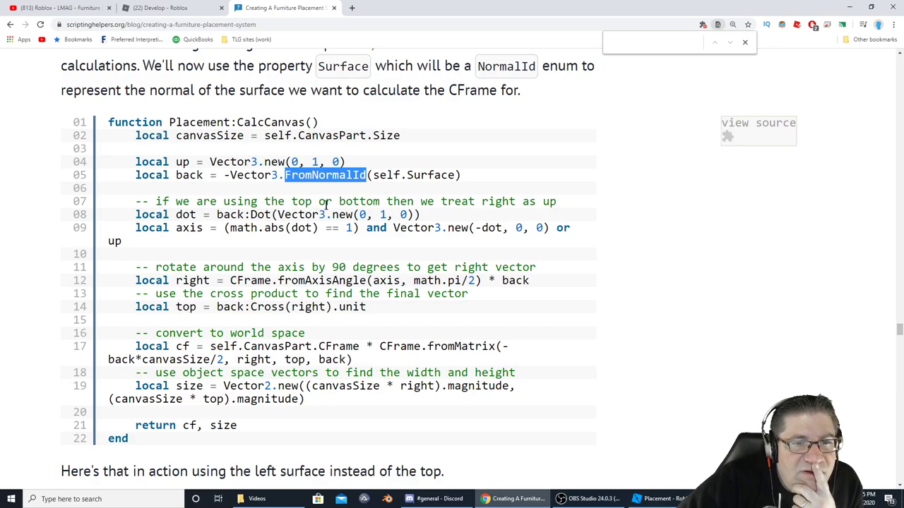
mouse_move(484, 201)
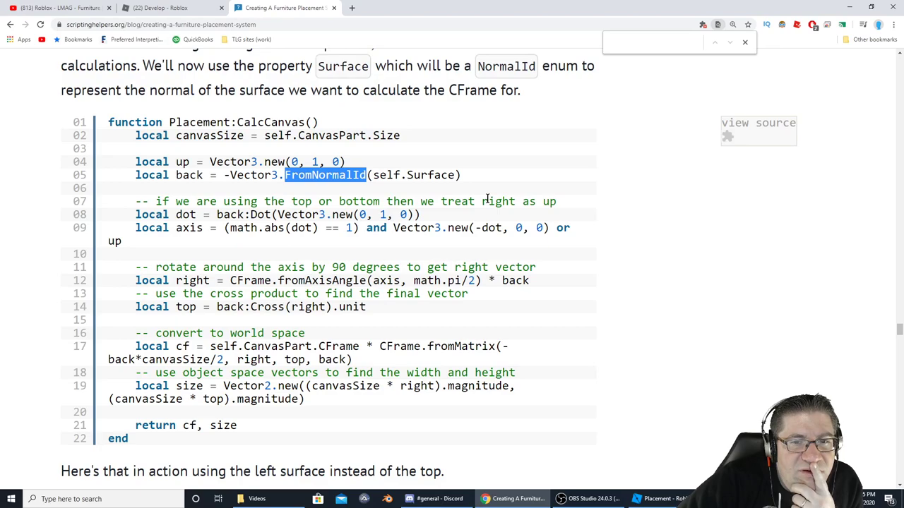
mouse_move(548, 208)
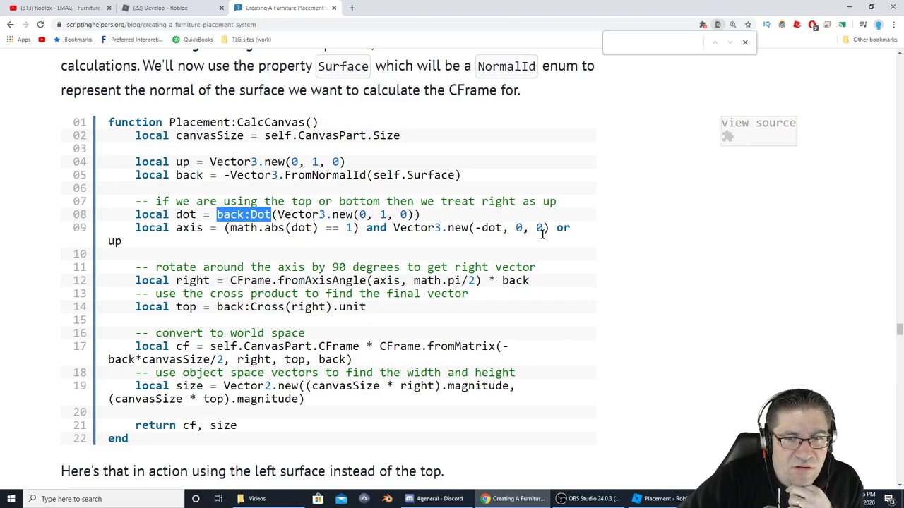
Scroll to the 'Here's that in action using the left surface' demo image.
scroll("down", 3)
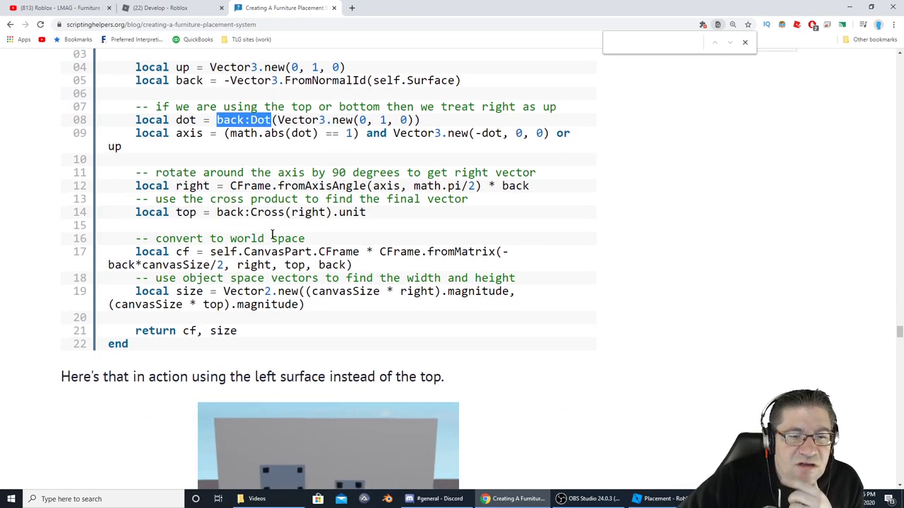
scroll("down", 3)
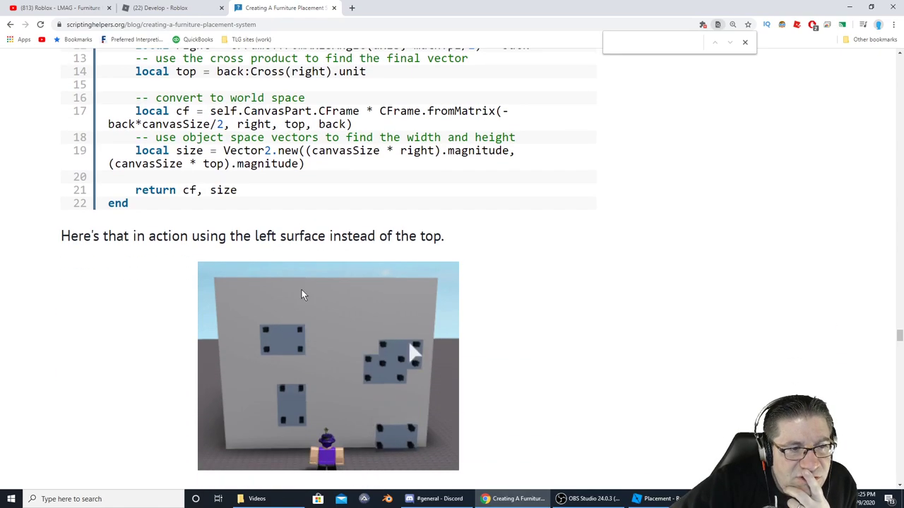
Scroll to the 'Using datastore to save placements' heading and its server script's SetAsync code.
scroll("down", 3)
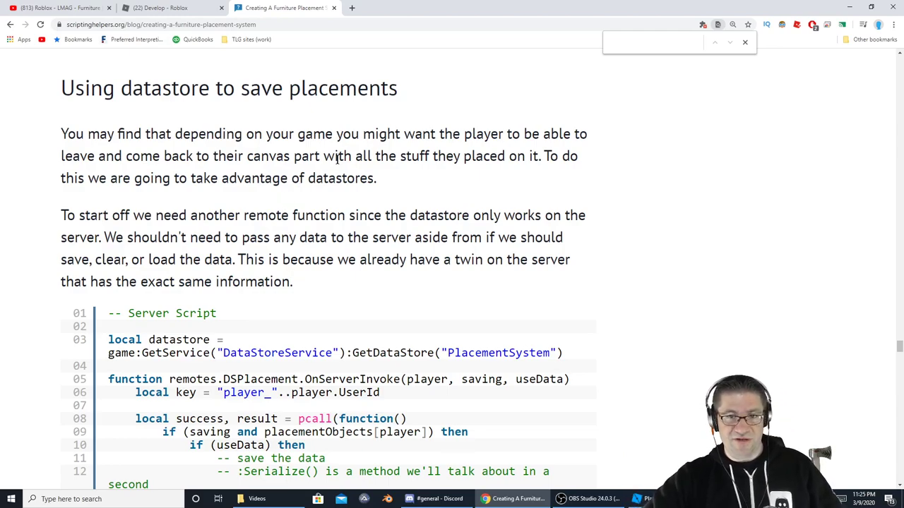
mouse_move(611, 175)
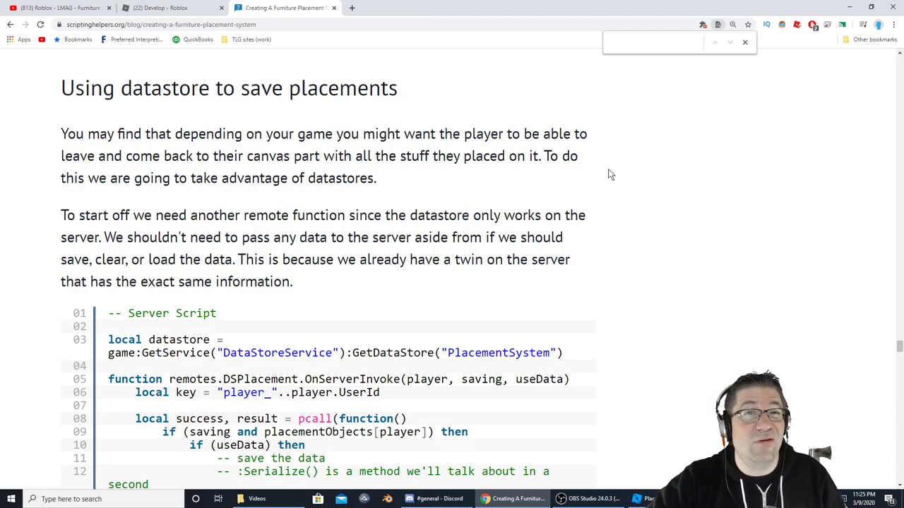
mouse_move(596, 182)
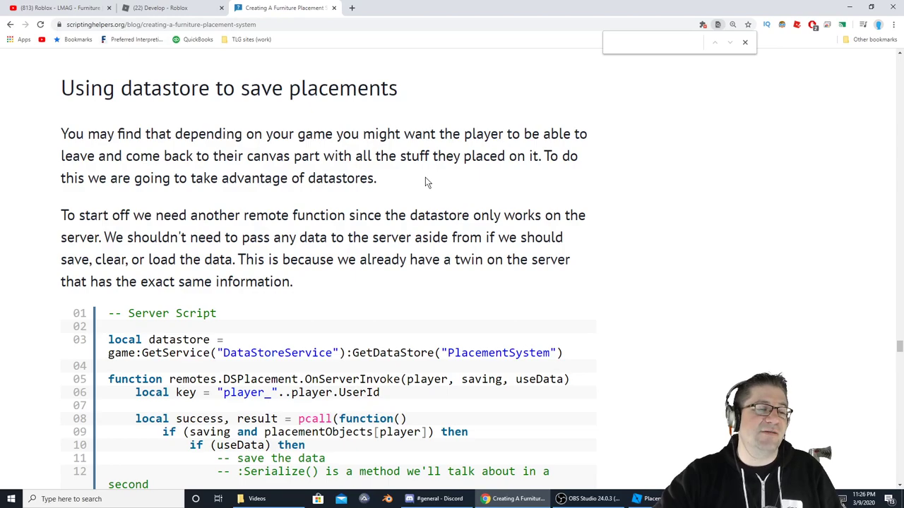
scroll("down", 3)
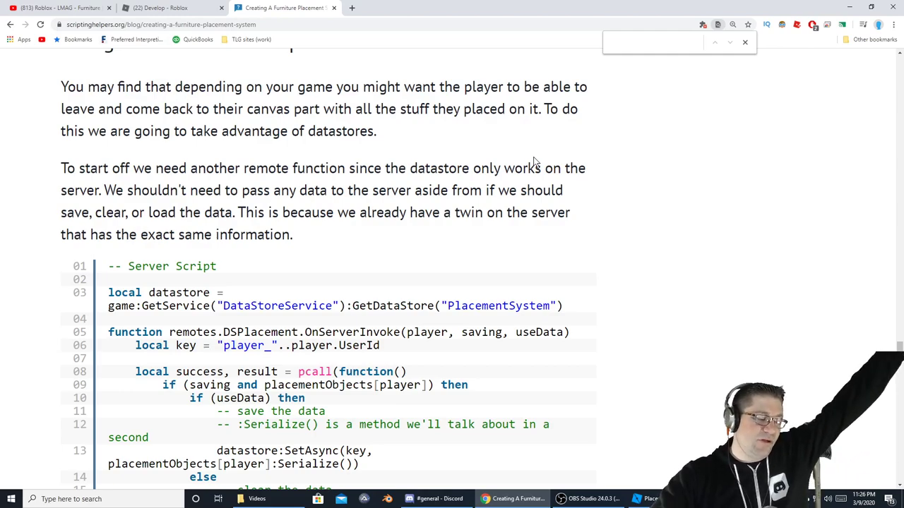
mouse_move(626, 130)
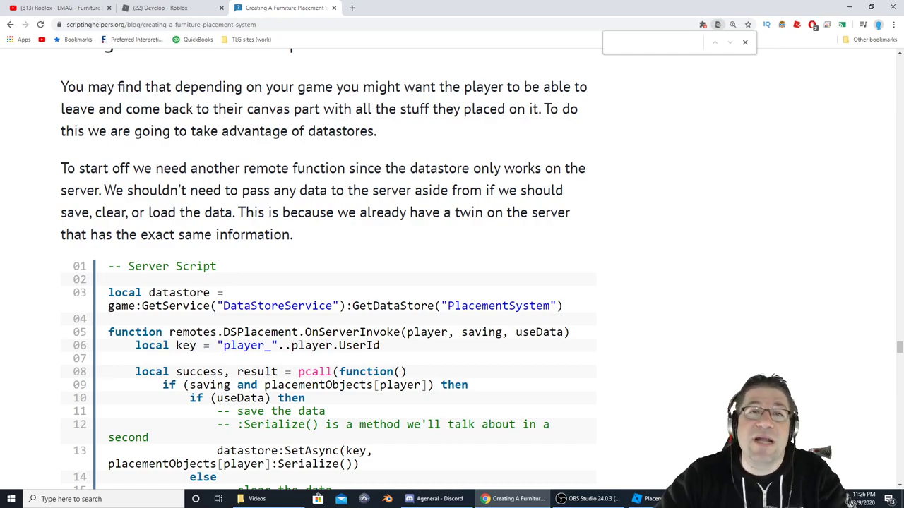
mouse_move(574, 274)
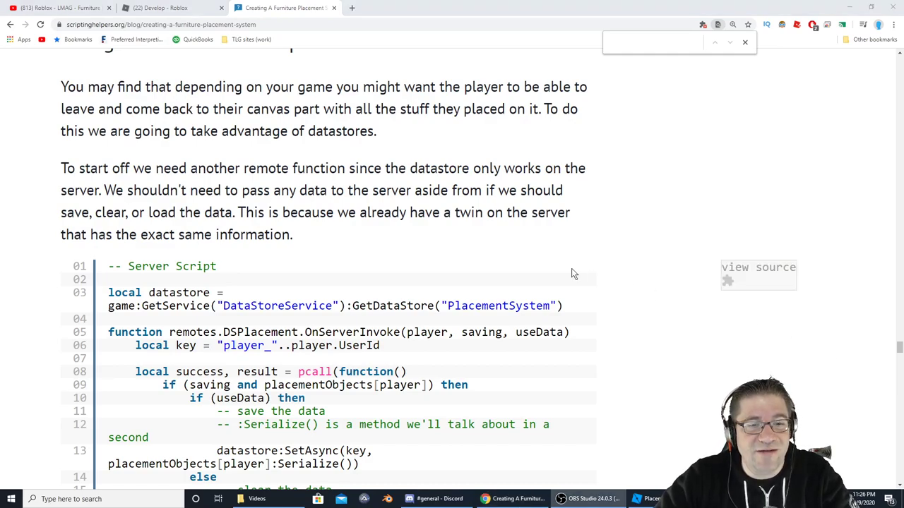